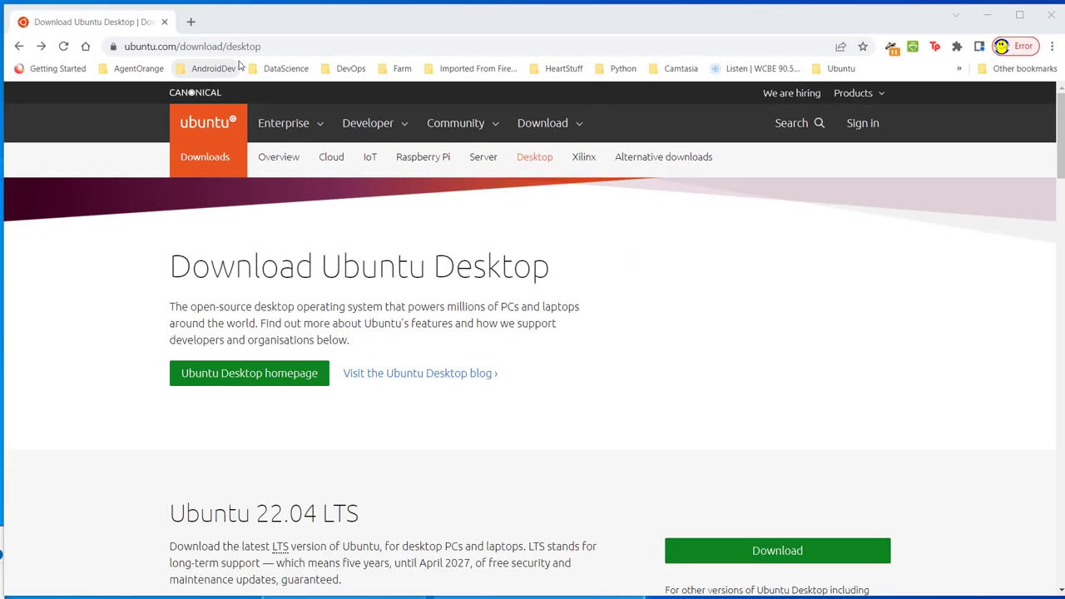
{"action": "mouse_move", "coordinate": [280, 240]}
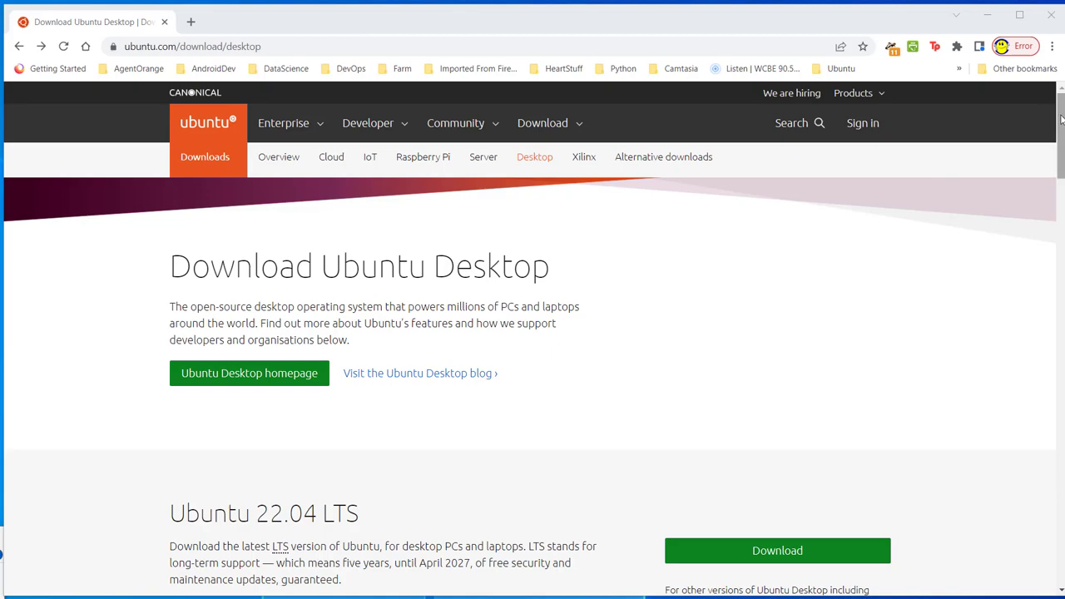
Start the Ubuntu 22.04 desktop ISO download from the Ubuntu page.
{"action": "scroll", "scroll_direction": "down", "scroll_amount": 3}
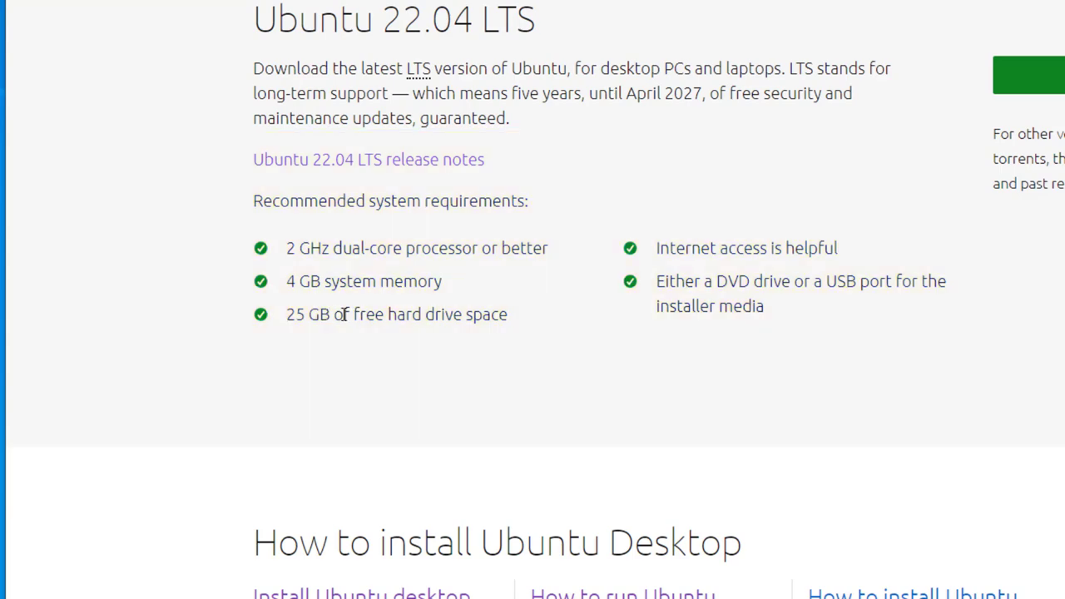
{"action": "mouse_move", "coordinate": [546, 313]}
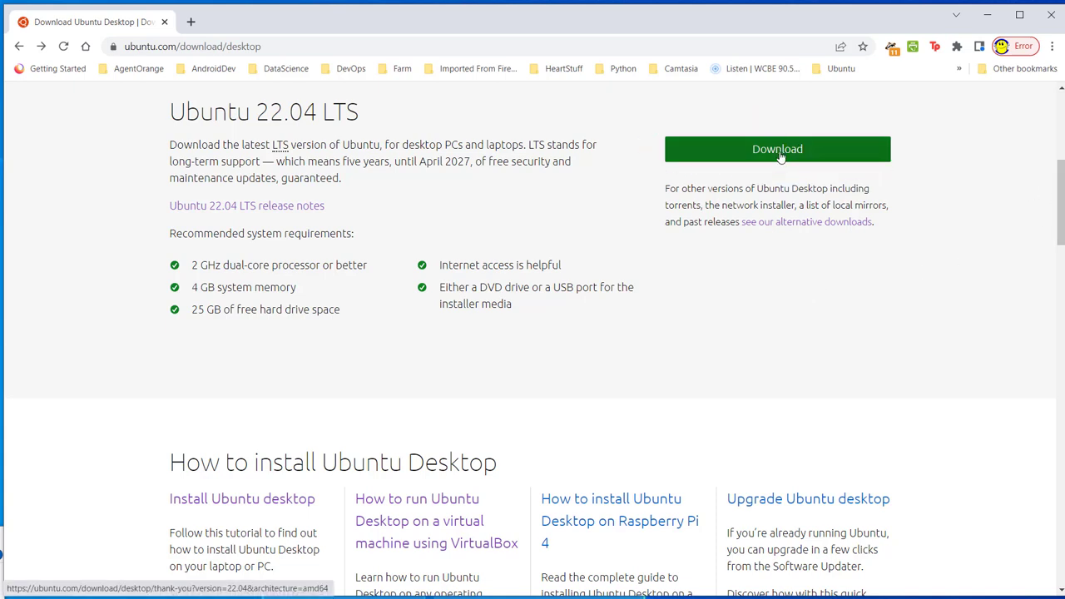
{"action": "left_click", "coordinate": [777, 150]}
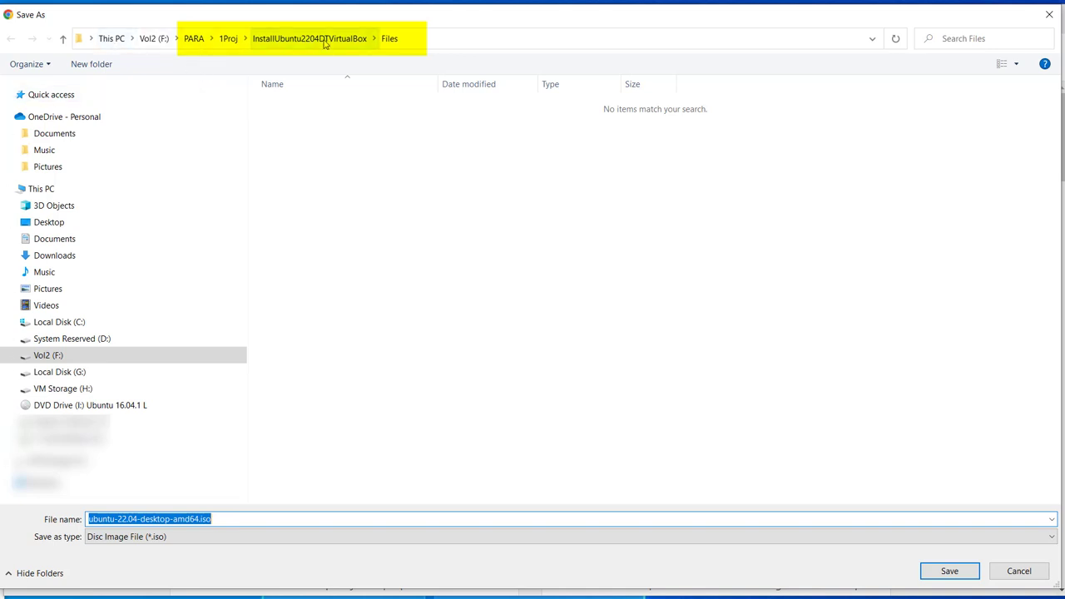
{"action": "mouse_move", "coordinate": [373, 40]}
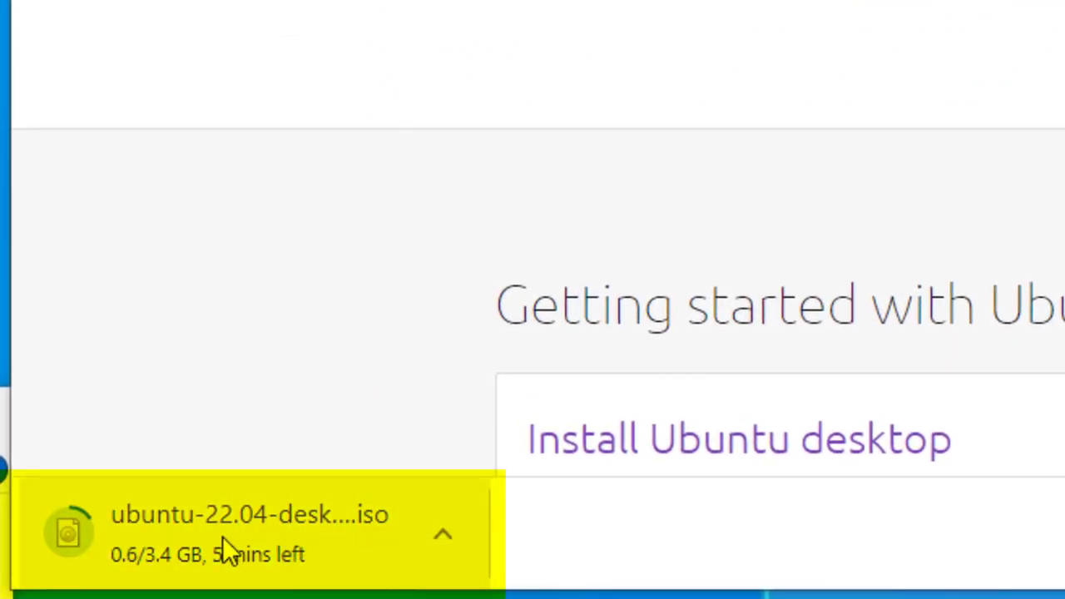
{"action": "mouse_move", "coordinate": [287, 519]}
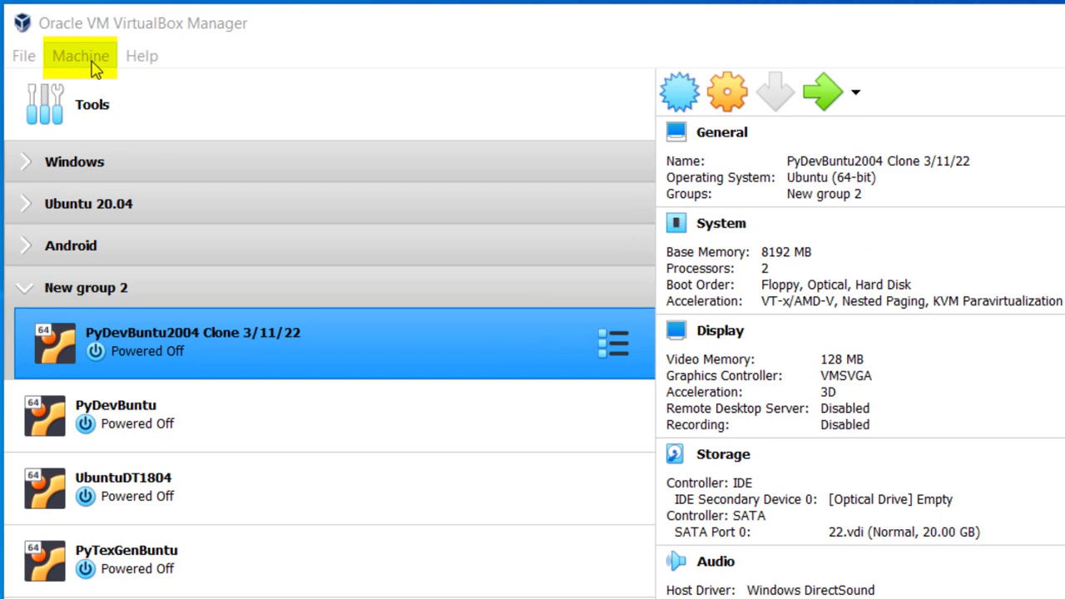
Start a new virtual machine named BaseBuntu2204DT via Machine > New.
{"action": "left_click", "coordinate": [80, 56]}
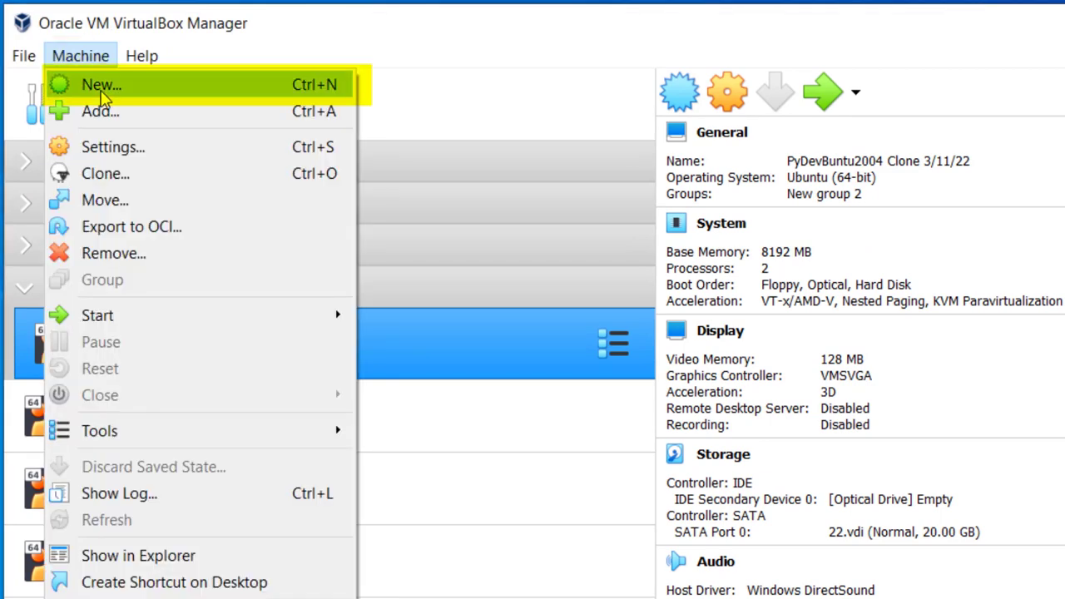
{"action": "left_click", "coordinate": [100, 83]}
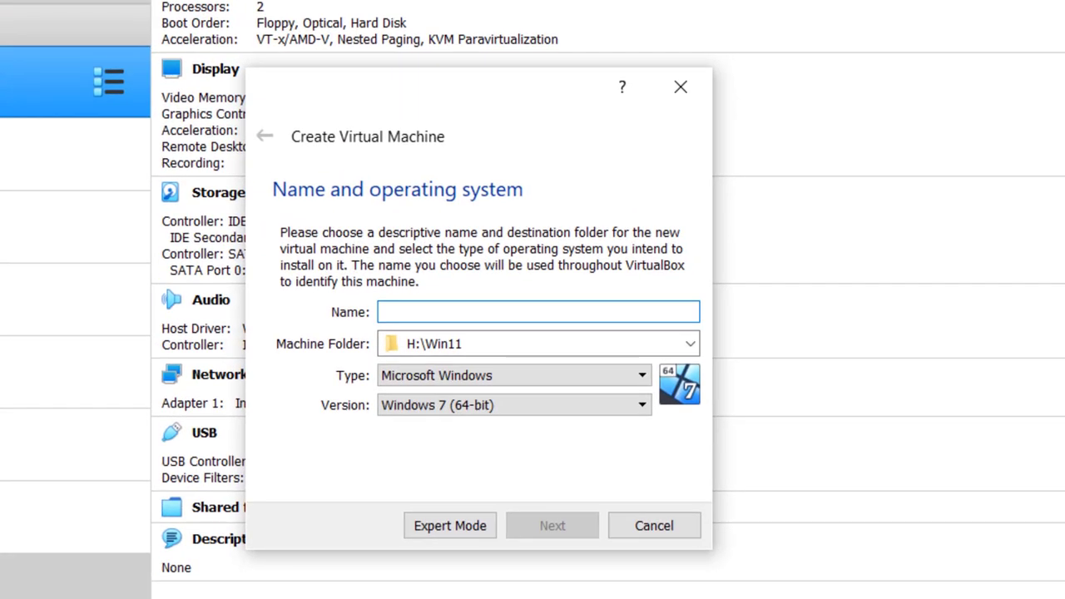
{"action": "left_click", "coordinate": [537, 312]}
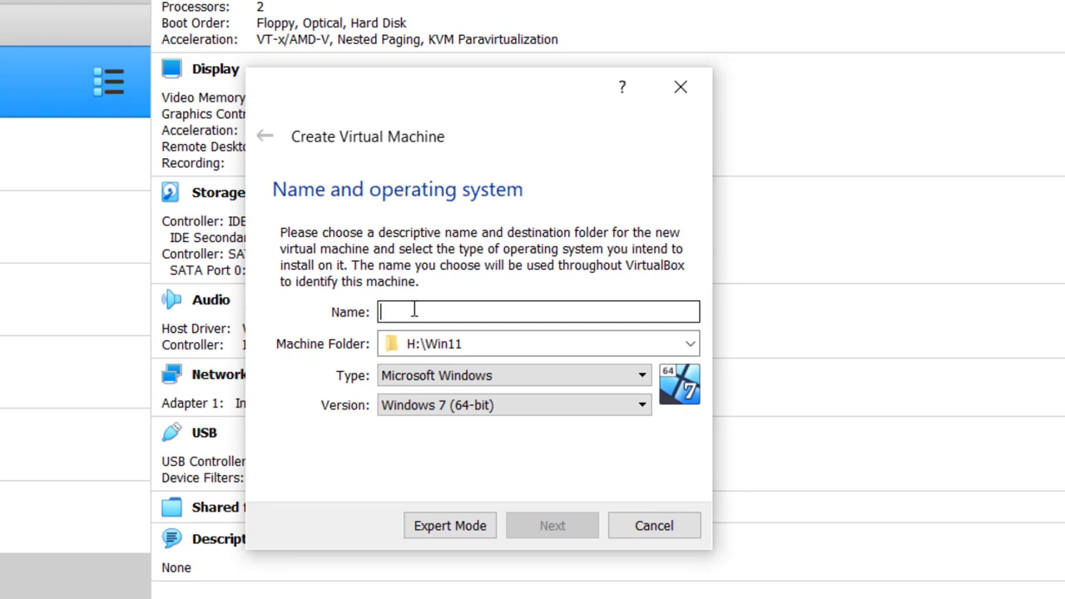
{"action": "type", "text": "BaseBuntu2204"}
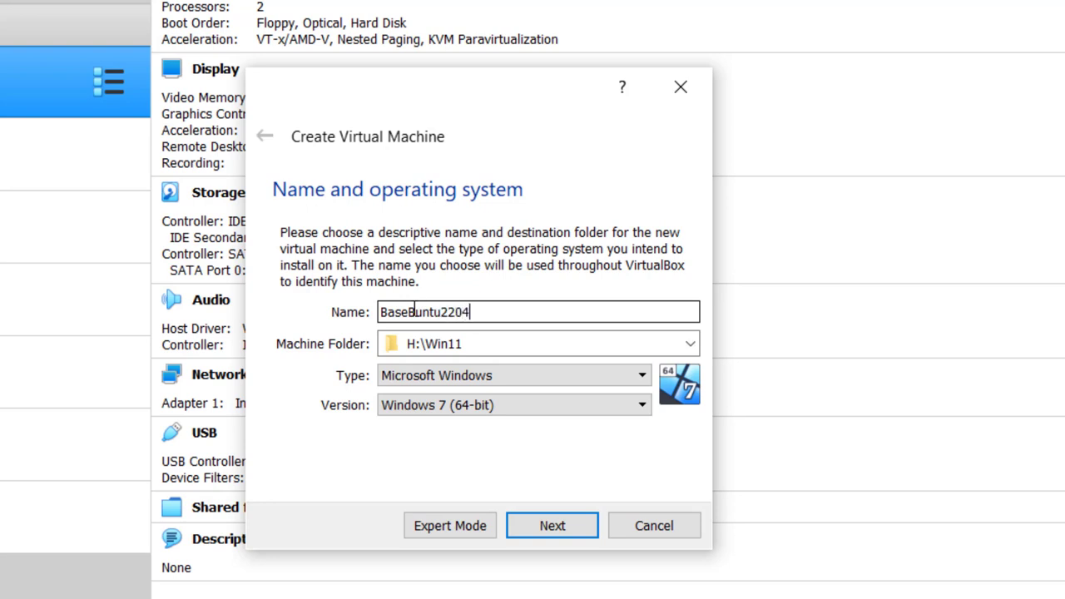
{"action": "type", "text": "DT"}
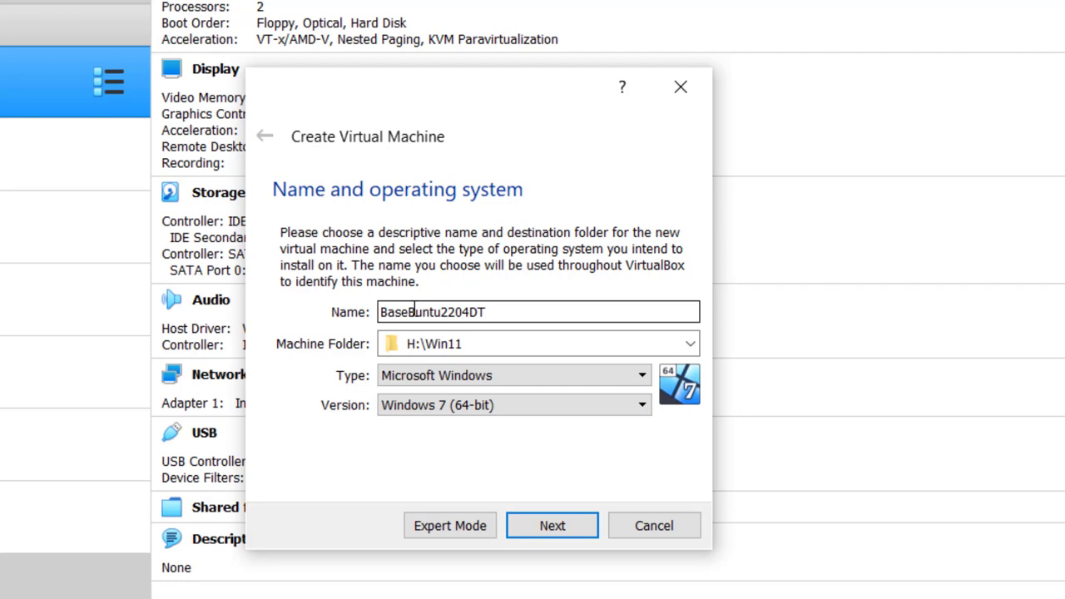
Set the machine folder to H:\Ubuntu2204\BaseBuntu2204DT.
{"action": "left_click", "coordinate": [689, 343]}
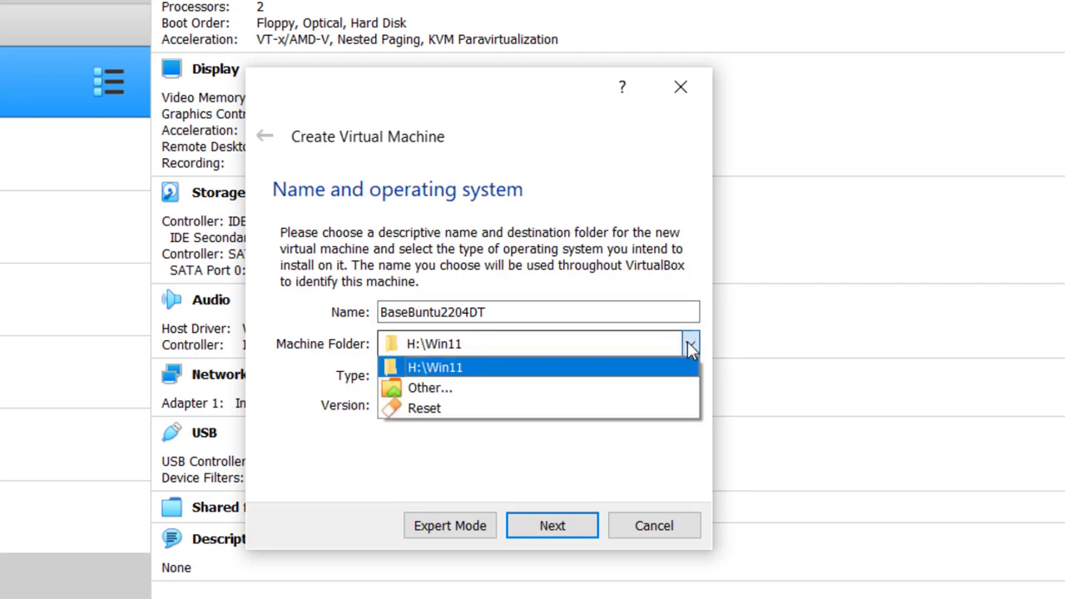
{"action": "left_click", "coordinate": [429, 388]}
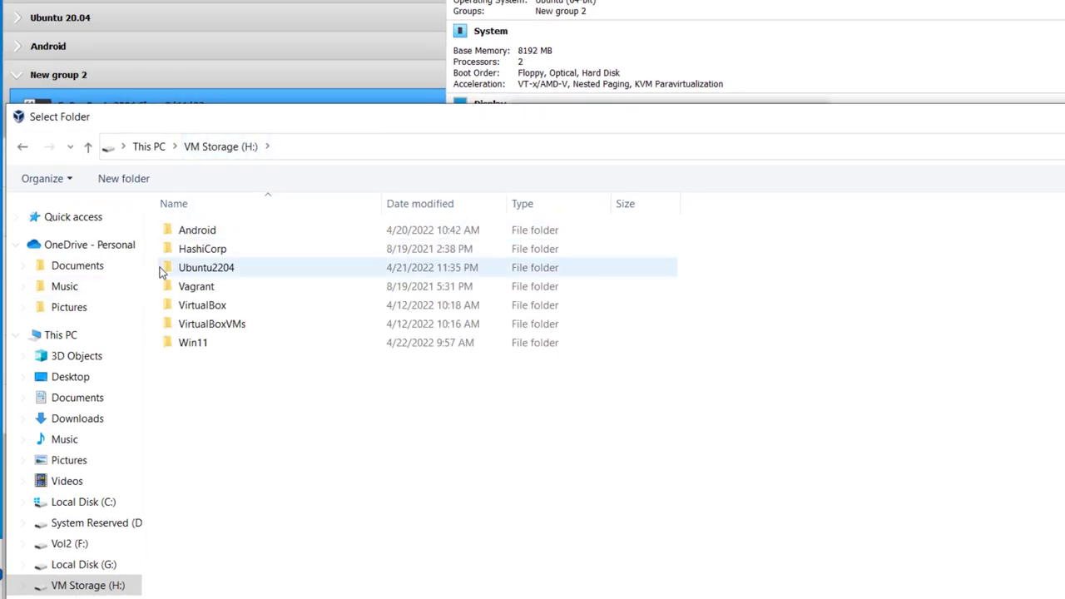
{"action": "double_click", "coordinate": [207, 266]}
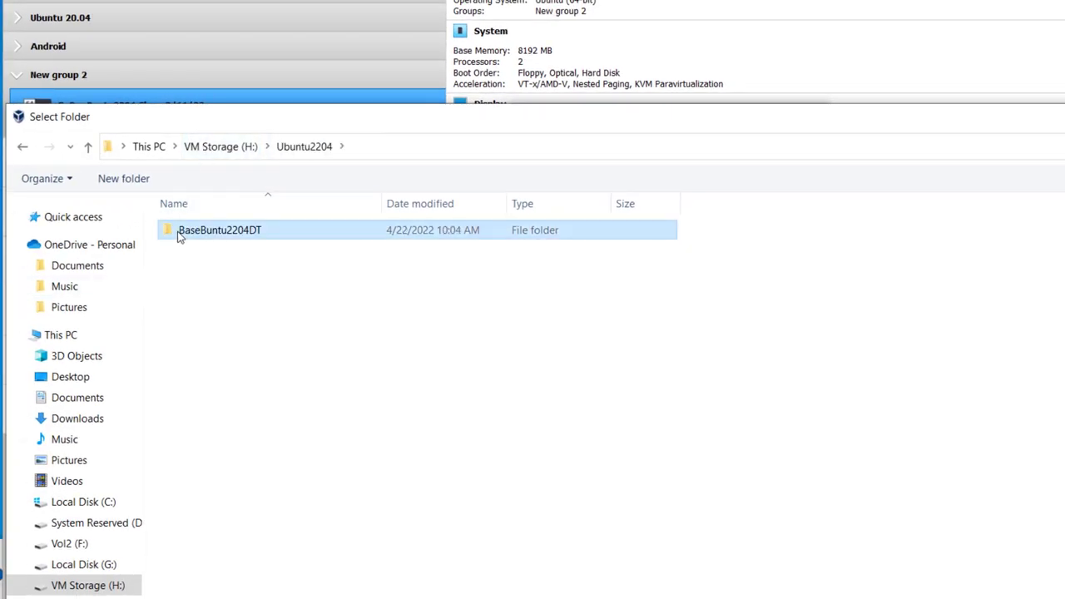
{"action": "left_click", "coordinate": [220, 230]}
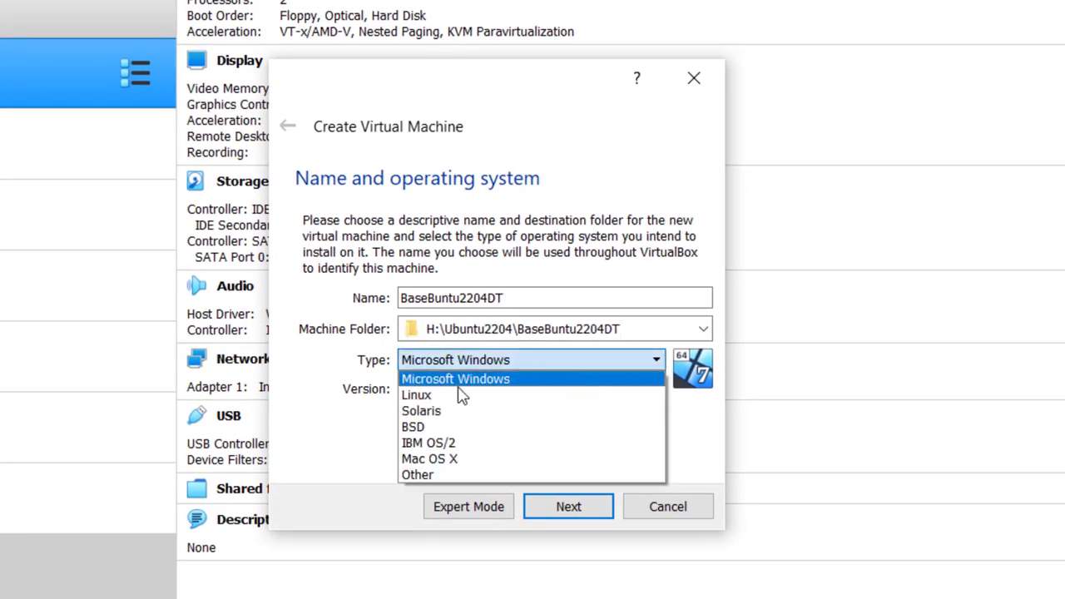
Set the machine type to Linux with version Ubuntu (64-bit).
{"action": "left_click", "coordinate": [417, 395]}
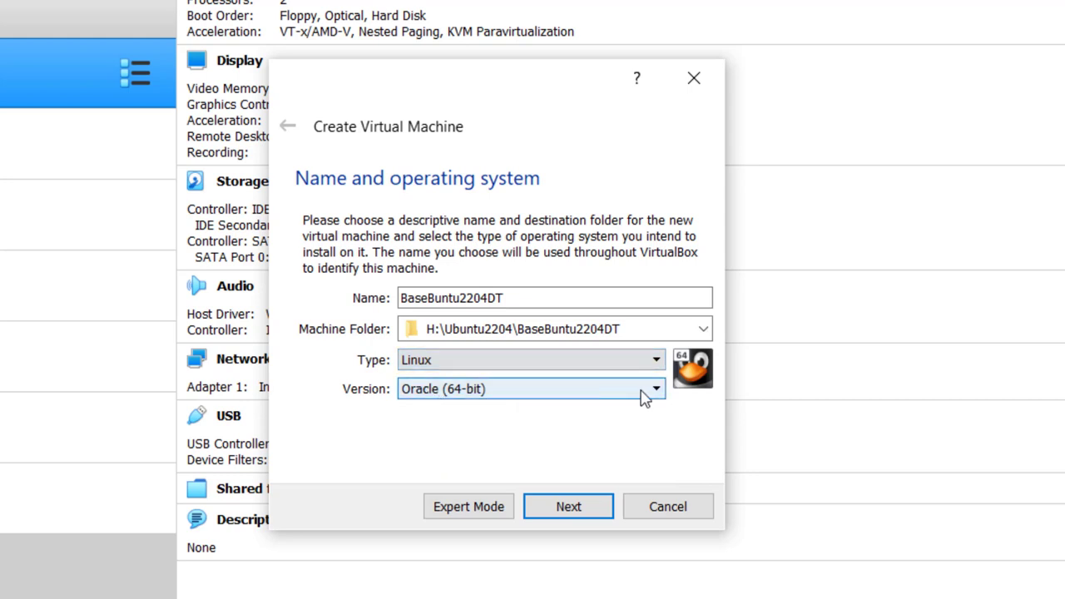
{"action": "left_click", "coordinate": [656, 390]}
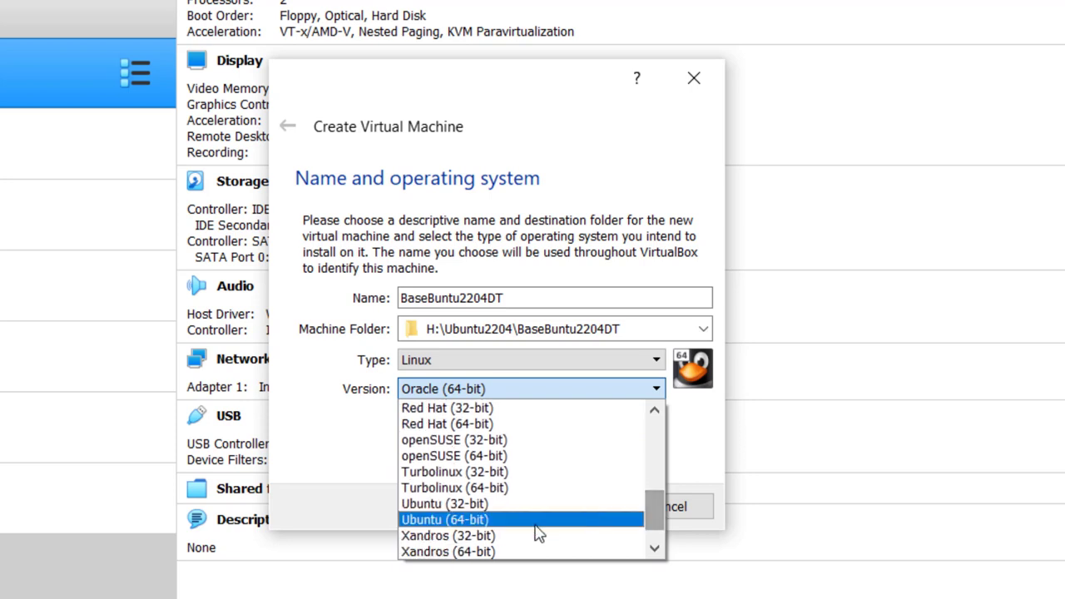
{"action": "left_click", "coordinate": [444, 520]}
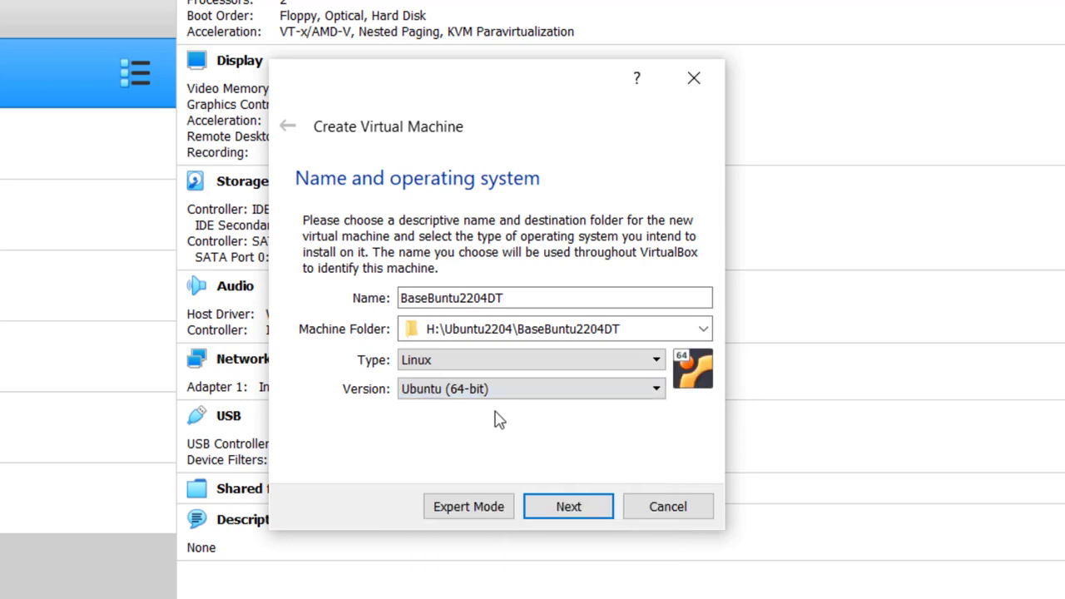
{"action": "mouse_move", "coordinate": [532, 443]}
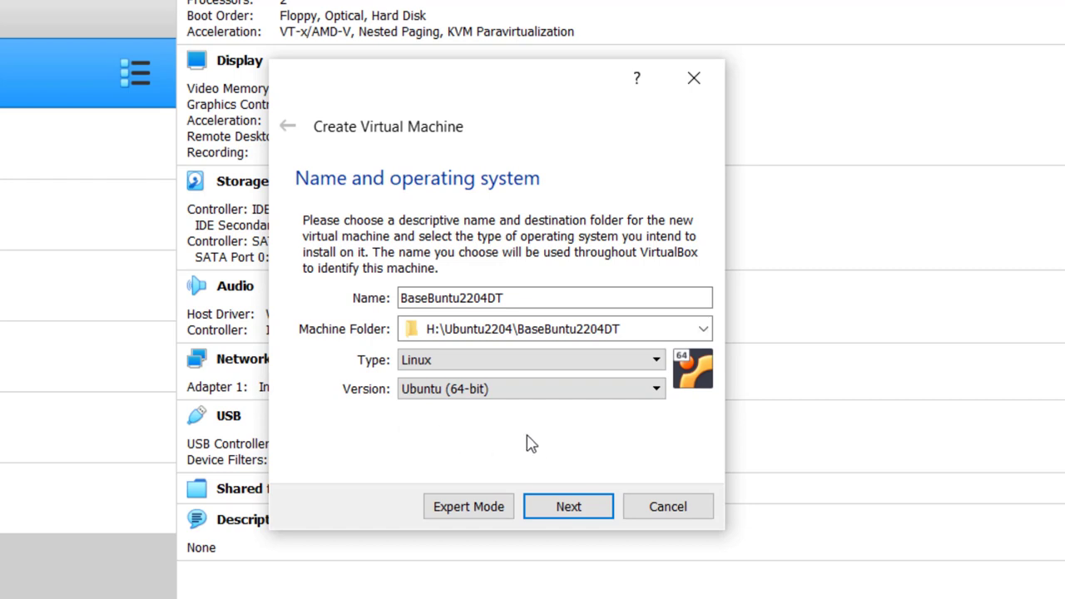
{"action": "mouse_move", "coordinate": [532, 439]}
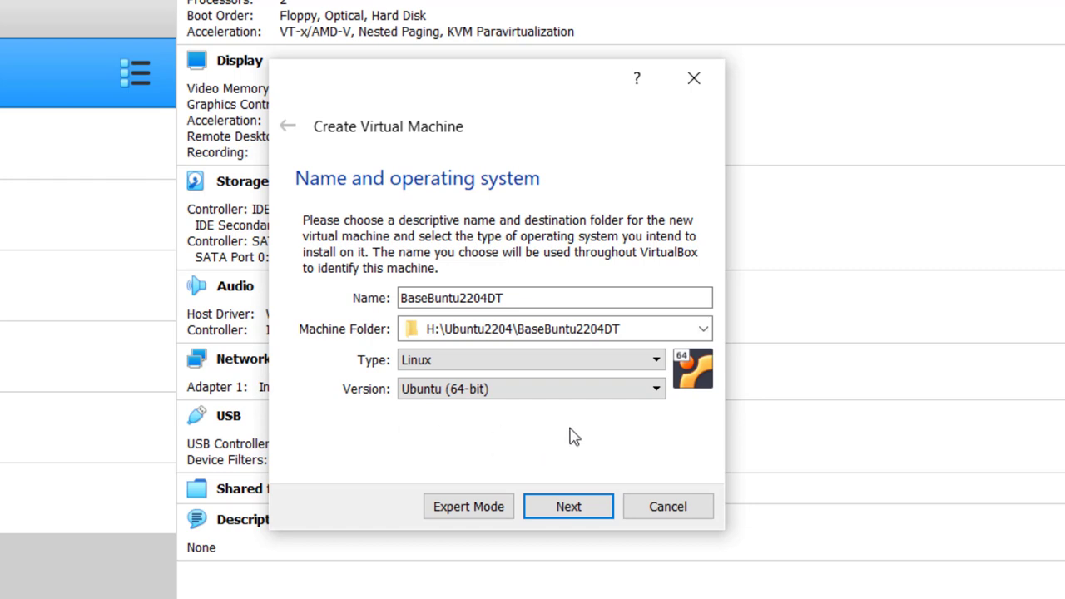
Give the machine 4096 MB of memory and continue to the hard disk step.
{"action": "left_click", "coordinate": [569, 507]}
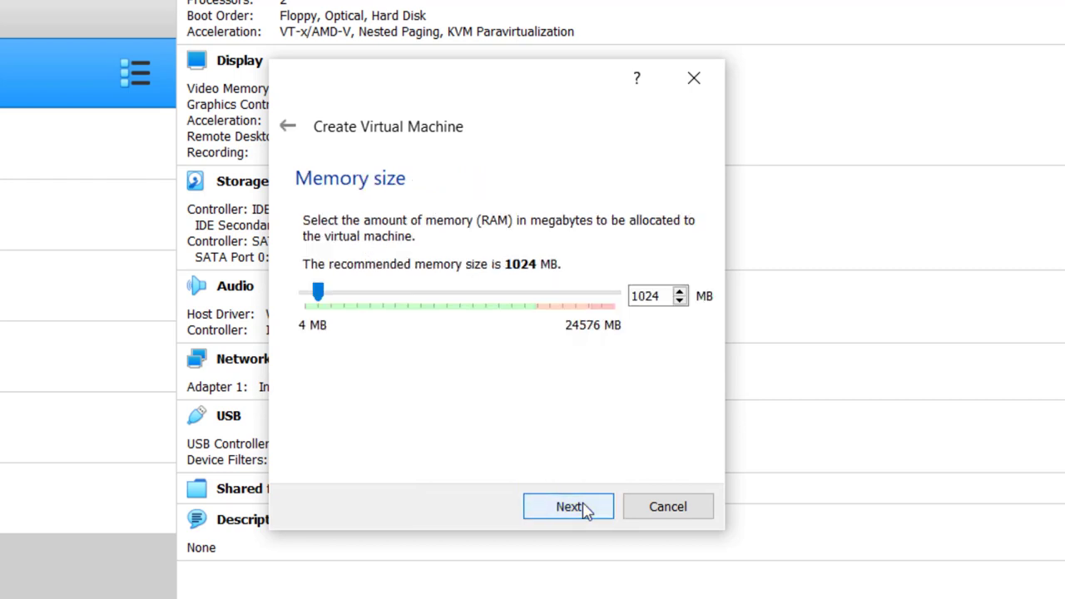
{"action": "mouse_move", "coordinate": [581, 257]}
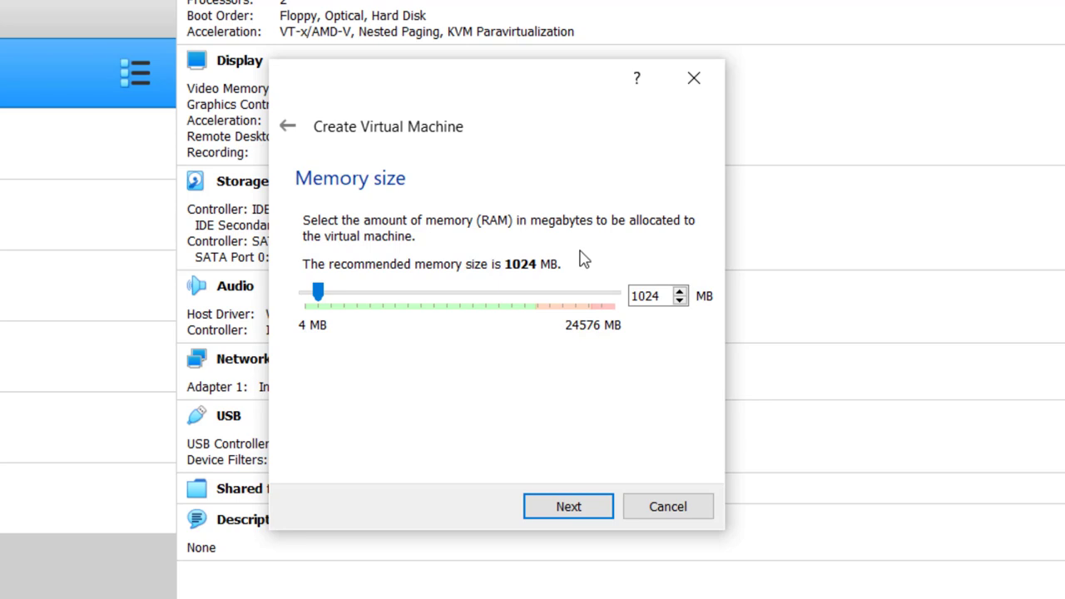
{"action": "left_click", "coordinate": [653, 297]}
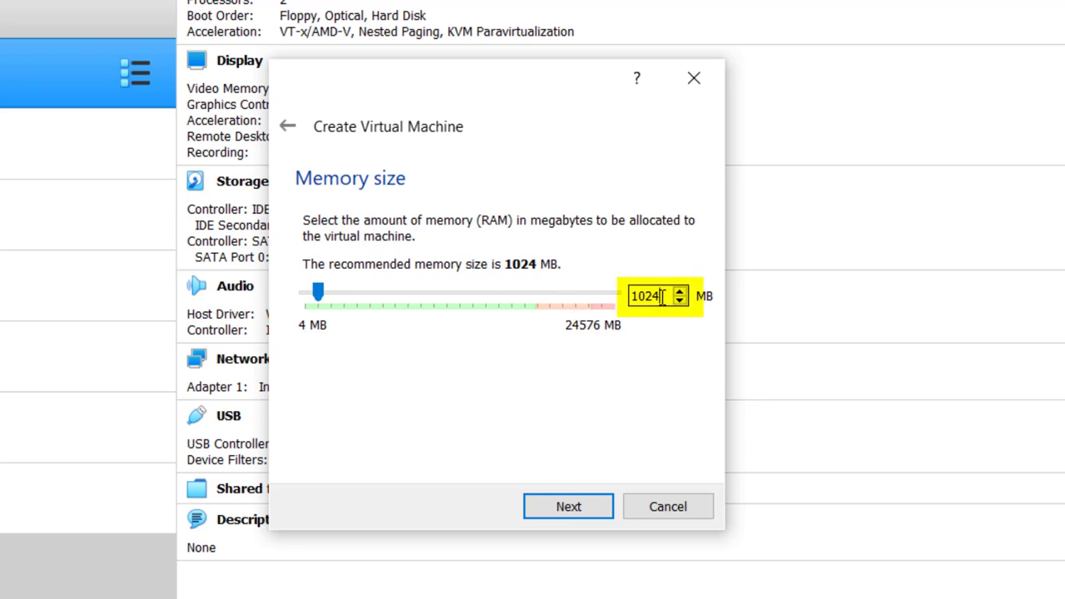
{"action": "type", "text": "1"}
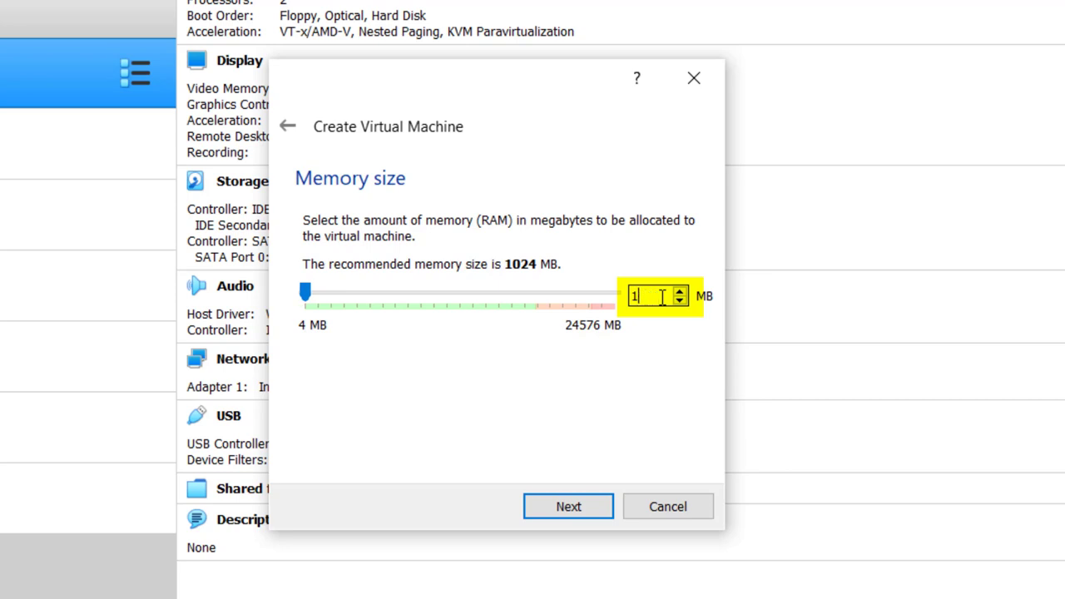
{"action": "type", "text": "096"}
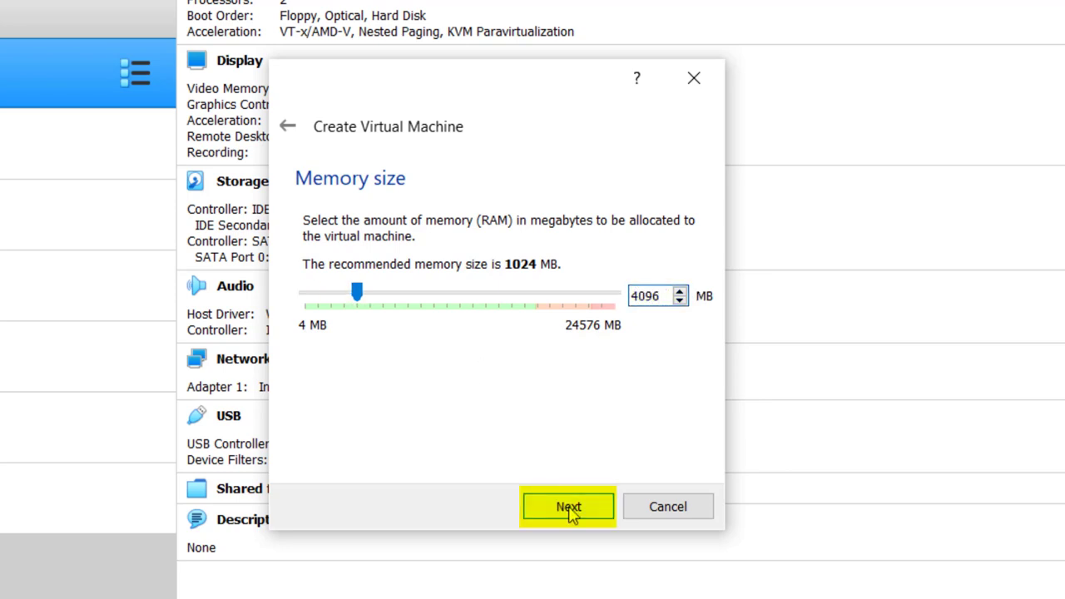
{"action": "left_click", "coordinate": [569, 506]}
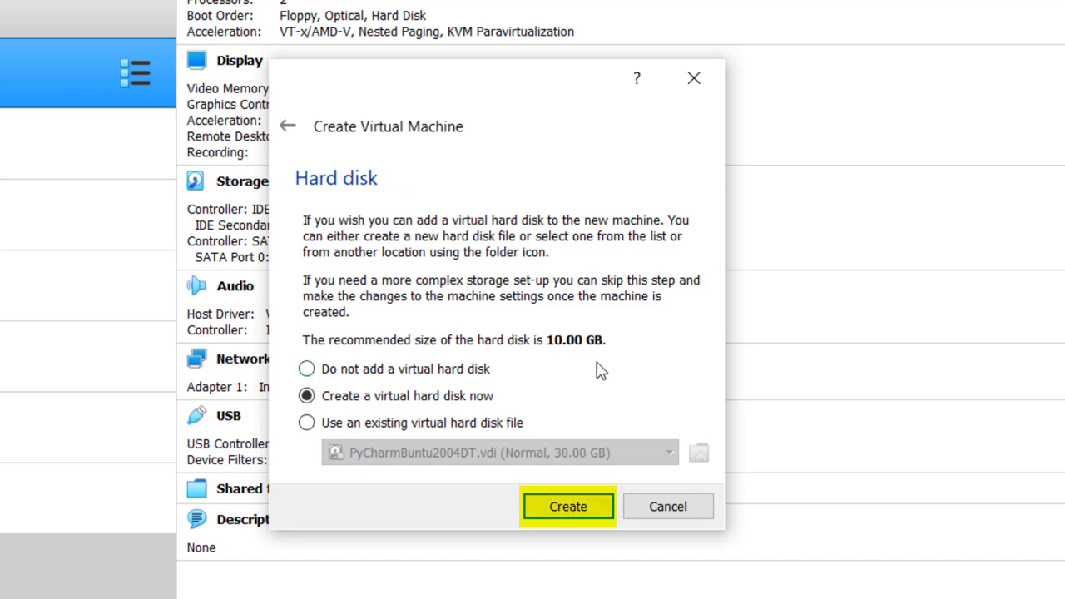
Create a new virtual hard disk now, keeping the VDI format.
{"action": "left_click", "coordinate": [568, 506]}
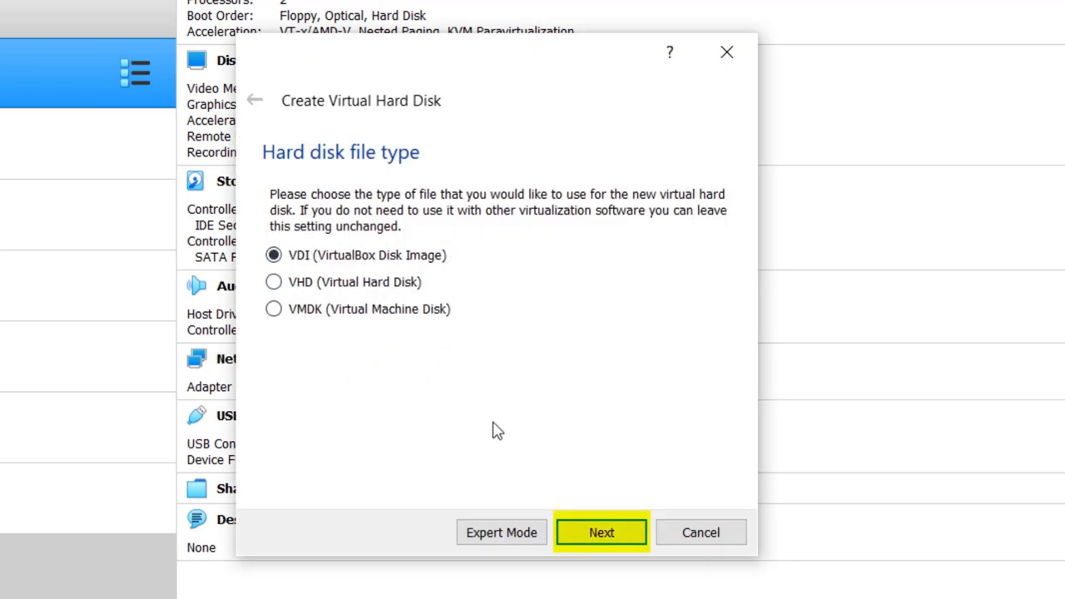
{"action": "left_click", "coordinate": [601, 533]}
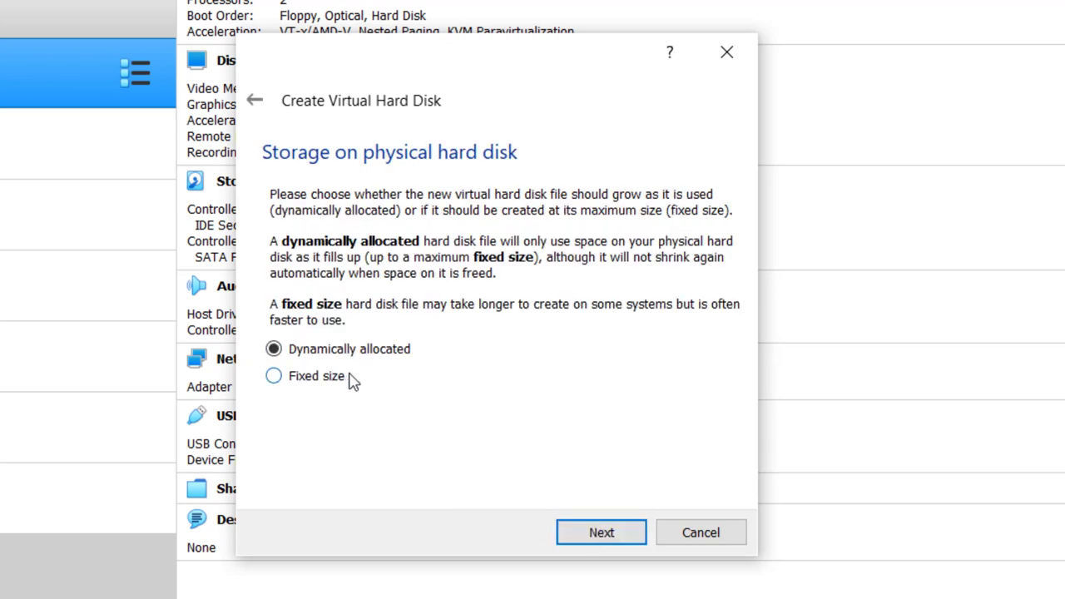
{"action": "mouse_move", "coordinate": [415, 368]}
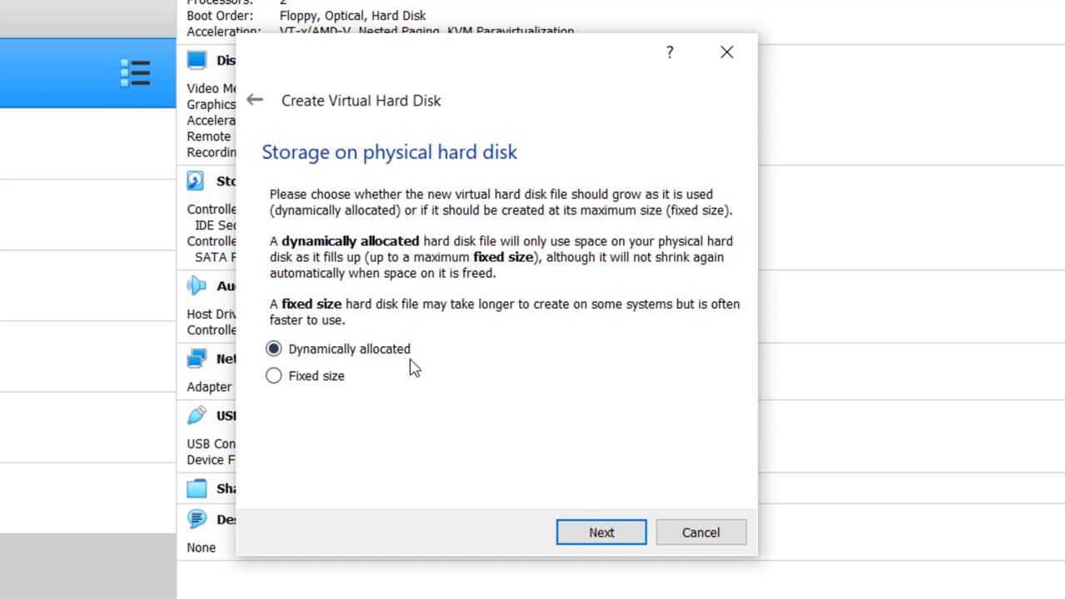
{"action": "mouse_move", "coordinate": [478, 347]}
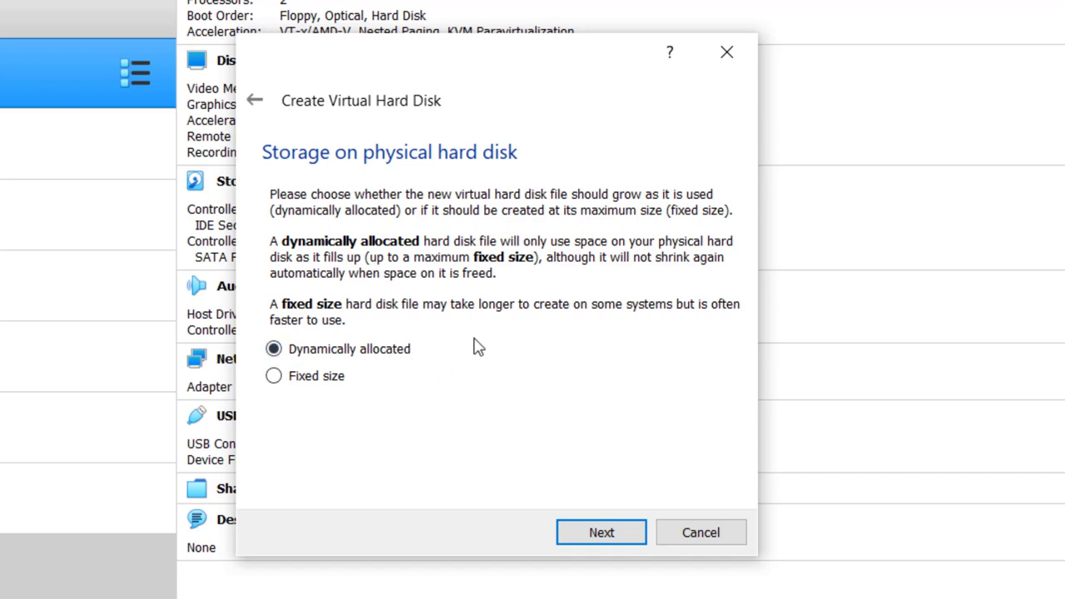
{"action": "mouse_move", "coordinate": [424, 291]}
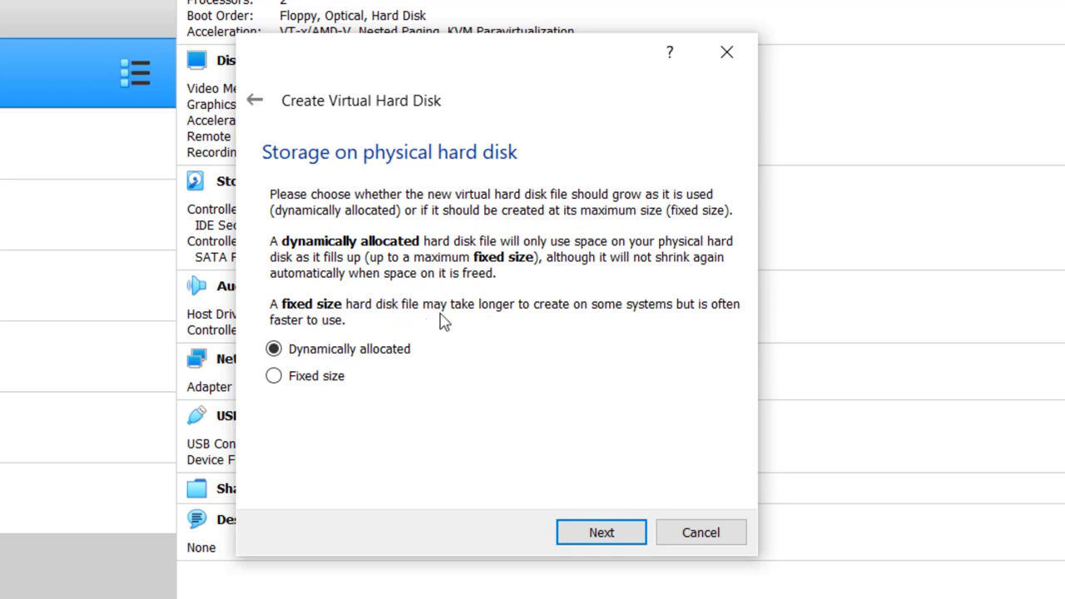
{"action": "mouse_move", "coordinate": [456, 343]}
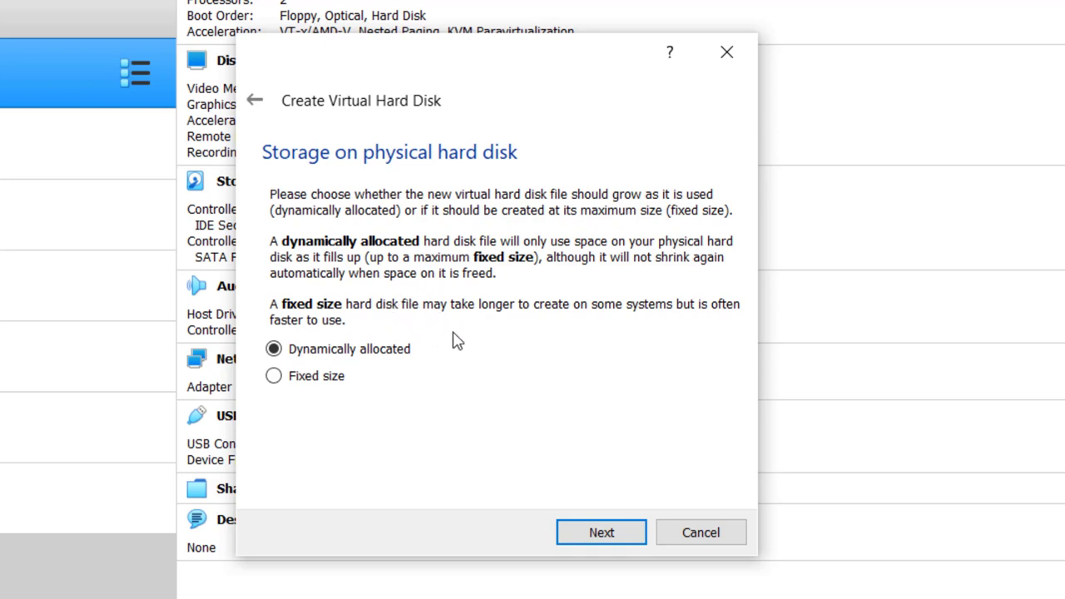
{"action": "mouse_move", "coordinate": [336, 368]}
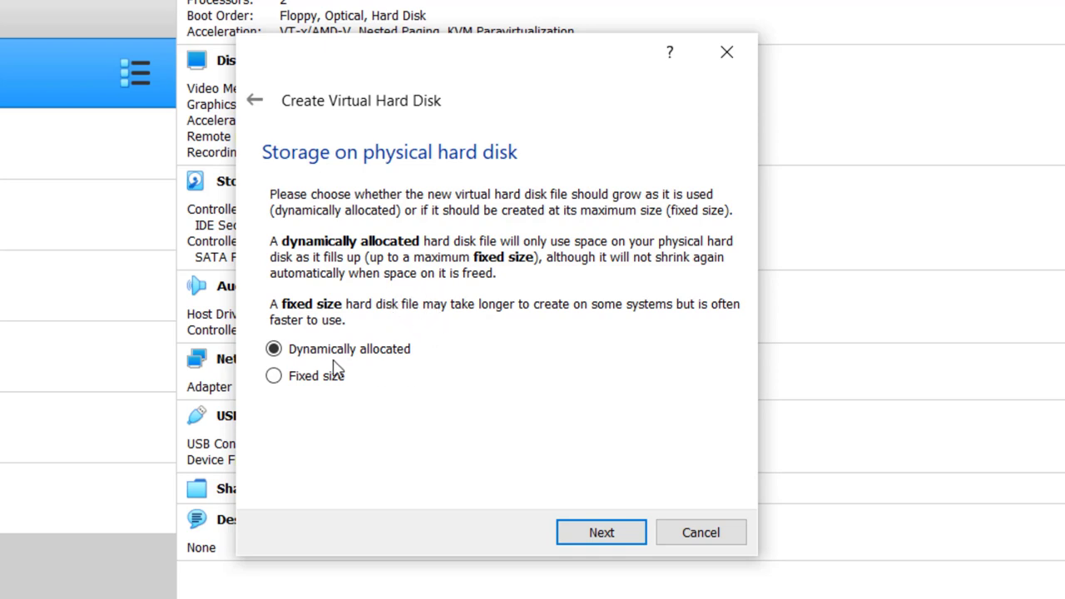
{"action": "mouse_move", "coordinate": [463, 363]}
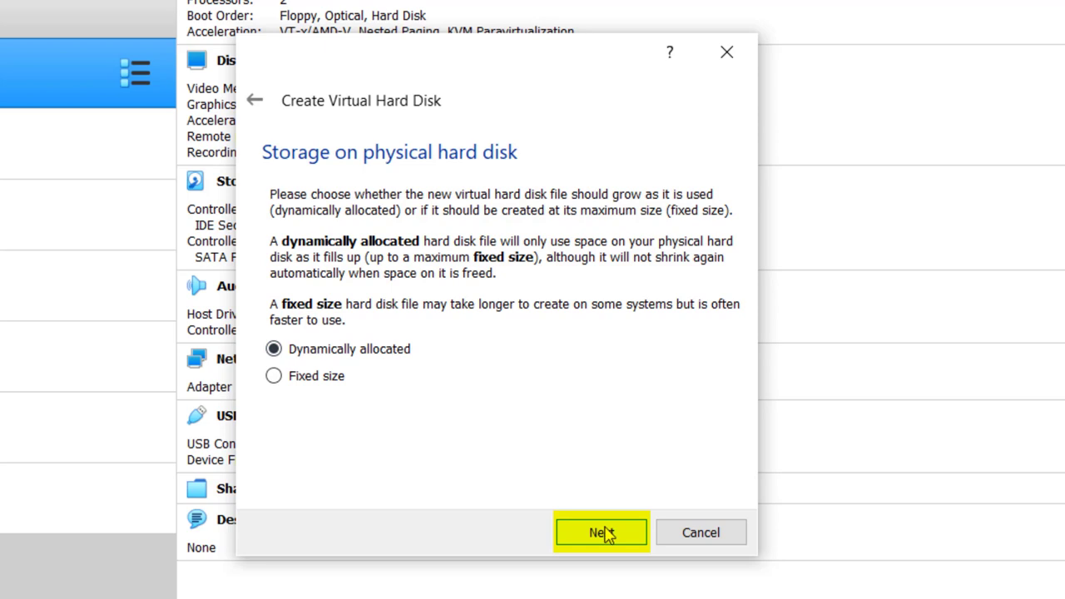
Create a dynamically allocated 25 GB virtual disk for the machine.
{"action": "left_click", "coordinate": [600, 533]}
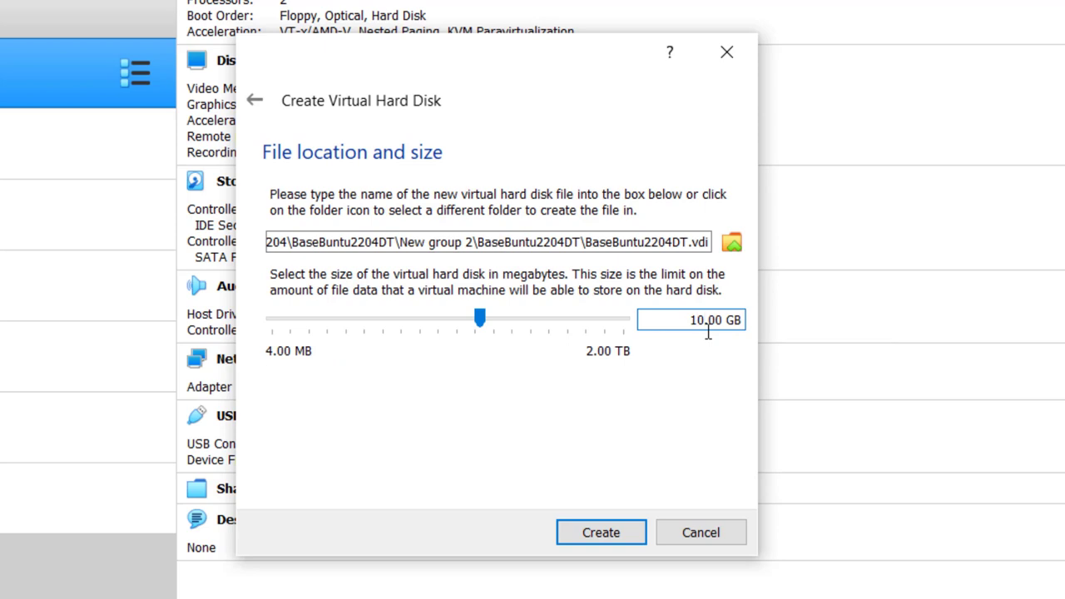
{"action": "left_click_drag", "start_coordinate": [480, 318], "coordinate": [439, 318]}
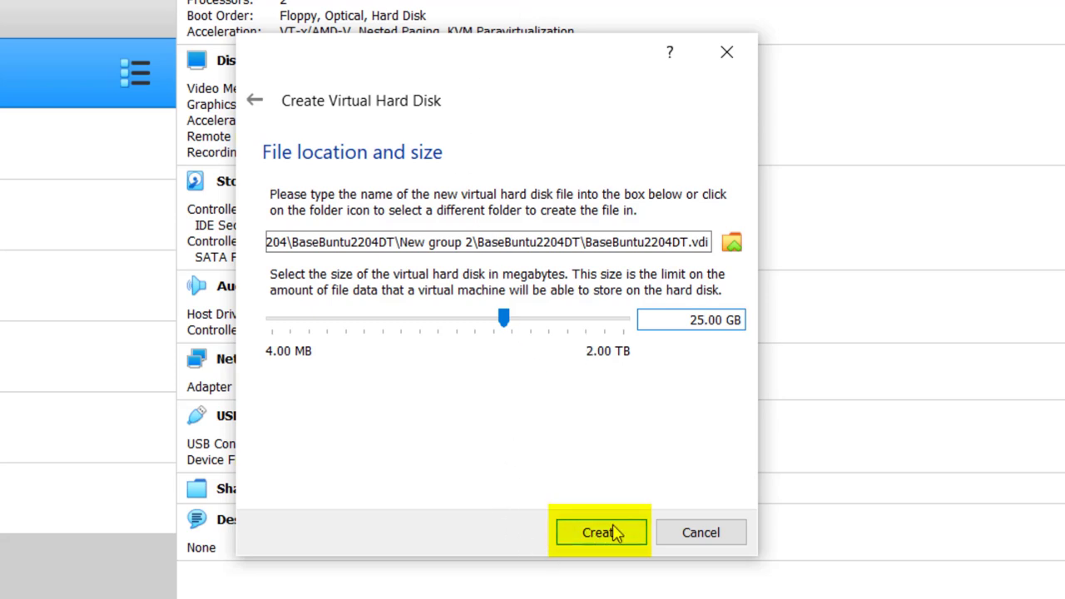
{"action": "left_click", "coordinate": [599, 532]}
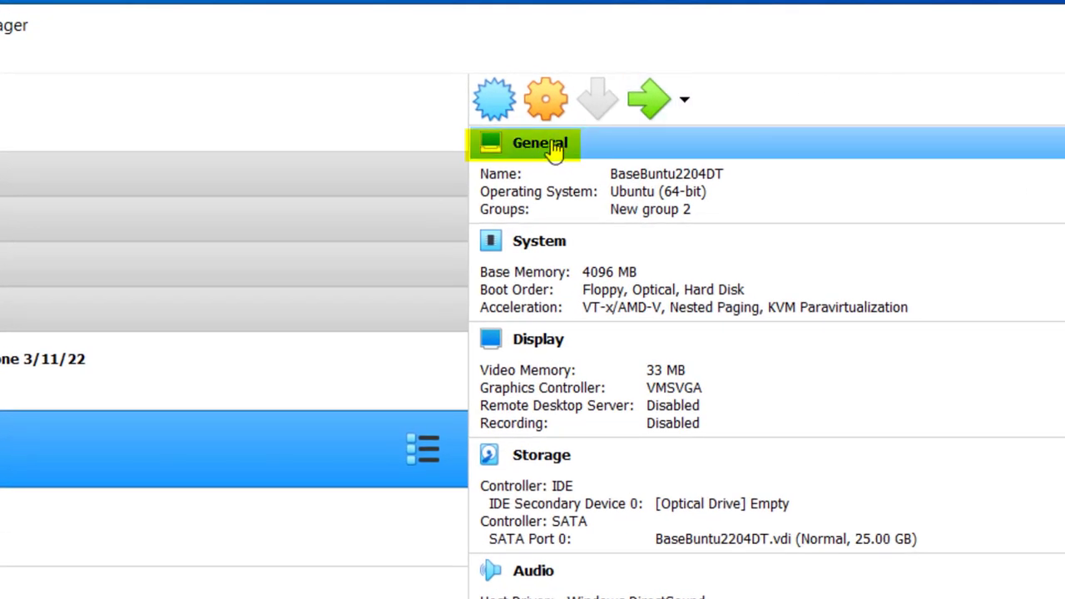
Set Shared Clipboard and Drag'n'Drop to Bidirectional in General > Advanced and save.
{"action": "left_click", "coordinate": [546, 100]}
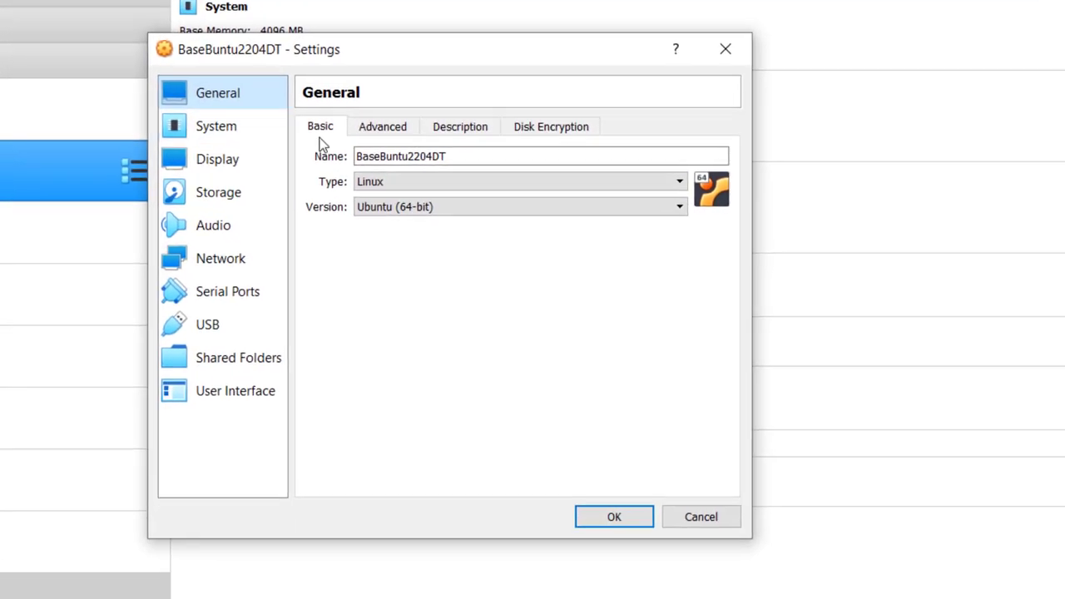
{"action": "left_click", "coordinate": [383, 127]}
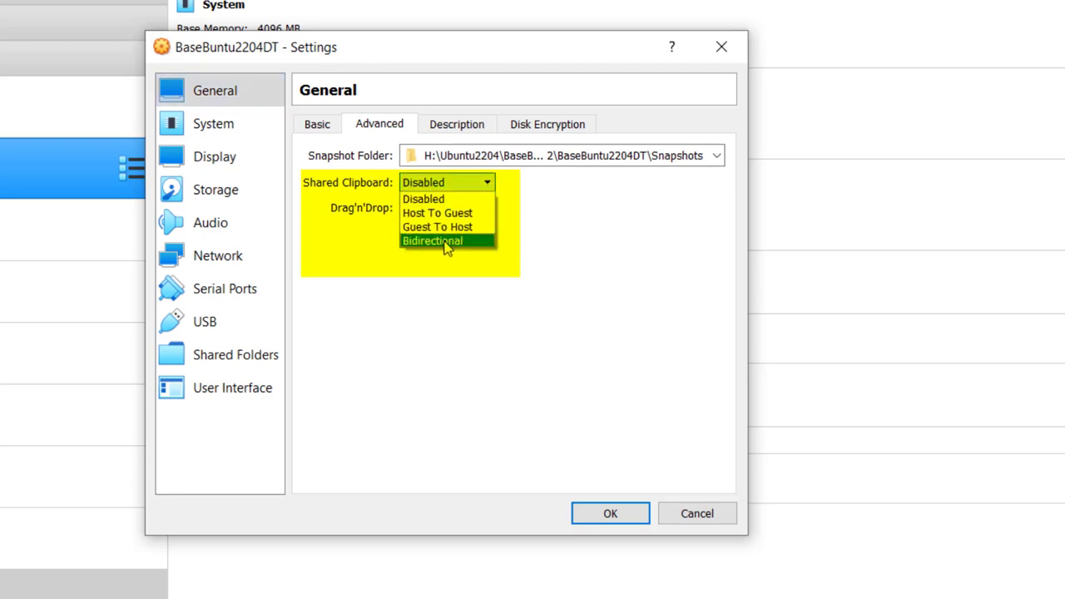
{"action": "left_click", "coordinate": [433, 240]}
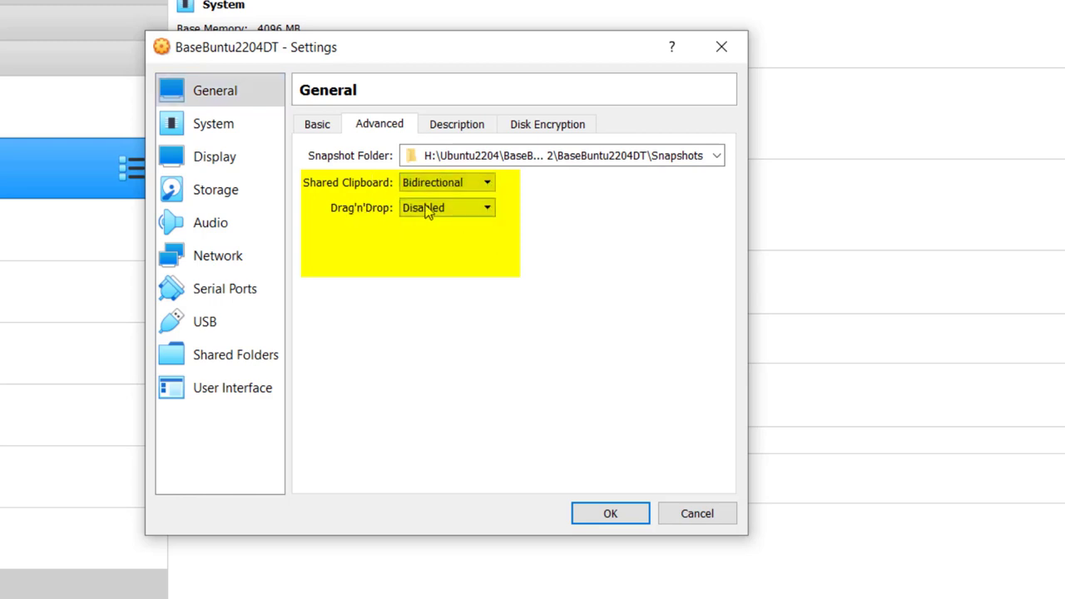
{"action": "left_click", "coordinate": [446, 206]}
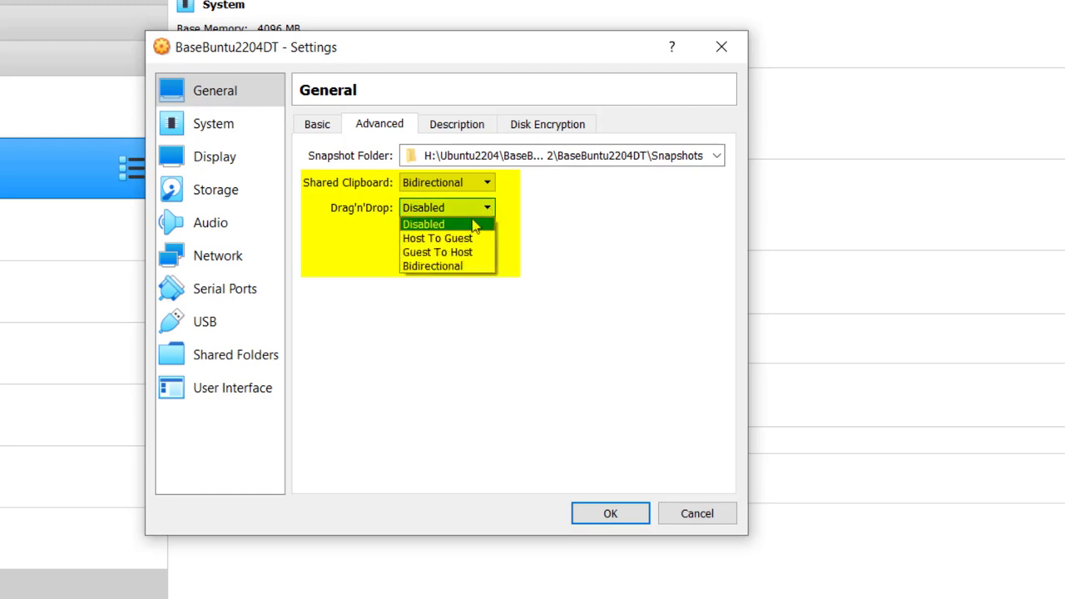
{"action": "left_click", "coordinate": [433, 266]}
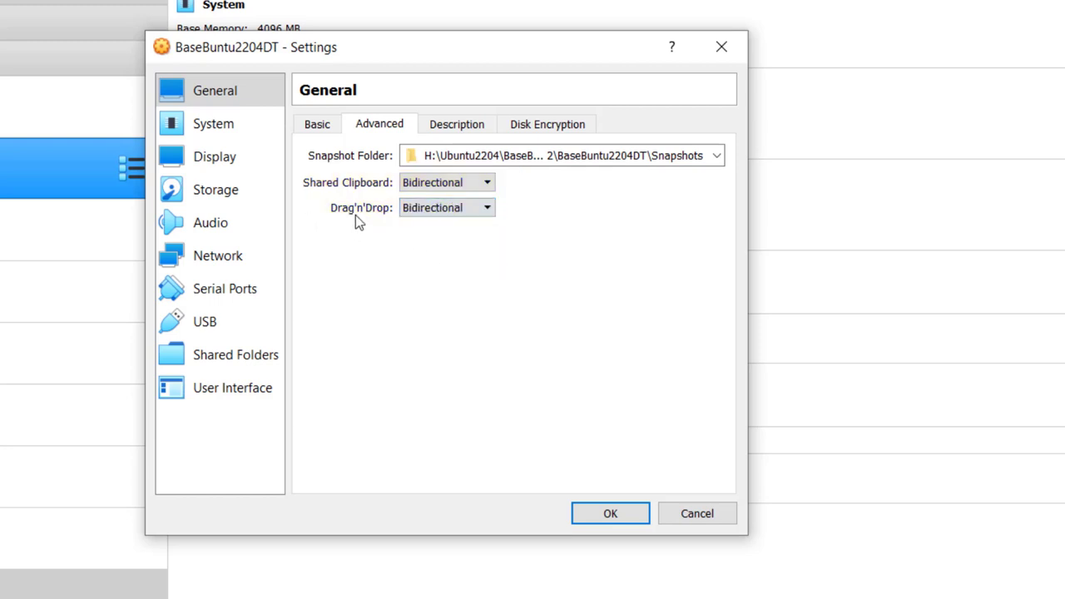
{"action": "mouse_move", "coordinate": [604, 196]}
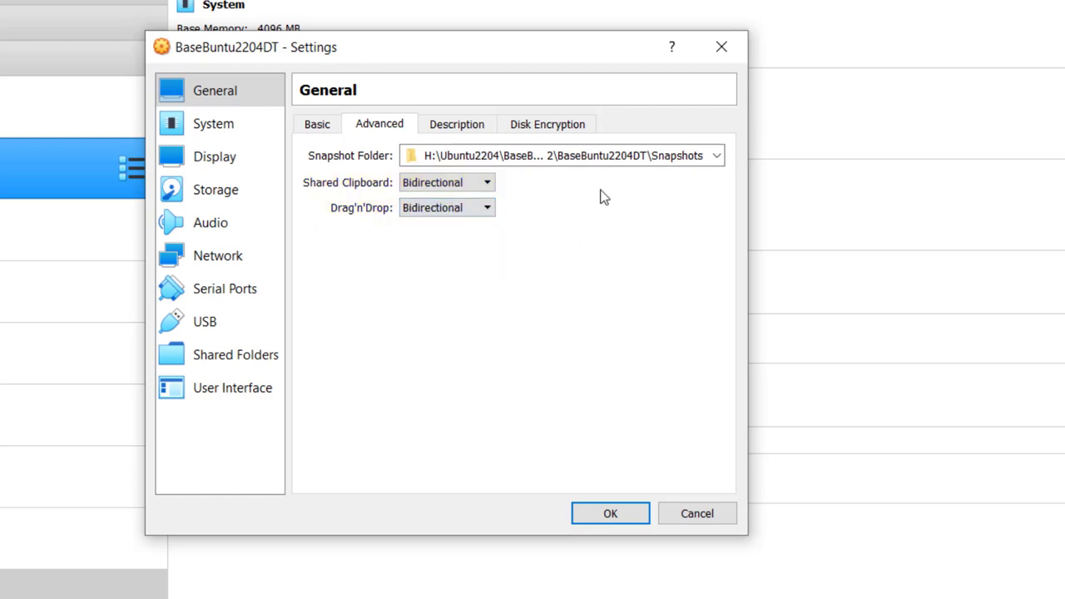
{"action": "mouse_move", "coordinate": [556, 217]}
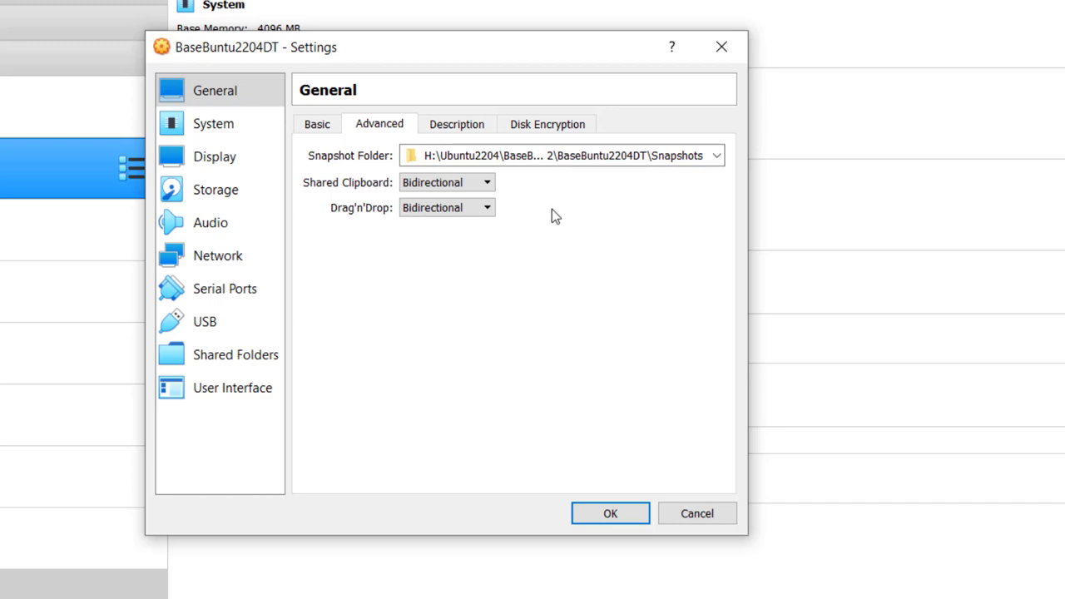
{"action": "mouse_move", "coordinate": [496, 248]}
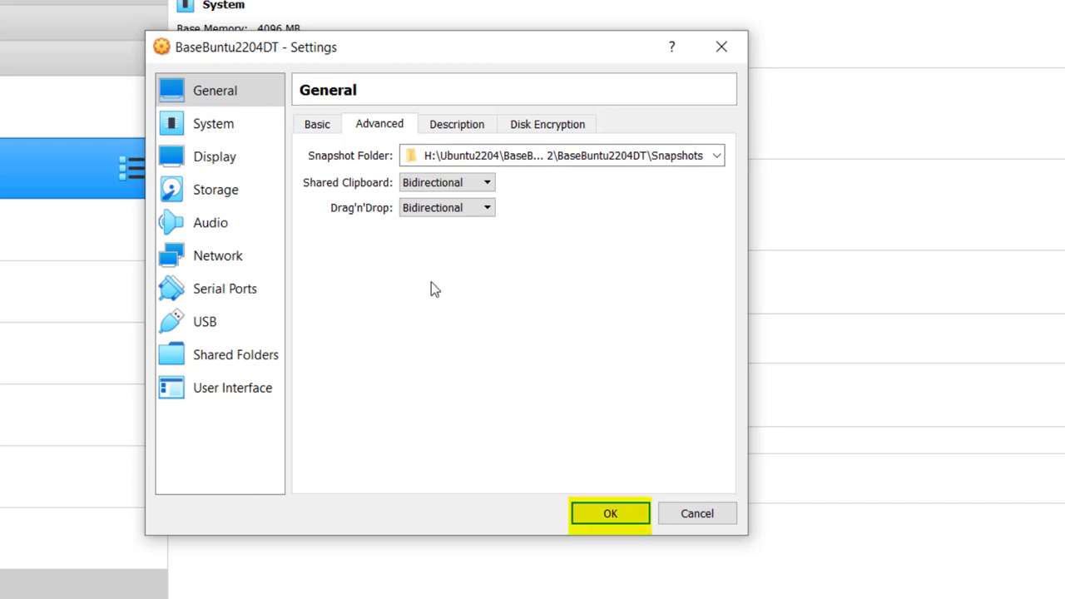
{"action": "left_click", "coordinate": [610, 513]}
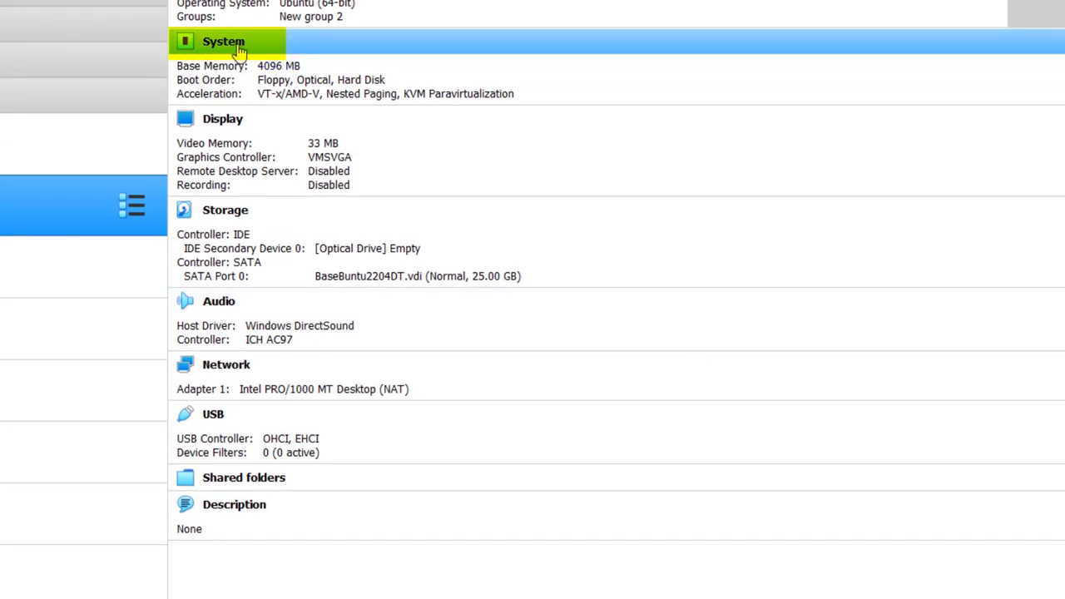
Raise the processor count to 2 CPUs in System settings and save.
{"action": "left_click", "coordinate": [223, 42]}
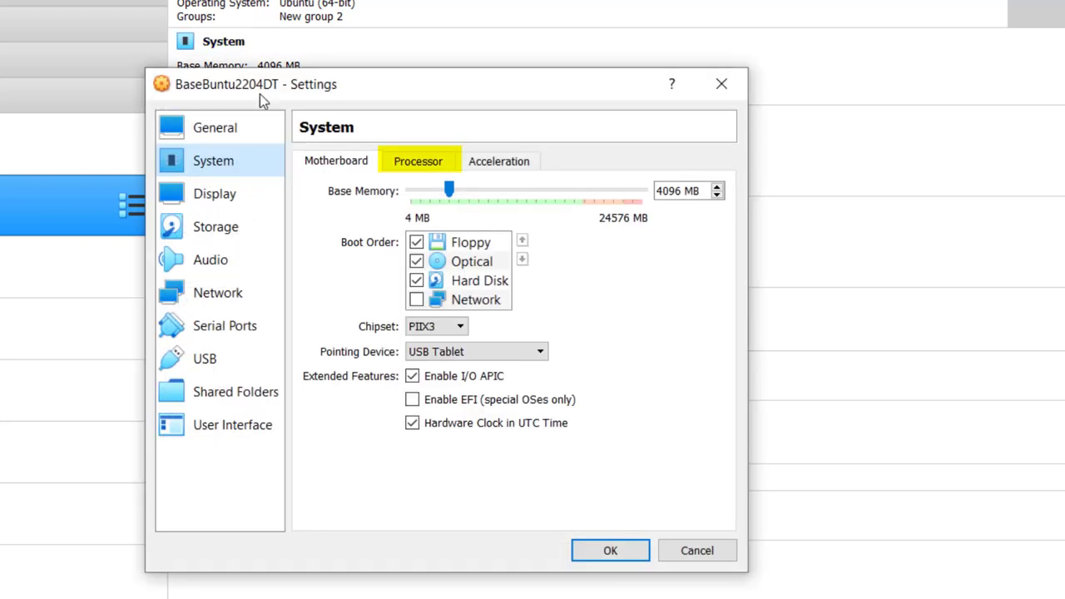
{"action": "left_click", "coordinate": [418, 159]}
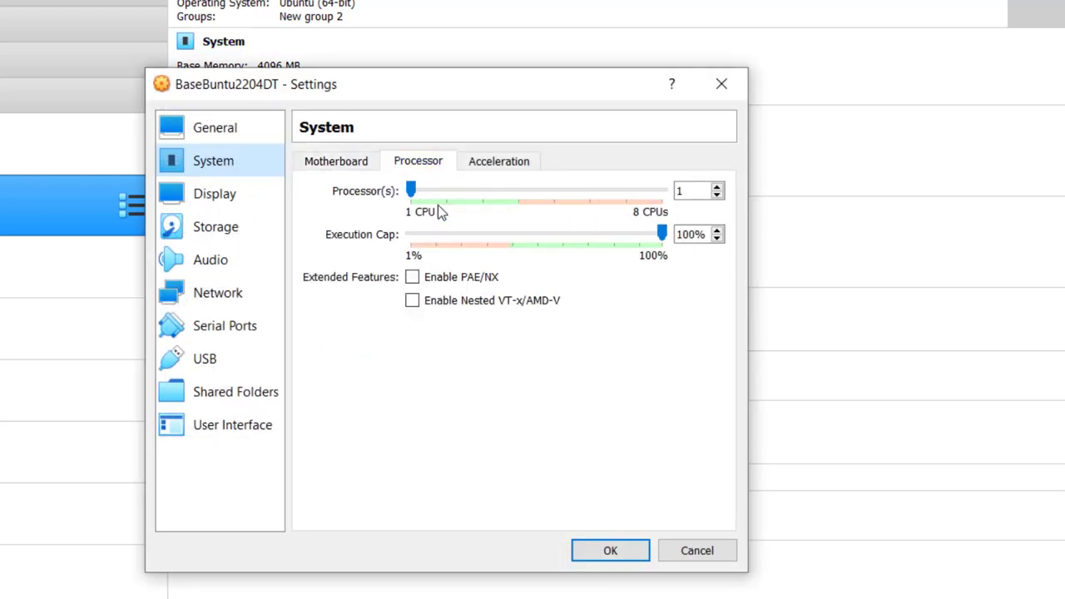
{"action": "left_click", "coordinate": [409, 190]}
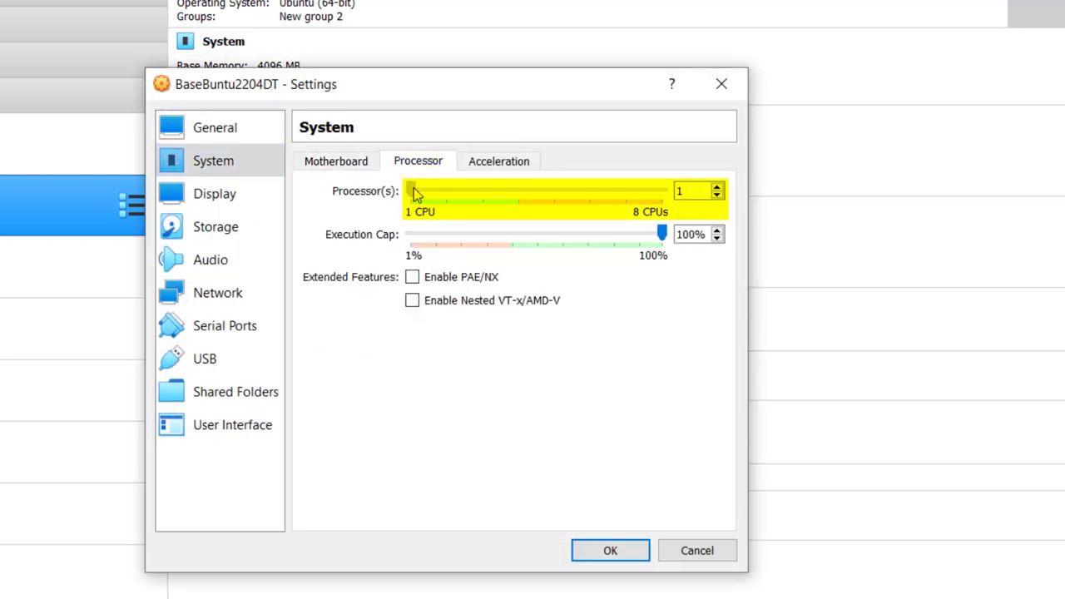
{"action": "left_click_drag", "start_coordinate": [408, 190], "coordinate": [446, 190]}
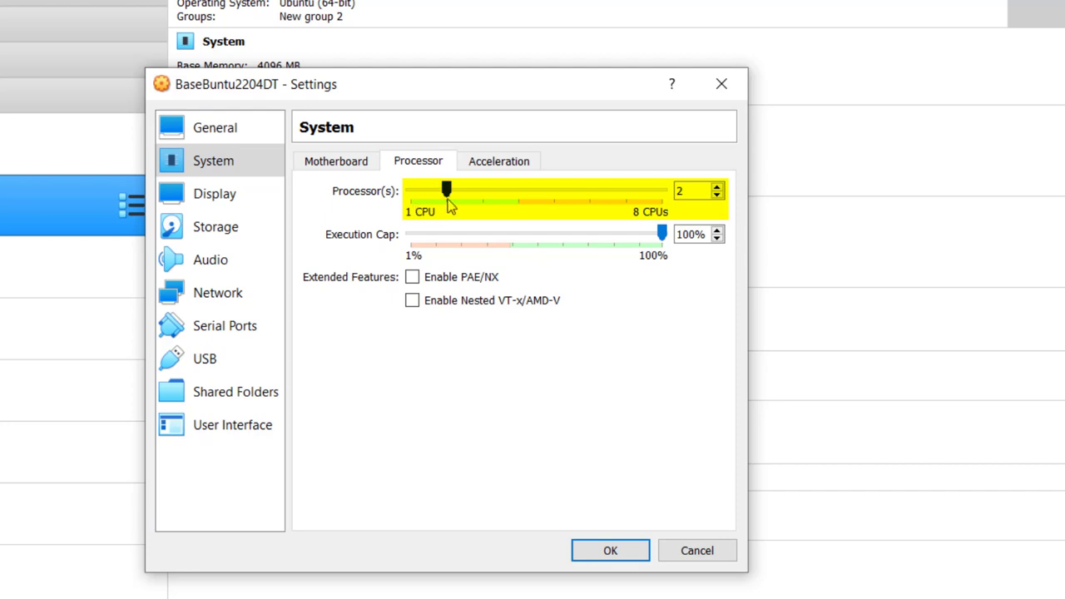
{"action": "mouse_move", "coordinate": [446, 198]}
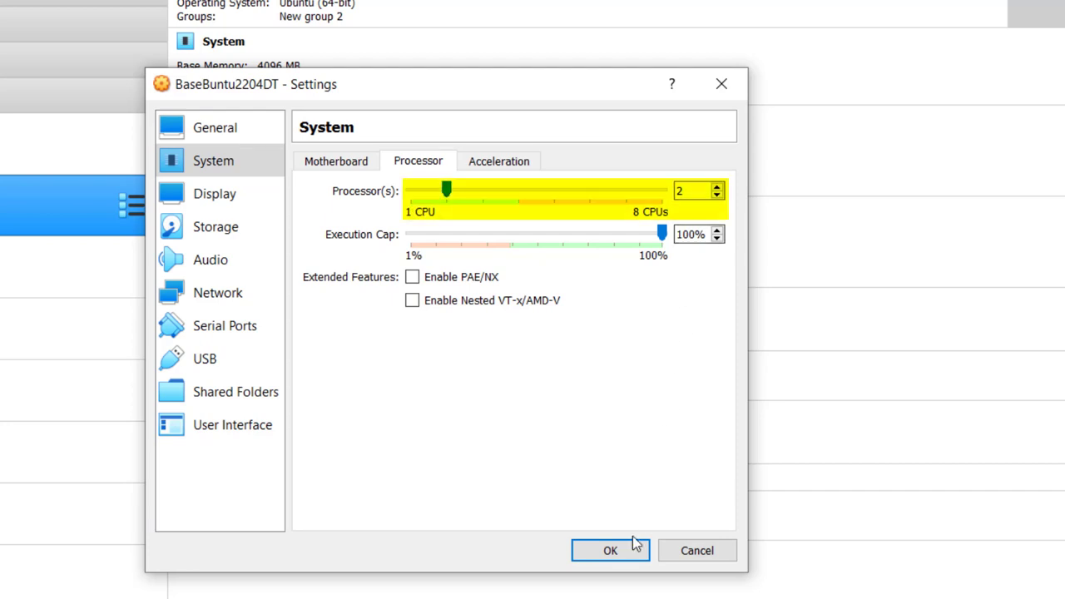
{"action": "left_click", "coordinate": [609, 549]}
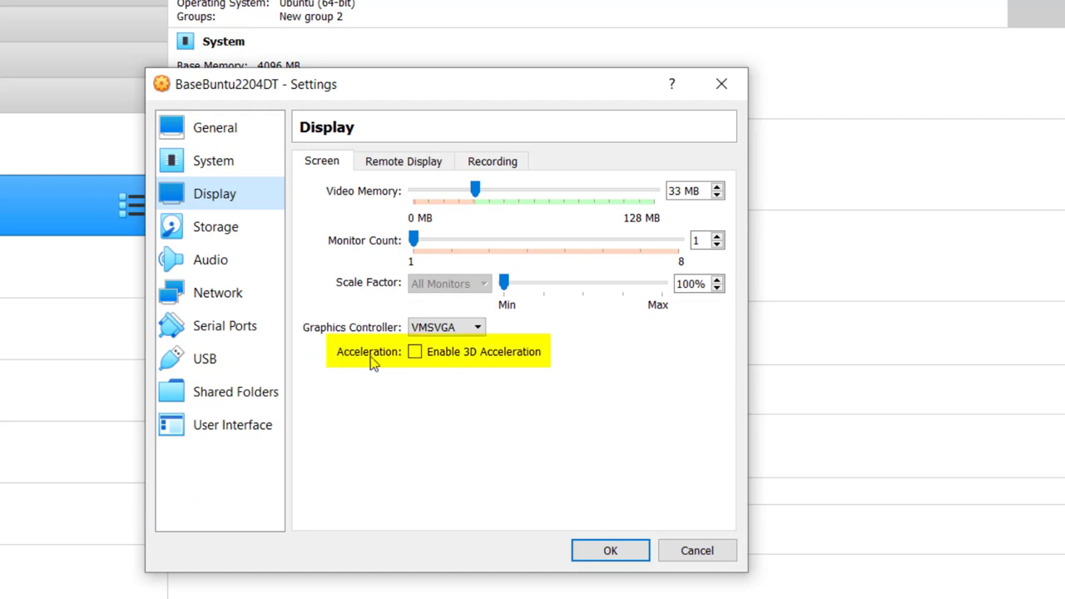
Enable 3D acceleration, set video memory to 128 MB, and save.
{"action": "left_click", "coordinate": [416, 351]}
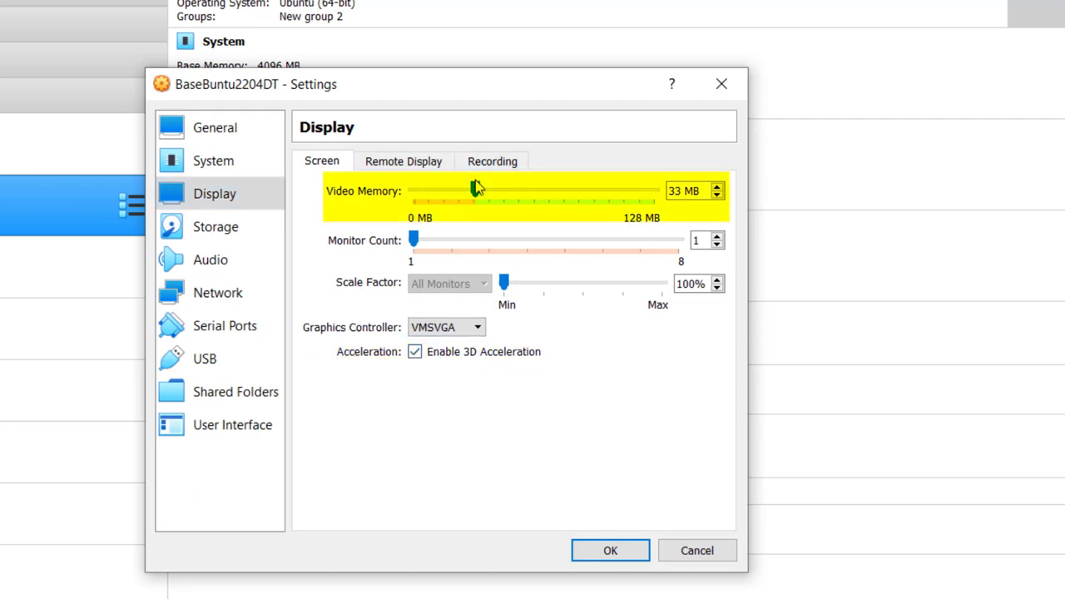
{"action": "left_click_drag", "start_coordinate": [479, 190], "coordinate": [658, 190]}
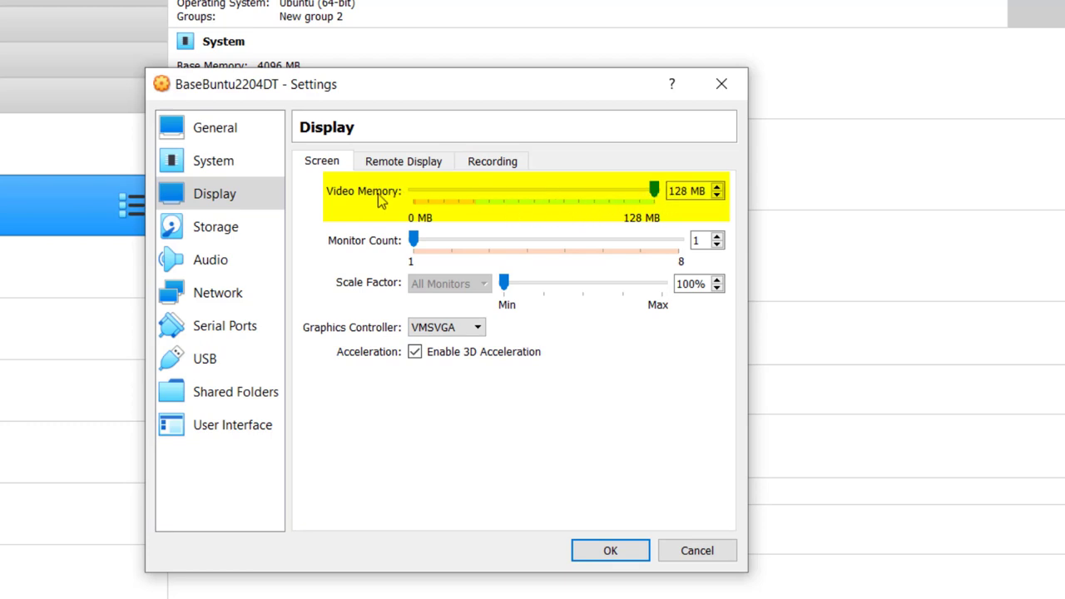
{"action": "mouse_move", "coordinate": [356, 201]}
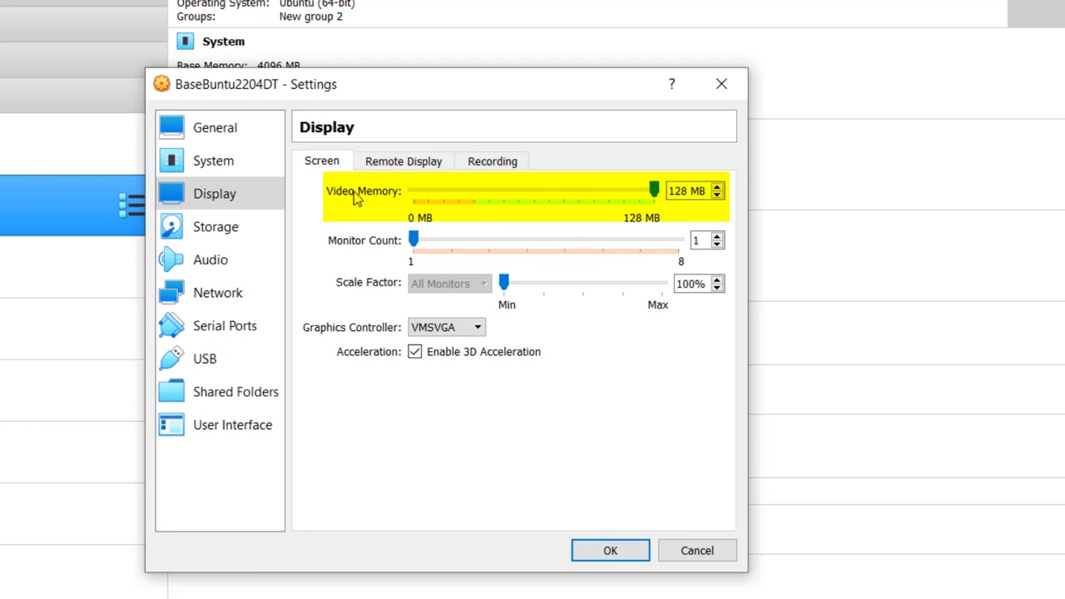
{"action": "mouse_move", "coordinate": [636, 399]}
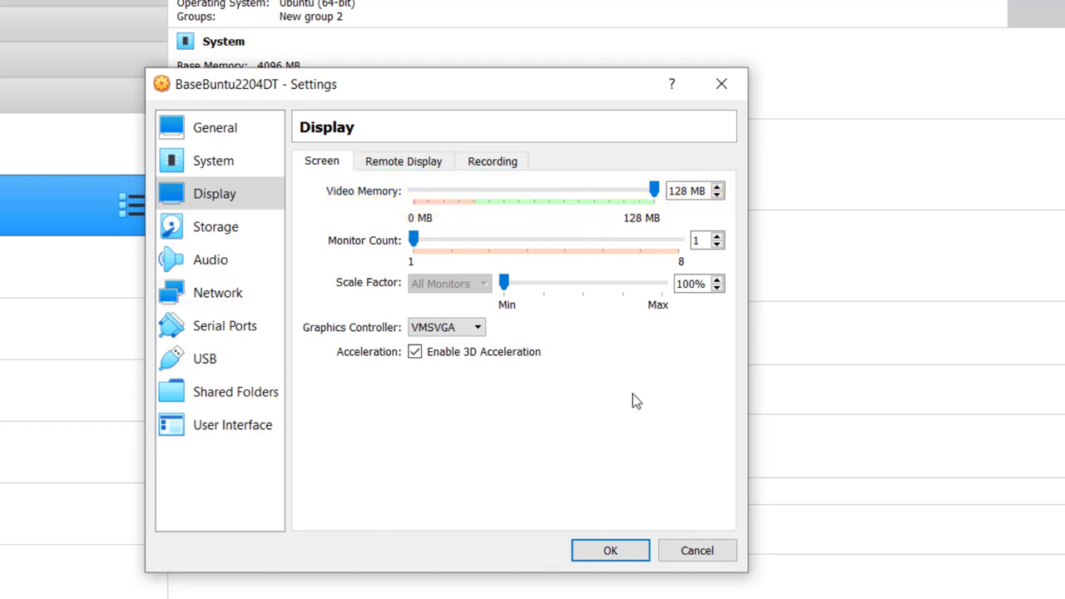
{"action": "mouse_move", "coordinate": [593, 442]}
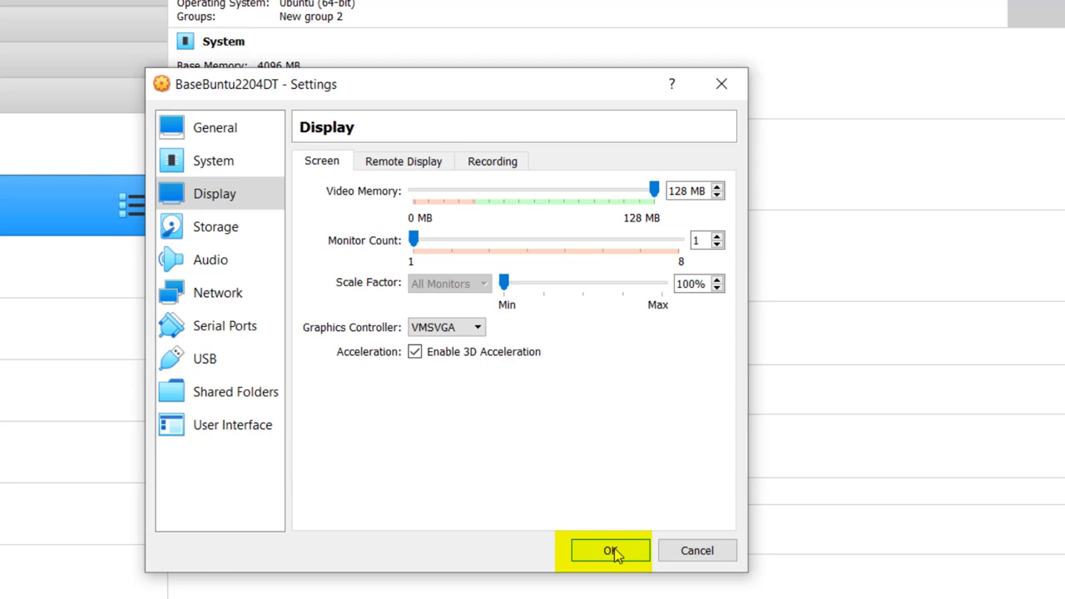
{"action": "left_click", "coordinate": [610, 550]}
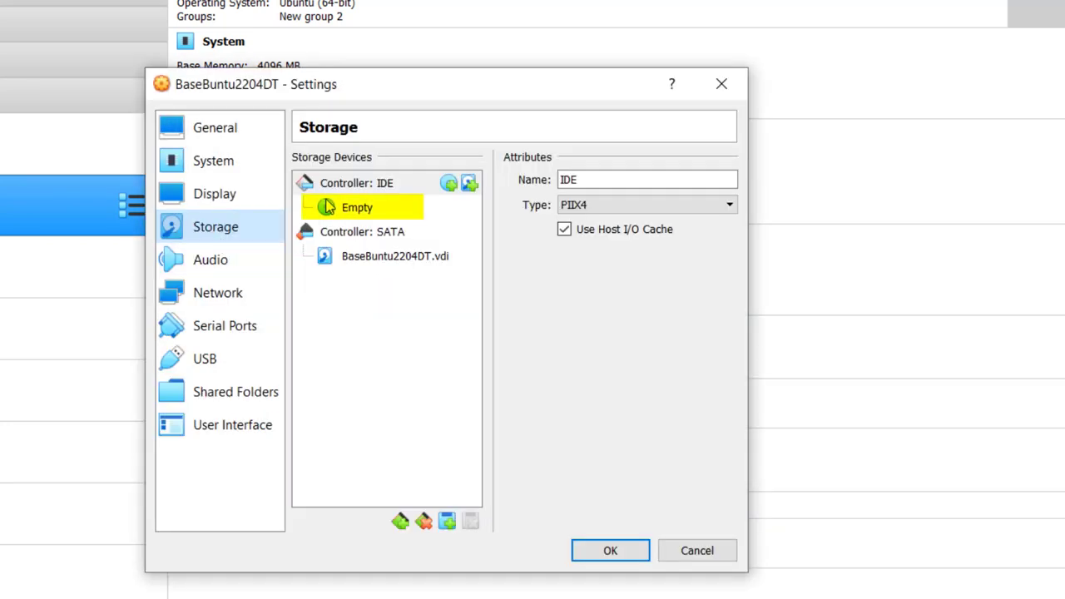
Attach ubuntu-22.04-desktop-amd64.iso to the optical drive and save the storage settings.
{"action": "left_click", "coordinate": [356, 206]}
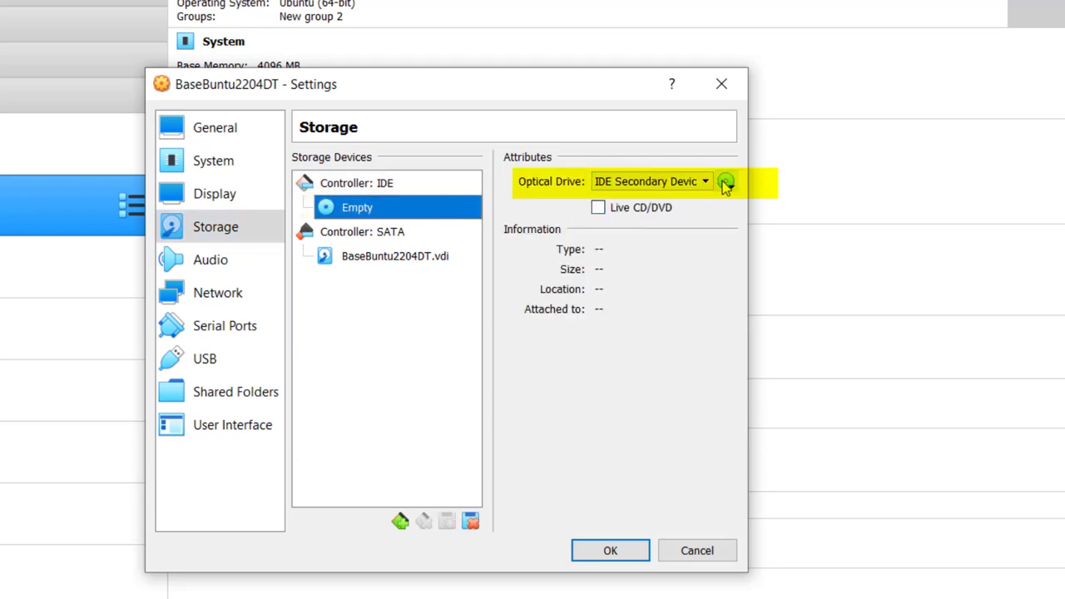
{"action": "left_click", "coordinate": [726, 181]}
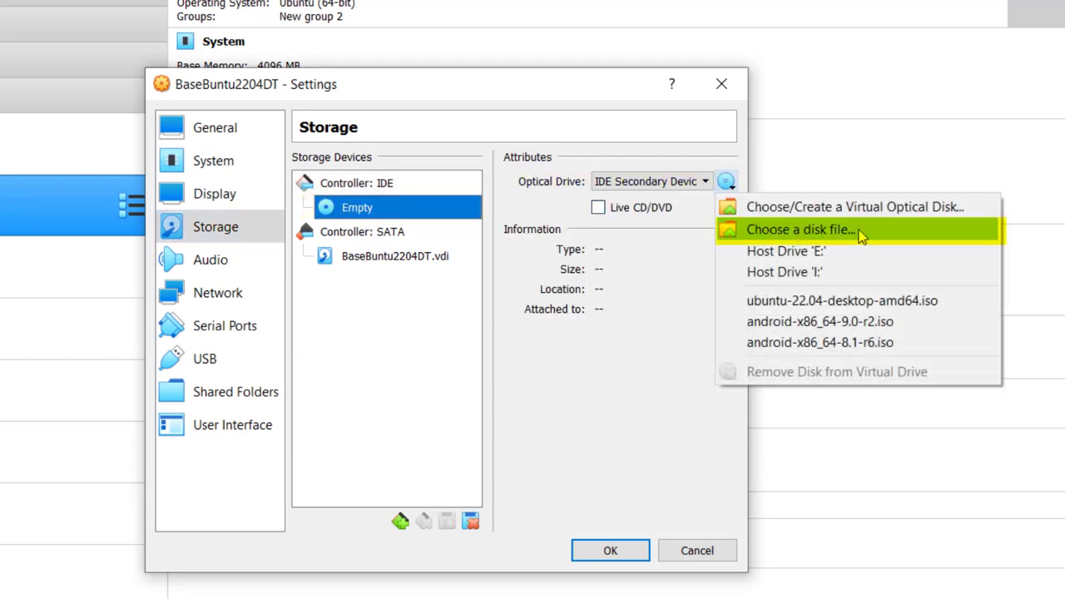
{"action": "mouse_move", "coordinate": [842, 300]}
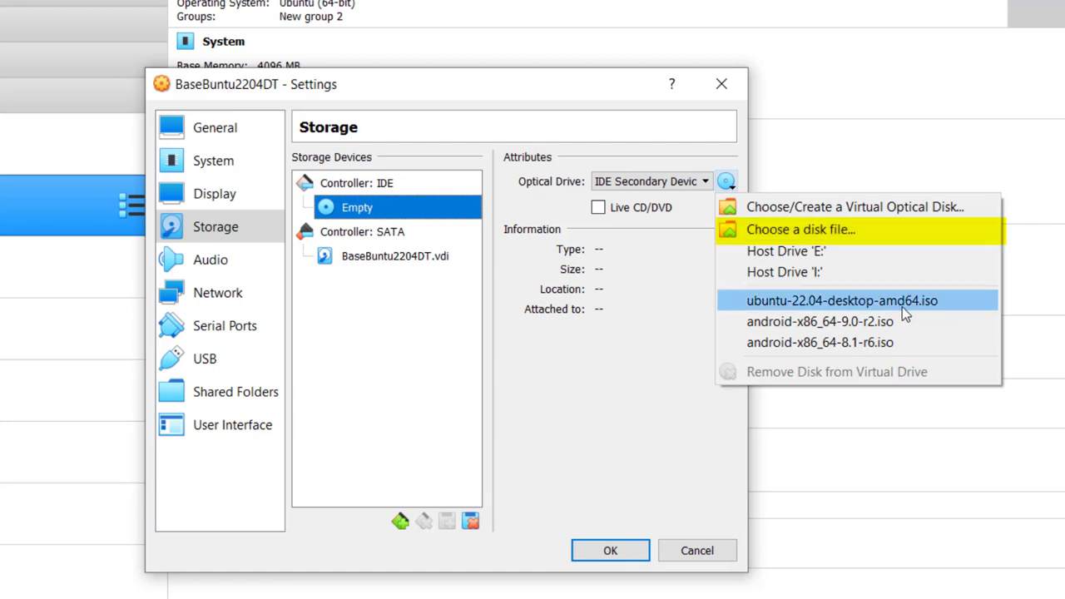
{"action": "mouse_move", "coordinate": [842, 299]}
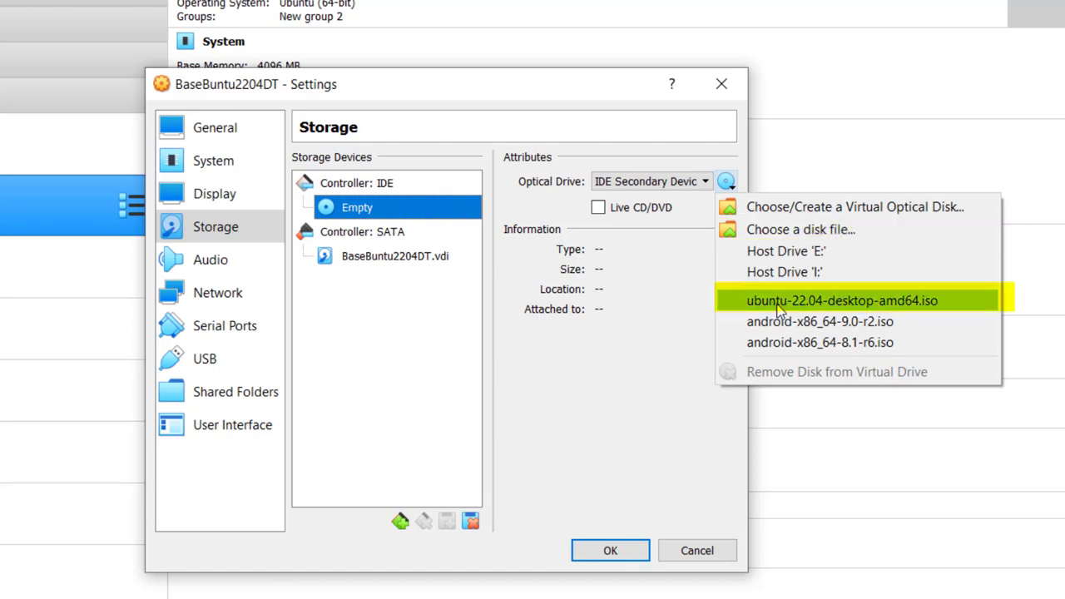
{"action": "mouse_move", "coordinate": [803, 310]}
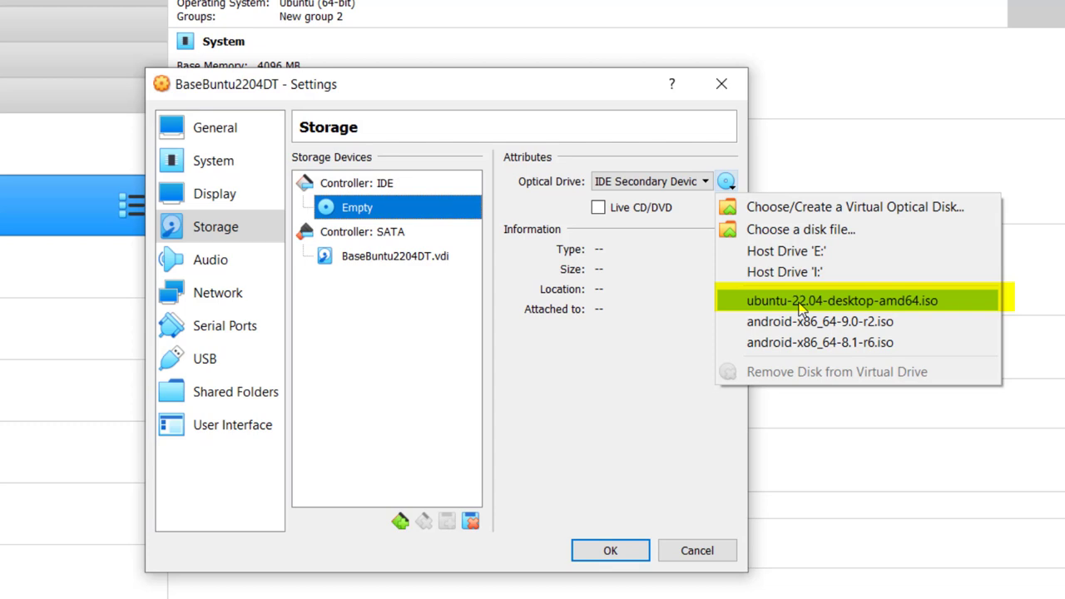
{"action": "mouse_move", "coordinate": [797, 306]}
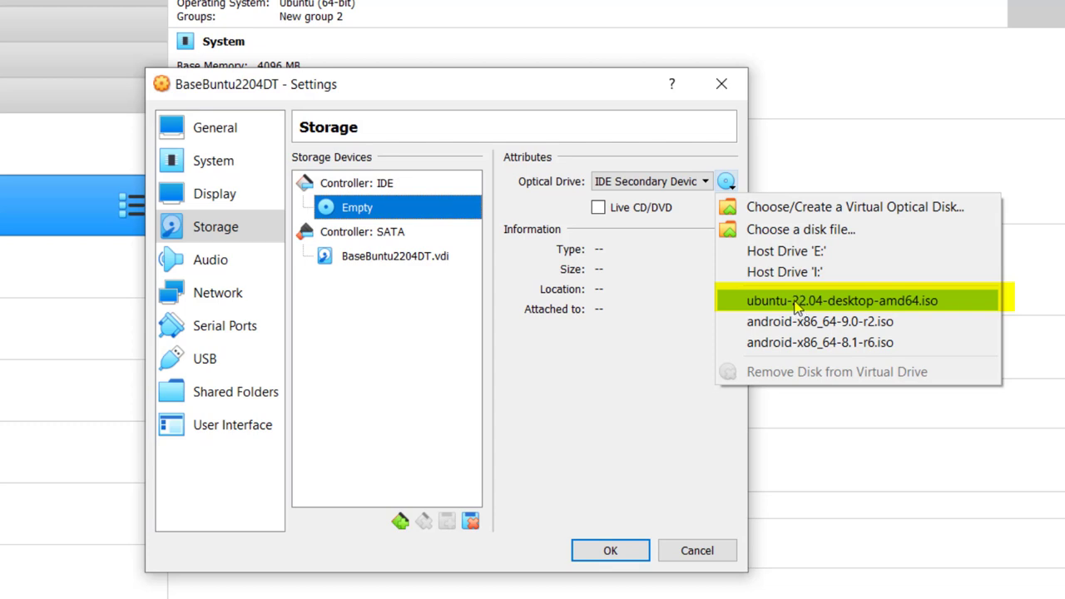
{"action": "mouse_move", "coordinate": [859, 306]}
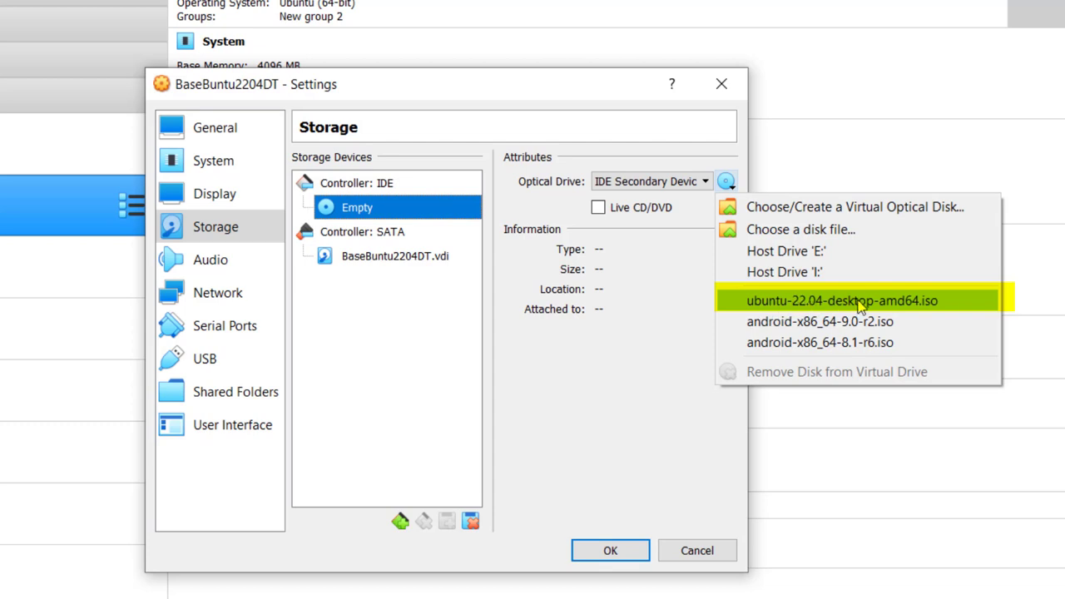
{"action": "mouse_move", "coordinate": [941, 308]}
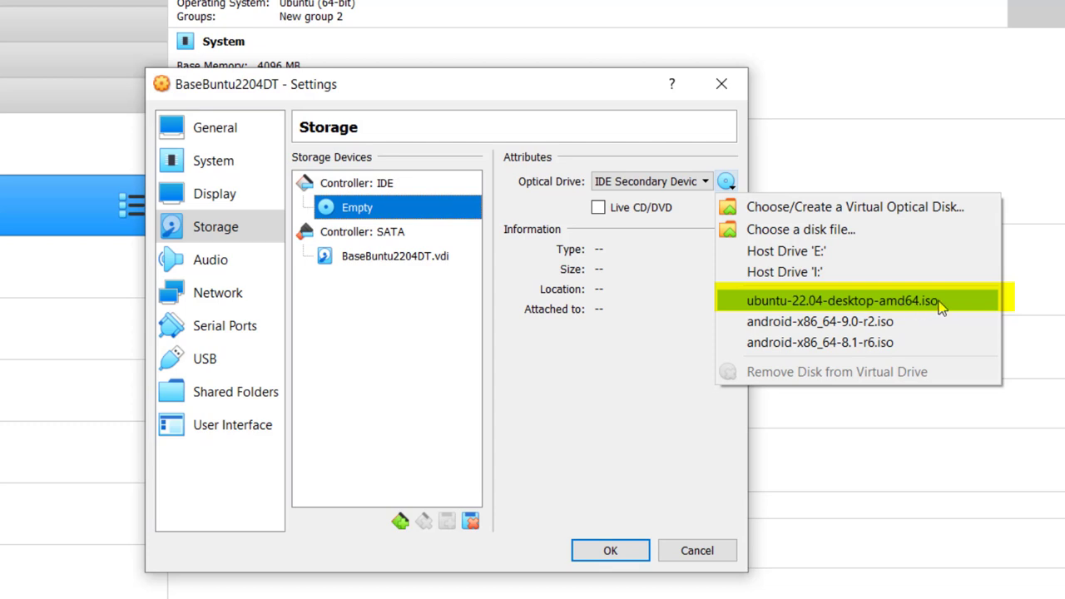
{"action": "mouse_move", "coordinate": [915, 308]}
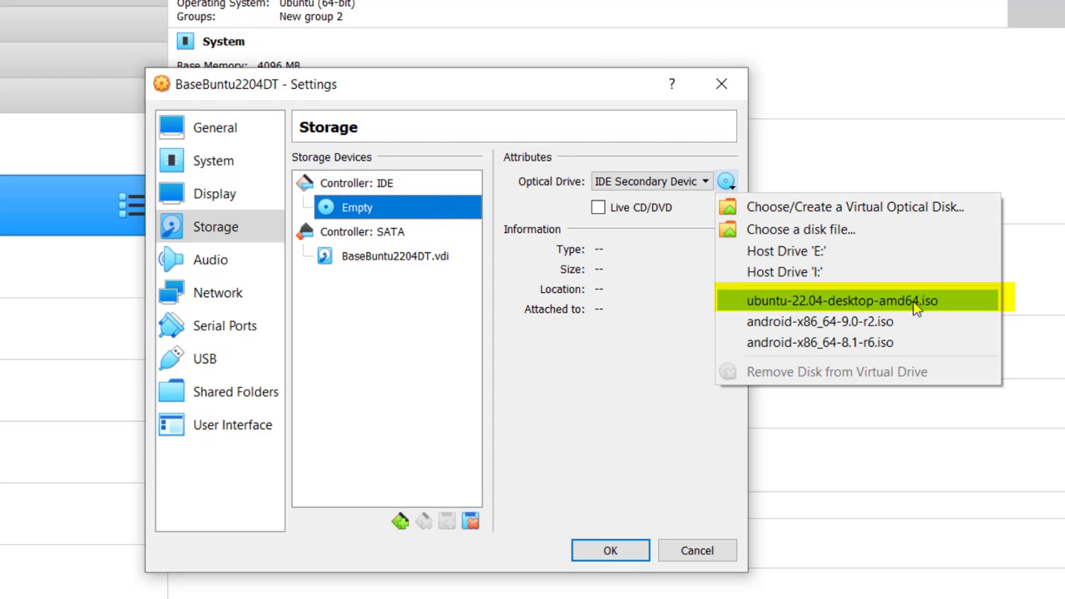
{"action": "mouse_move", "coordinate": [914, 307]}
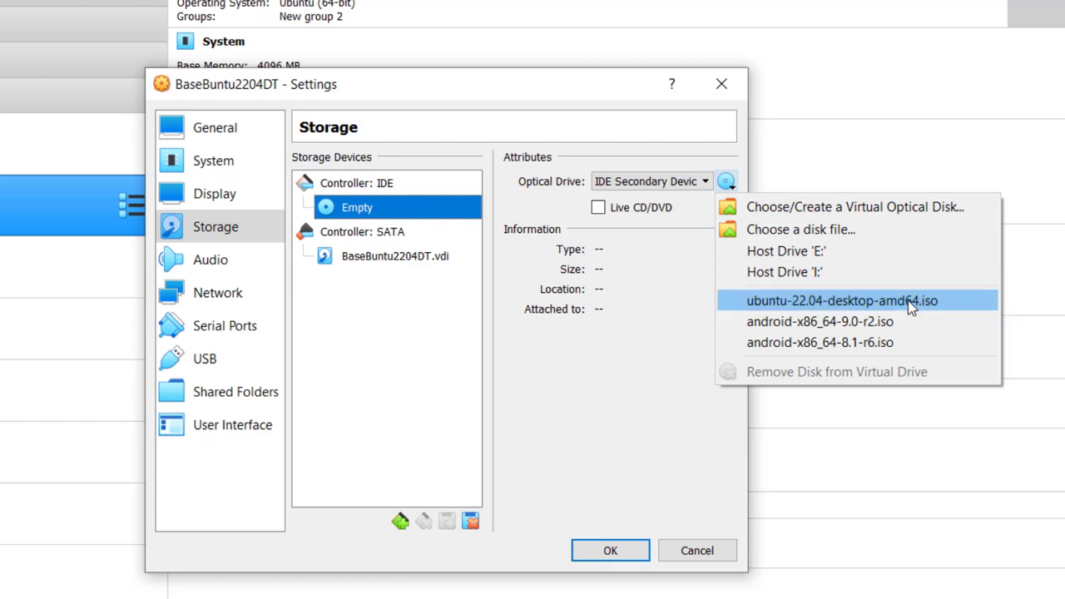
{"action": "left_click", "coordinate": [842, 299]}
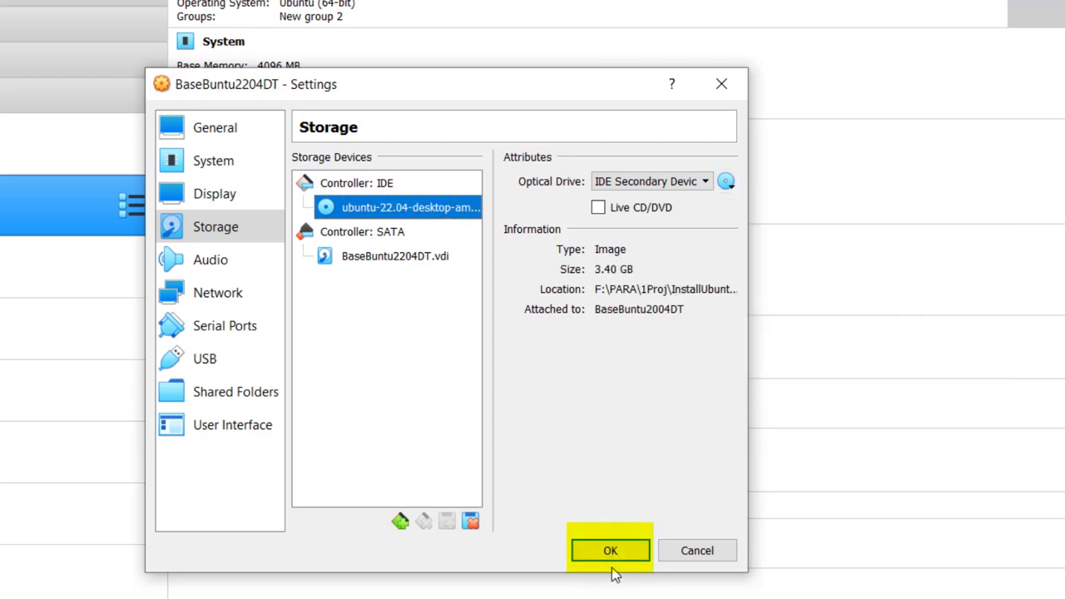
{"action": "left_click", "coordinate": [610, 550]}
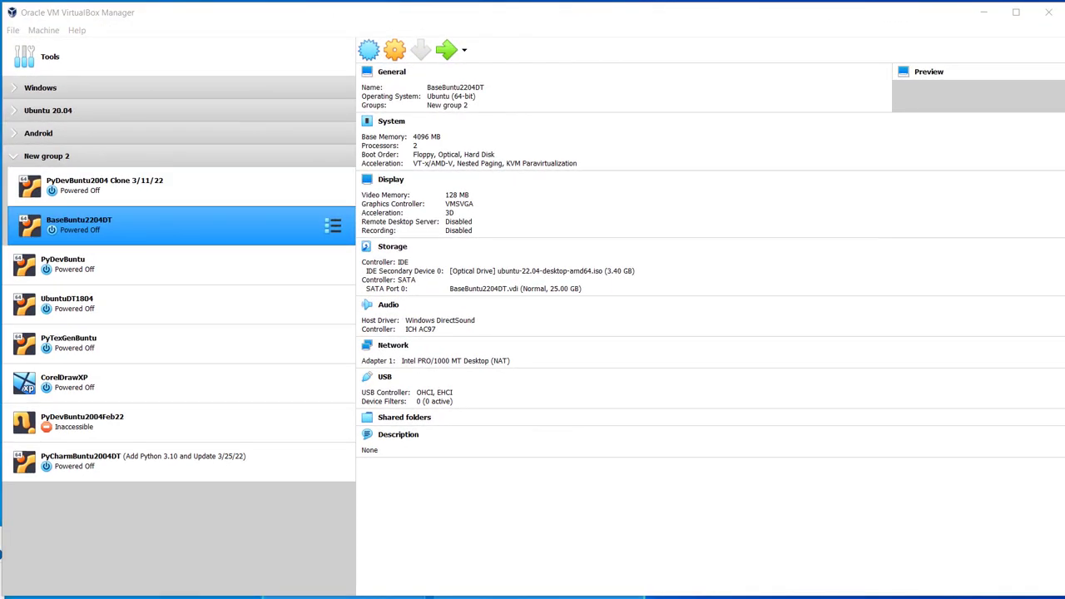
{"action": "mouse_move", "coordinate": [132, 516]}
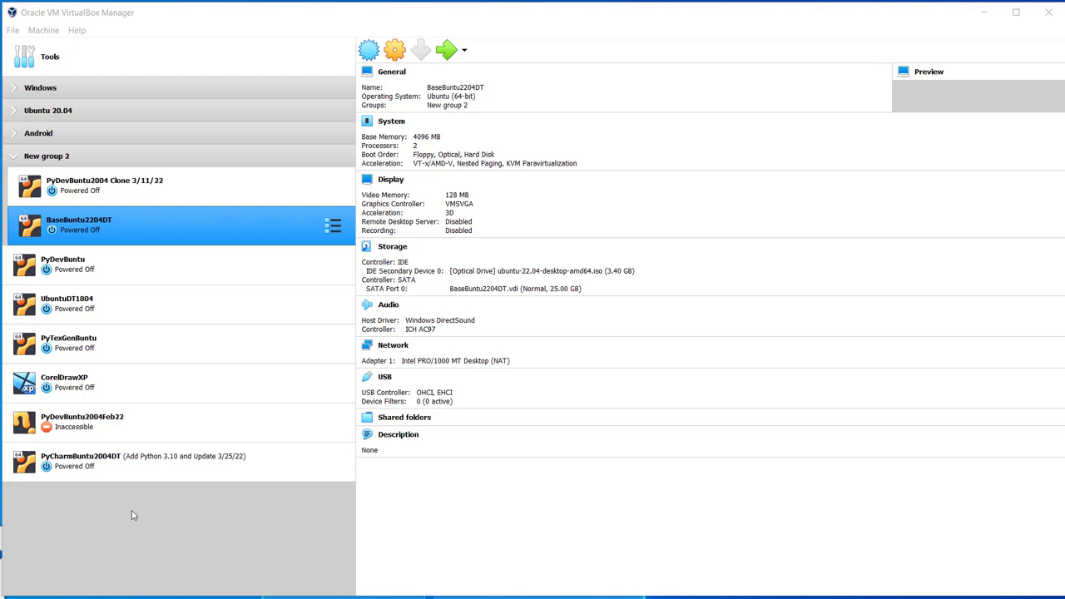
{"action": "mouse_move", "coordinate": [69, 214]}
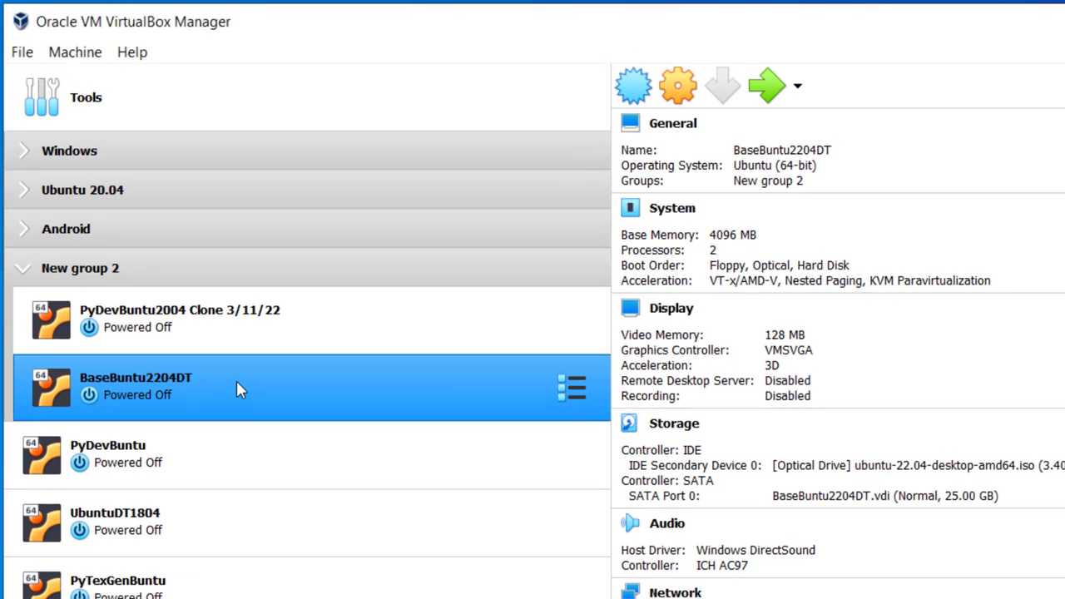
Start BaseBuntu2204DT so it boots the Ubuntu ISO to the GRUB 'Try or Install Ubuntu' menu.
{"action": "left_click", "coordinate": [765, 84]}
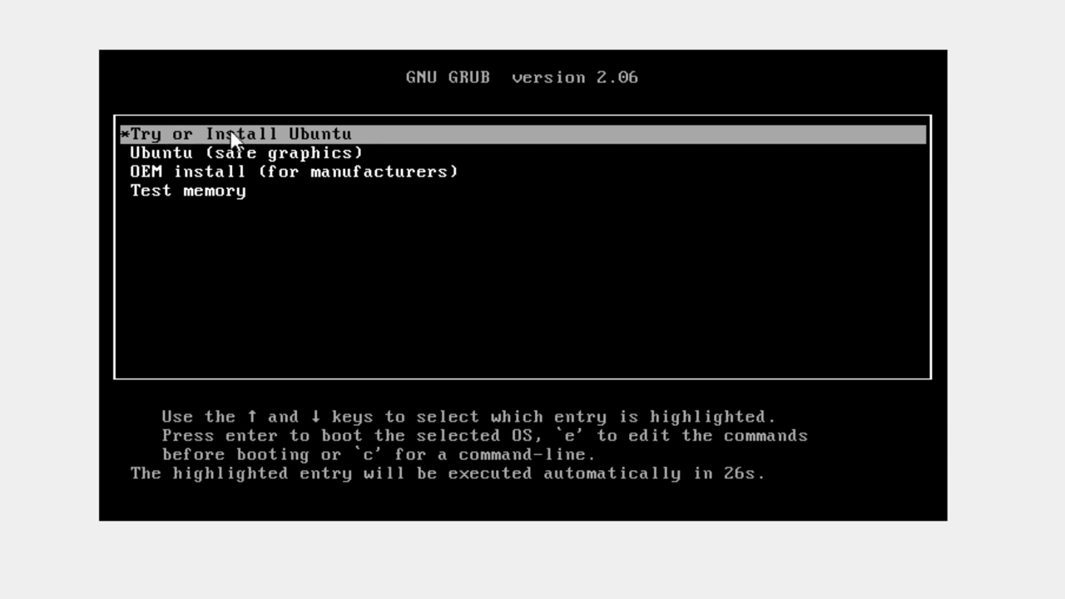
{"action": "mouse_move", "coordinate": [246, 47]}
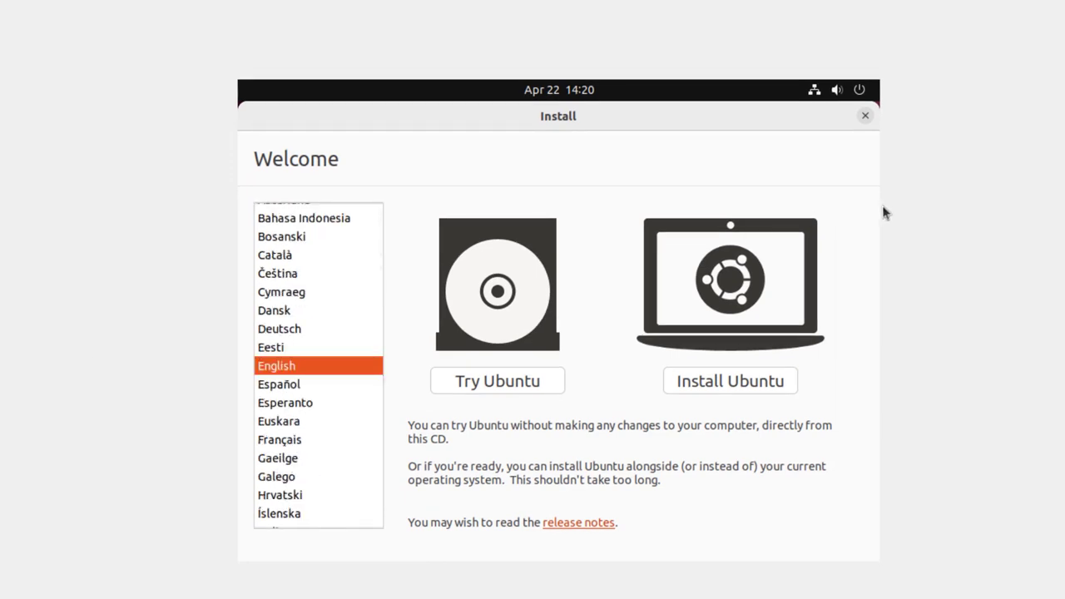
{"action": "mouse_move", "coordinate": [979, 250]}
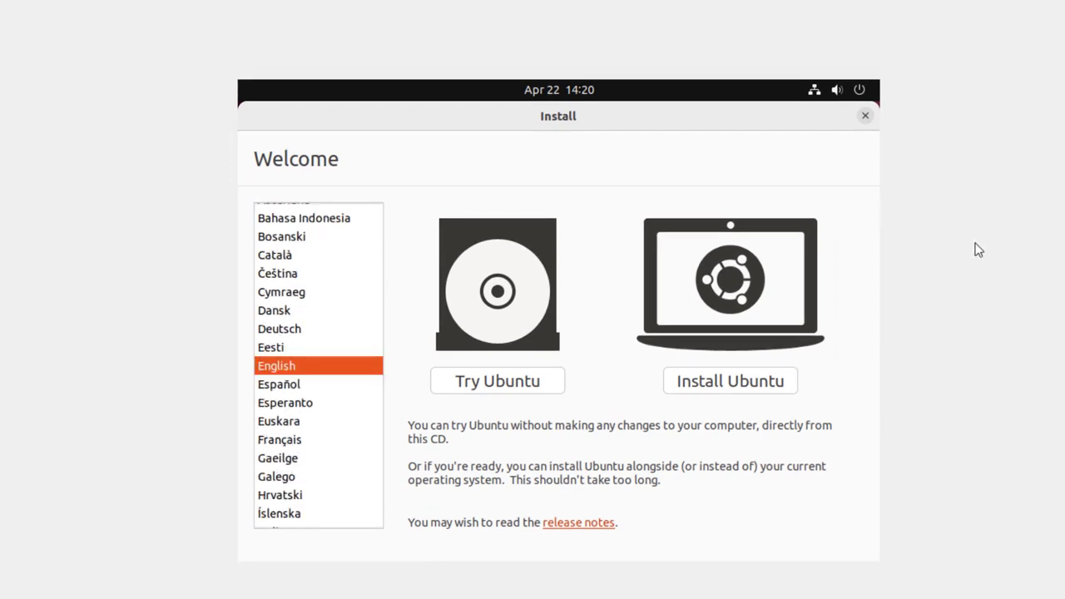
{"action": "mouse_move", "coordinate": [293, 181]}
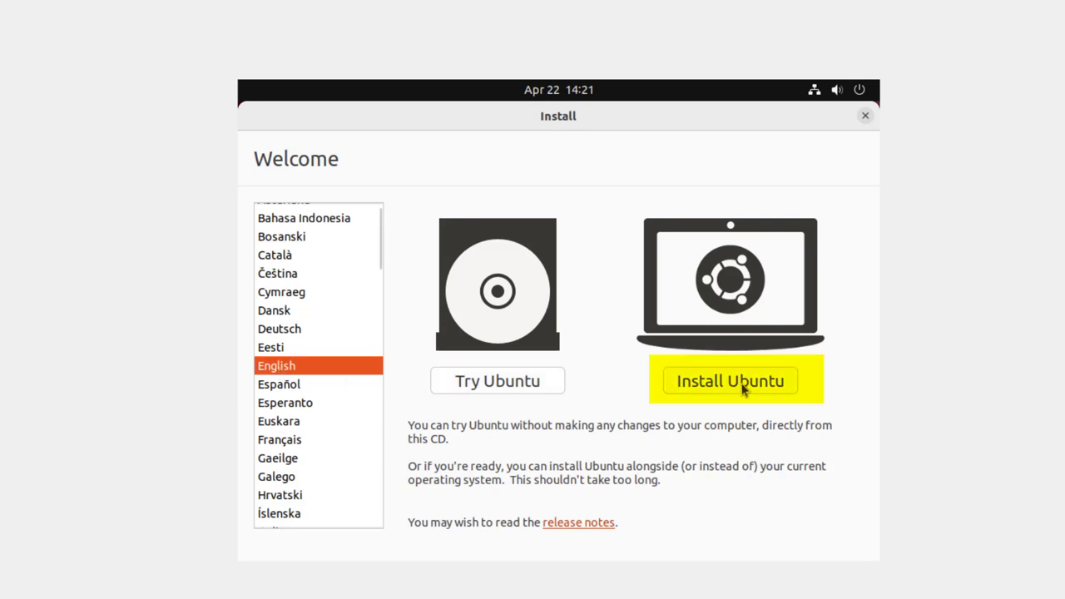
Choose Install Ubuntu on the Welcome screen with English selected.
{"action": "left_click", "coordinate": [729, 380]}
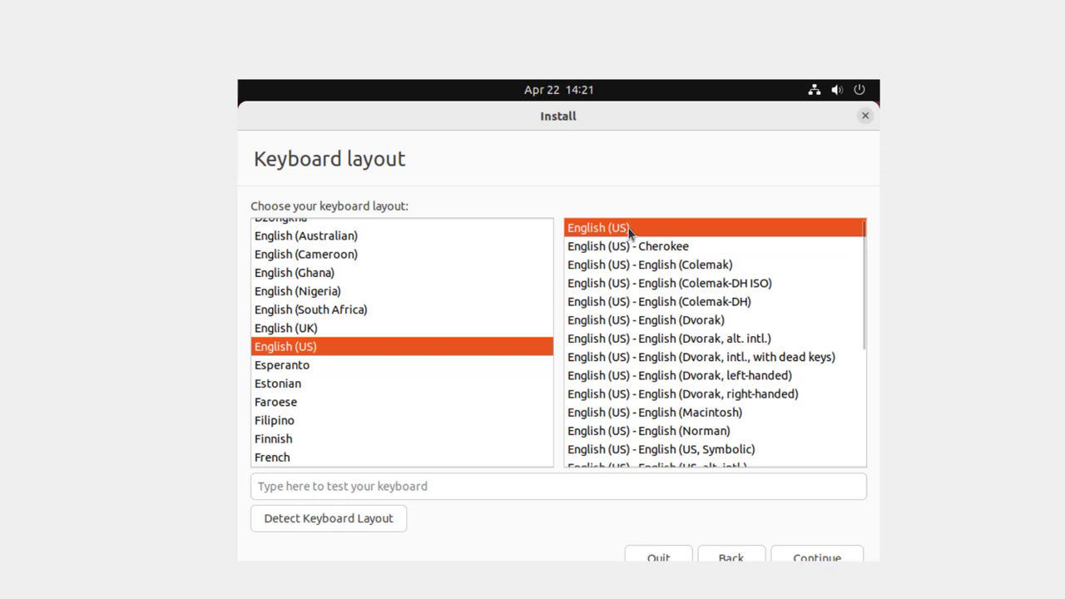
{"action": "mouse_move", "coordinate": [606, 231]}
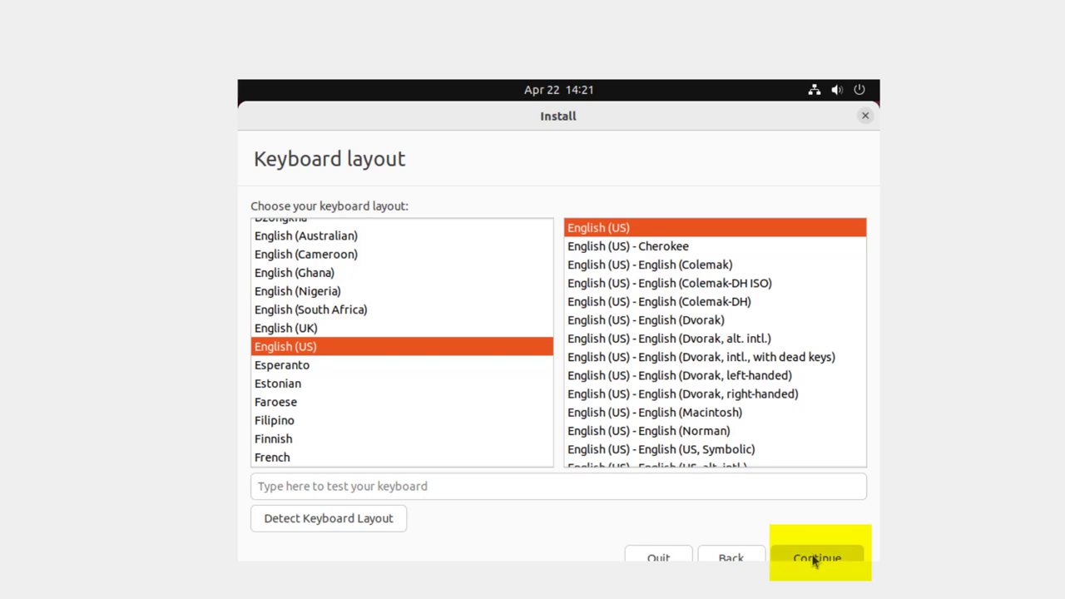
Keep English (US) keyboard and enable third-party software with a normal installation, continuing to installation type.
{"action": "left_click", "coordinate": [817, 558]}
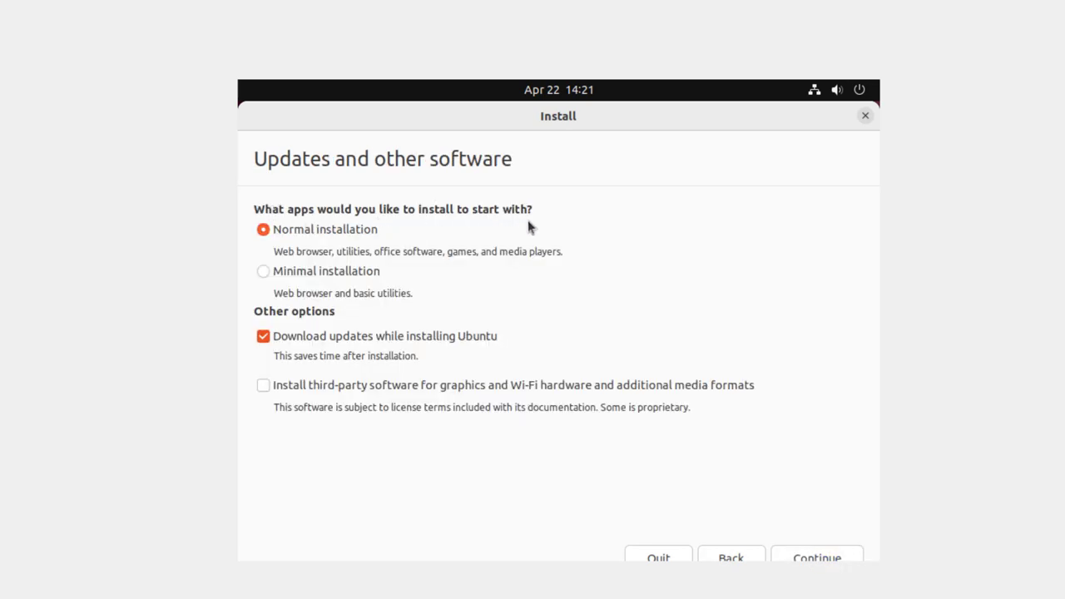
{"action": "mouse_move", "coordinate": [350, 233]}
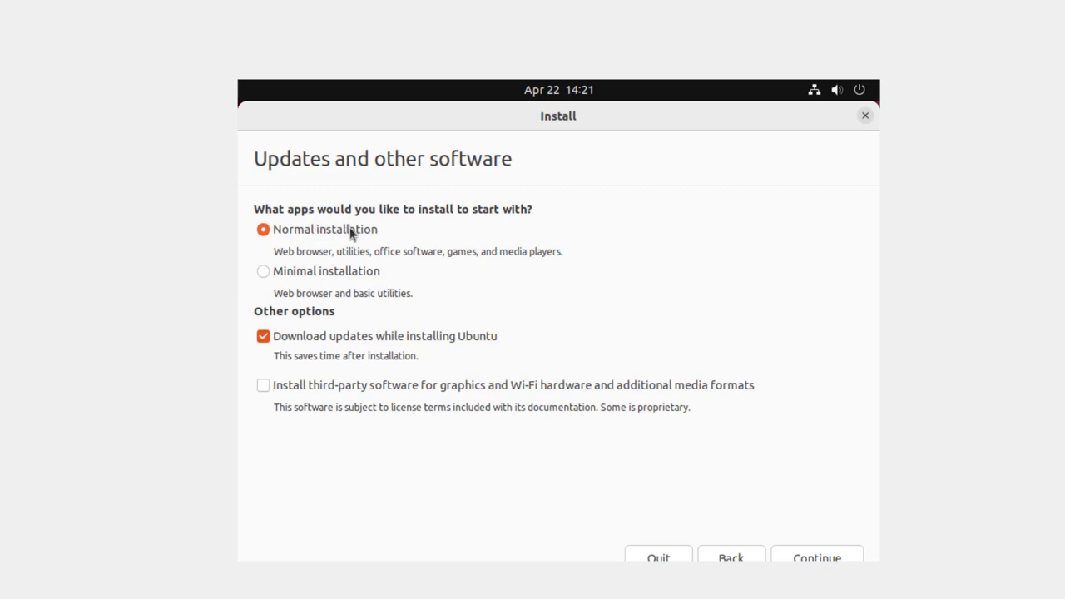
{"action": "mouse_move", "coordinate": [293, 317]}
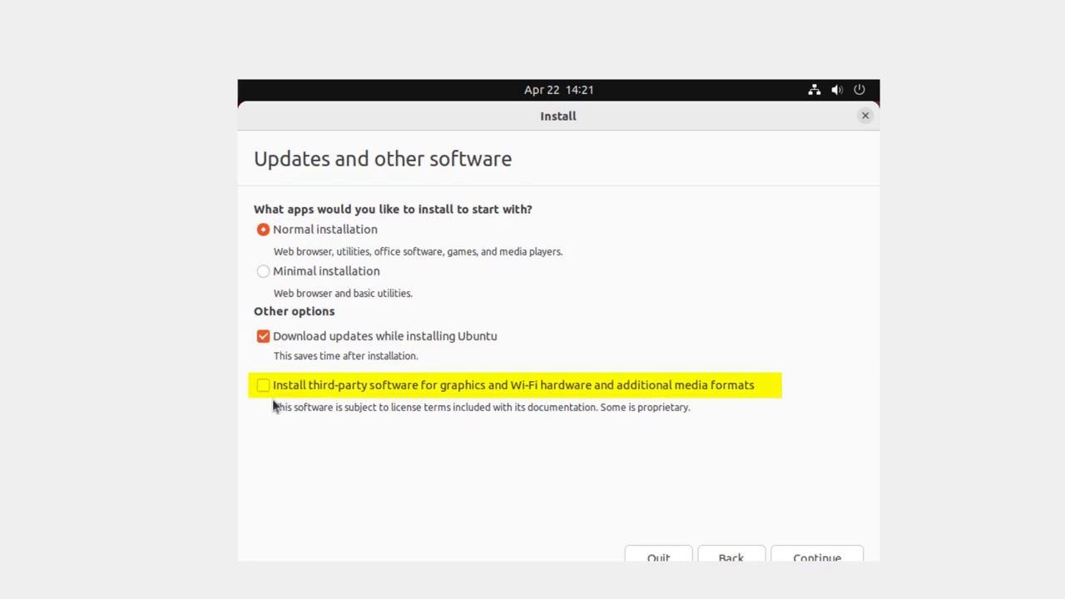
{"action": "left_click", "coordinate": [263, 387]}
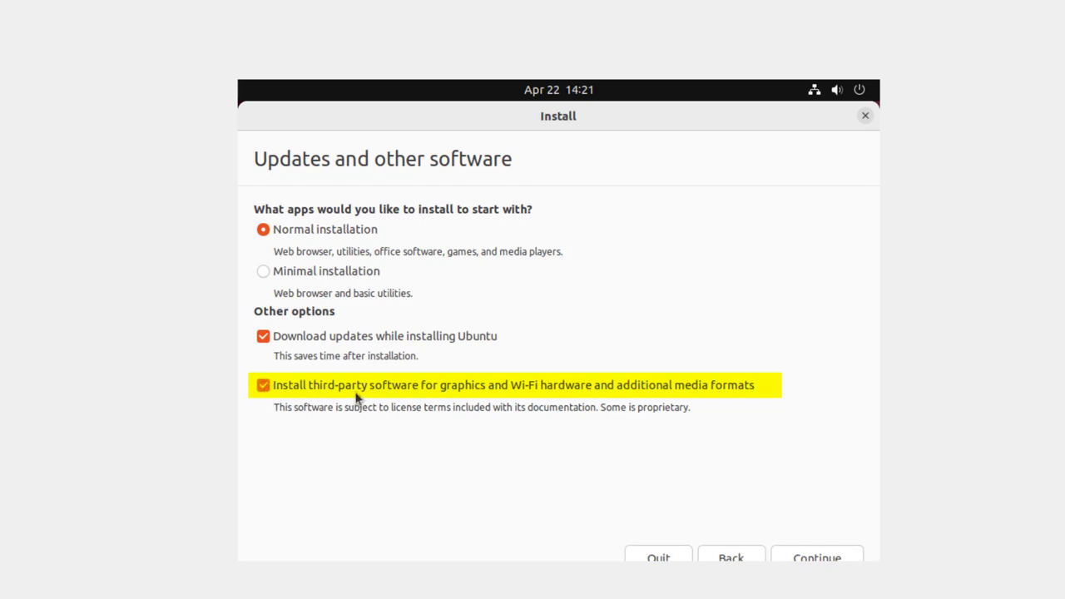
{"action": "mouse_move", "coordinate": [546, 386]}
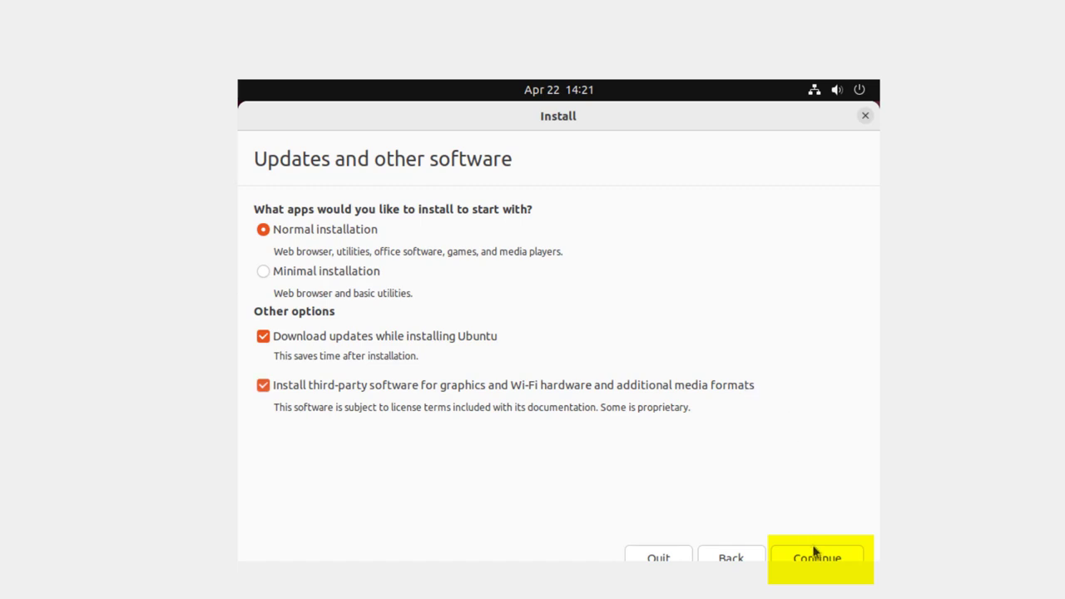
{"action": "left_click", "coordinate": [818, 557]}
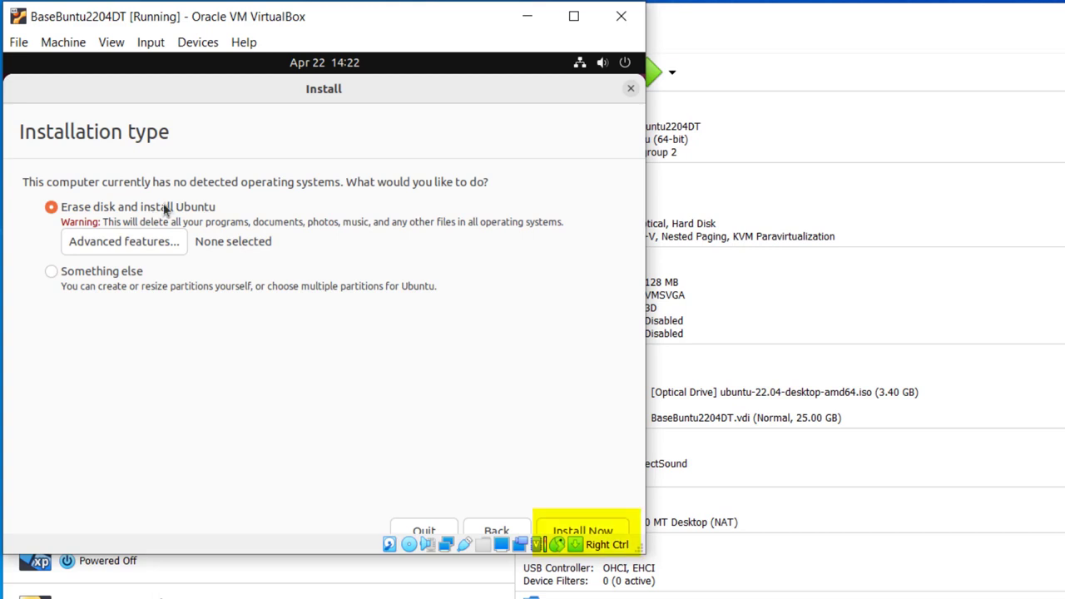
{"action": "mouse_move", "coordinate": [291, 276]}
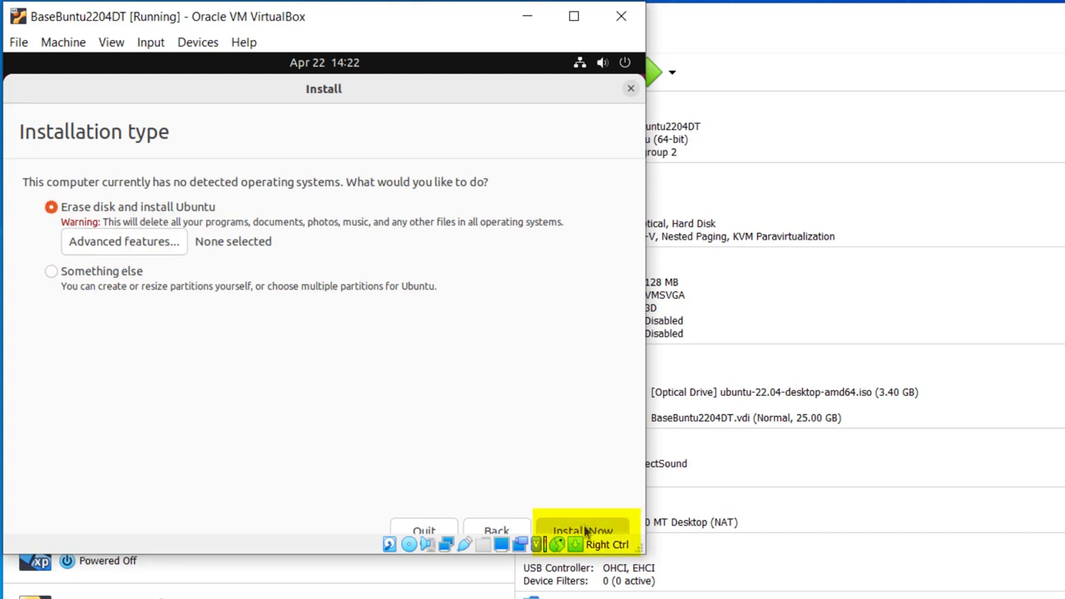
Erase the disk and install Ubuntu, confirming writing the partition changes.
{"action": "left_click", "coordinate": [583, 531]}
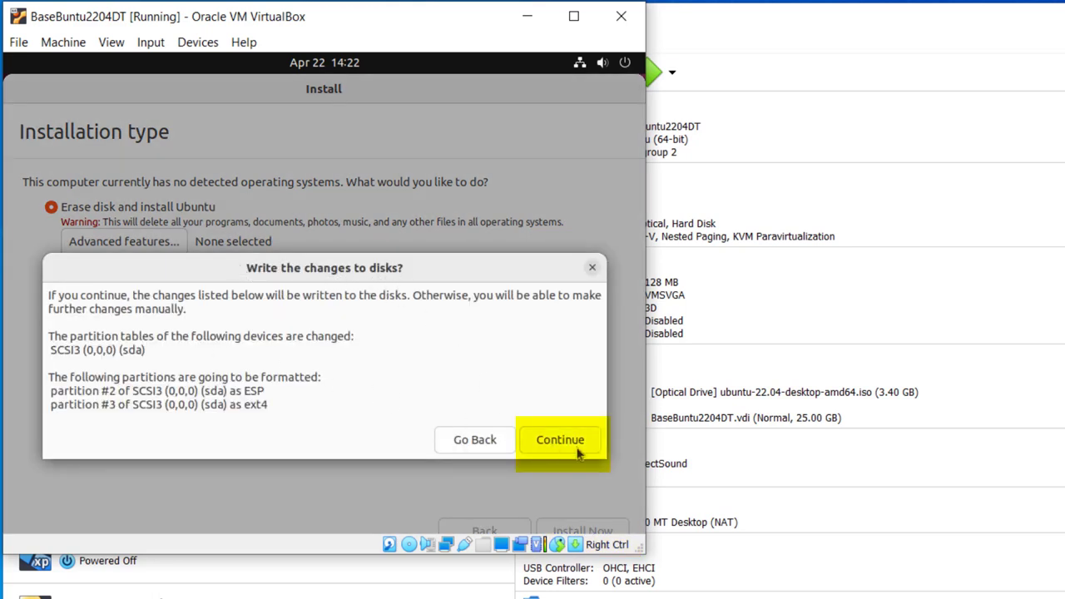
{"action": "left_click", "coordinate": [559, 440]}
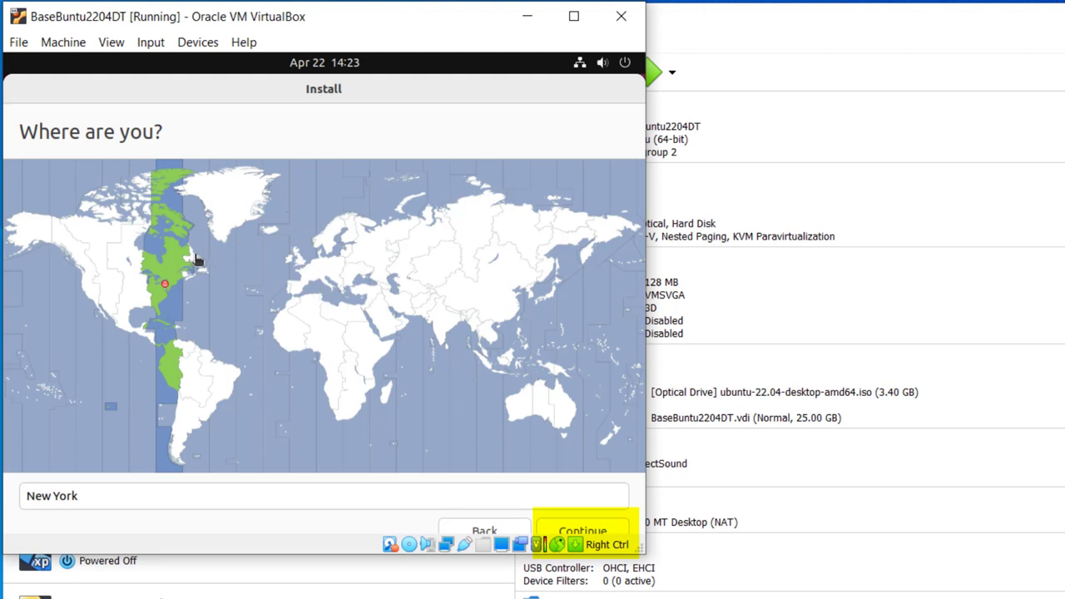
{"action": "mouse_move", "coordinate": [175, 342]}
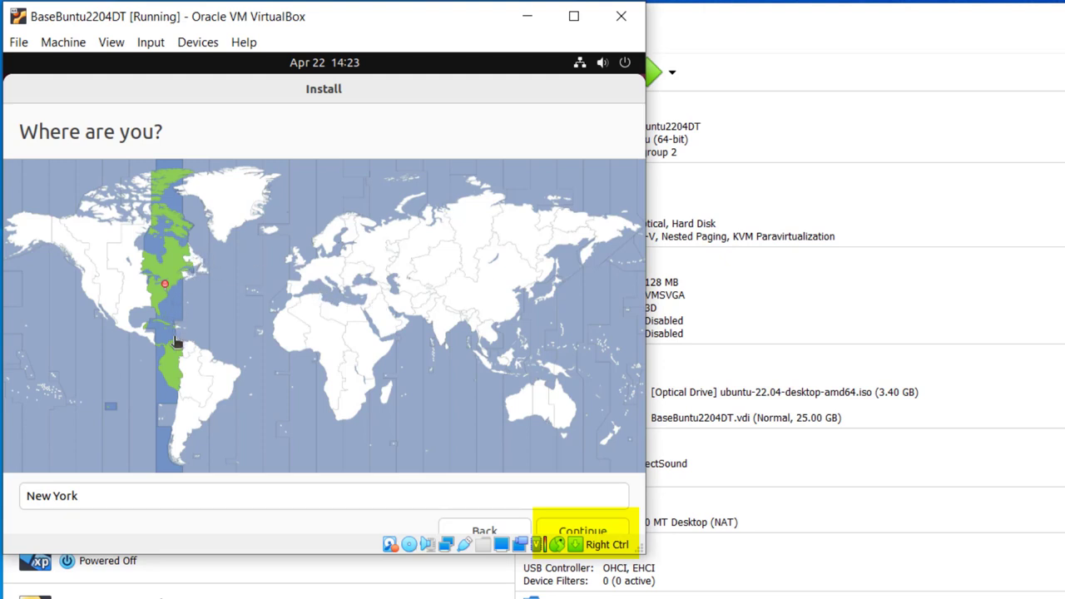
{"action": "mouse_move", "coordinate": [170, 258]}
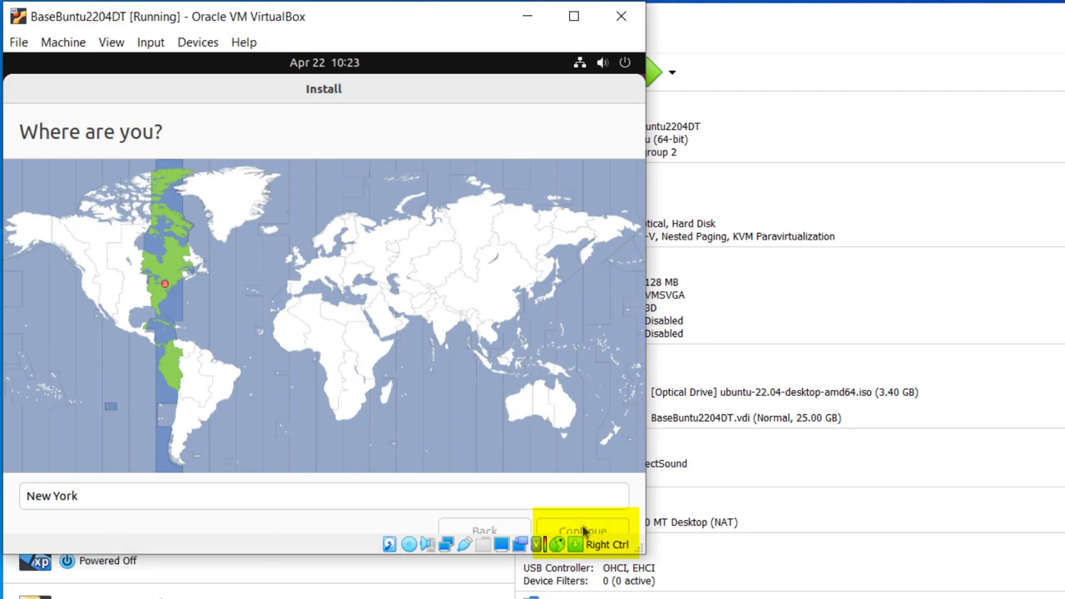
Keep New York and create user mike with computer name basebuntu2004dt and a password.
{"action": "left_click", "coordinate": [583, 531]}
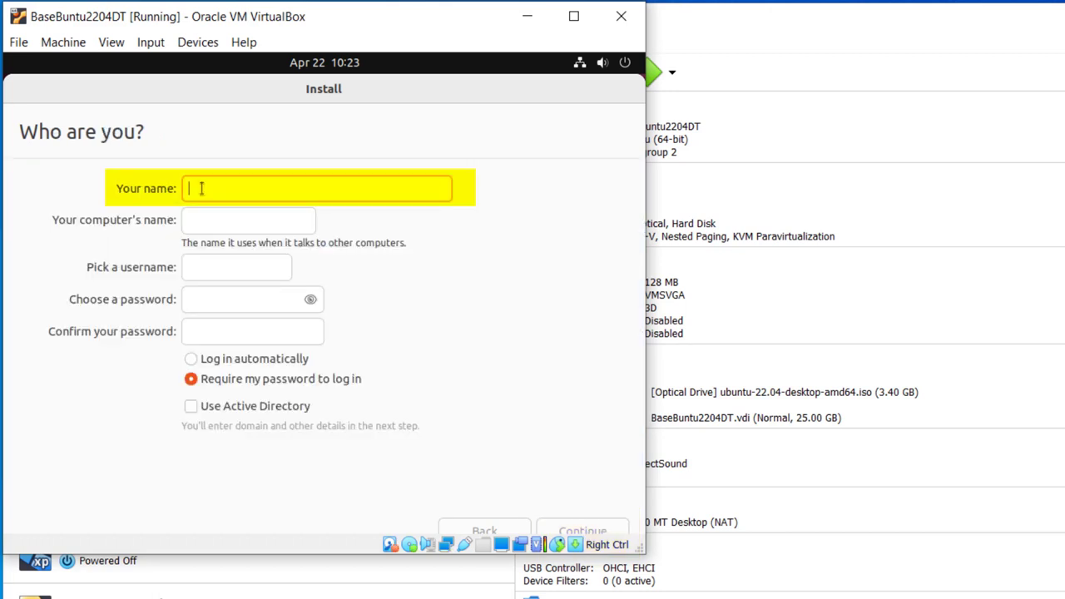
{"action": "type", "text": "mike"}
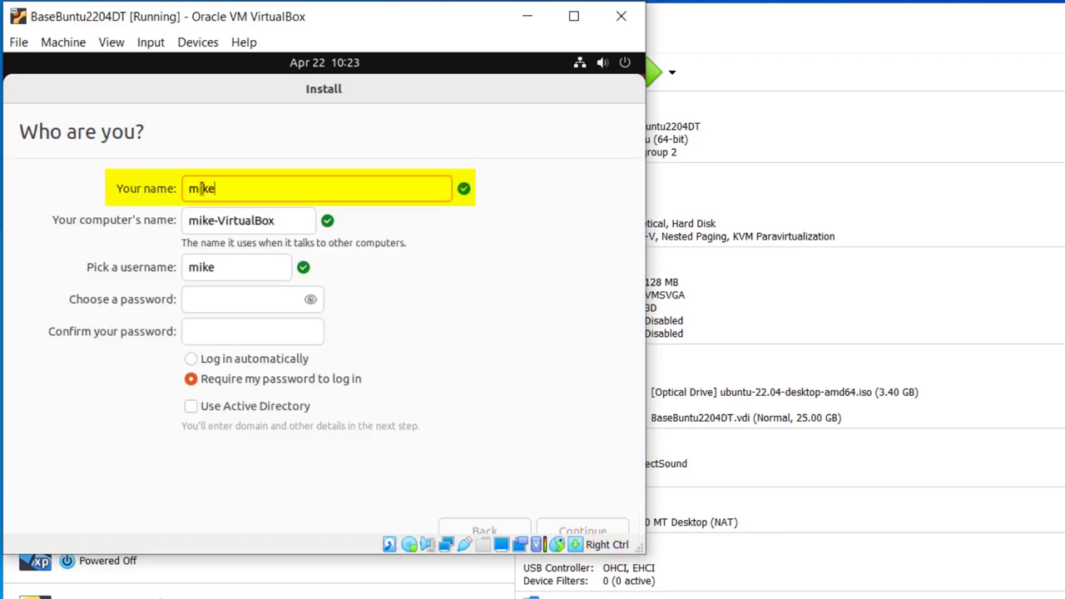
{"action": "left_click", "coordinate": [248, 219]}
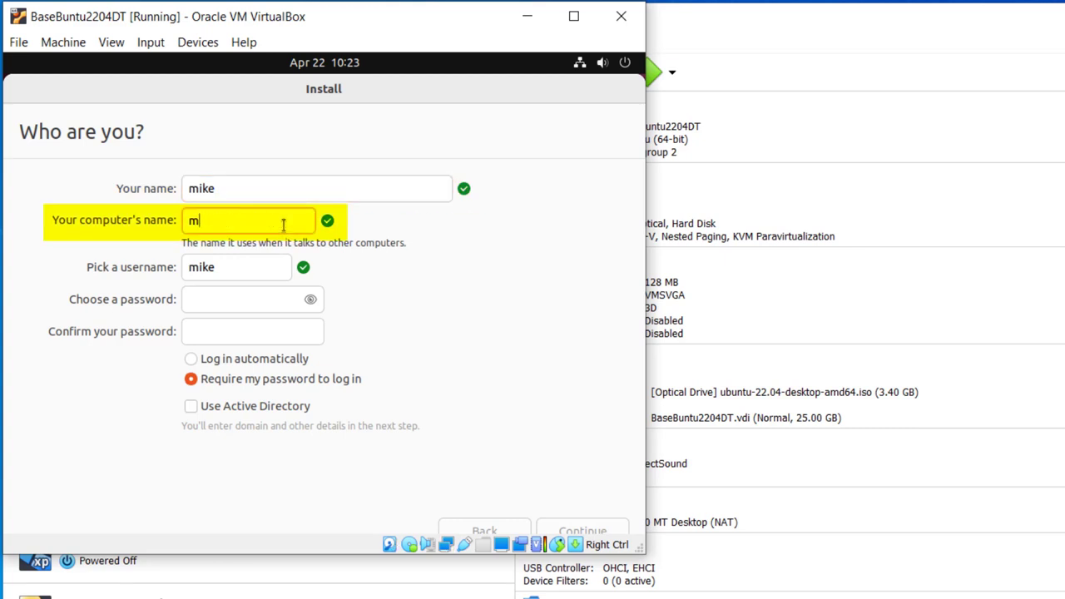
{"action": "type", "text": "basebuntu2004dt"}
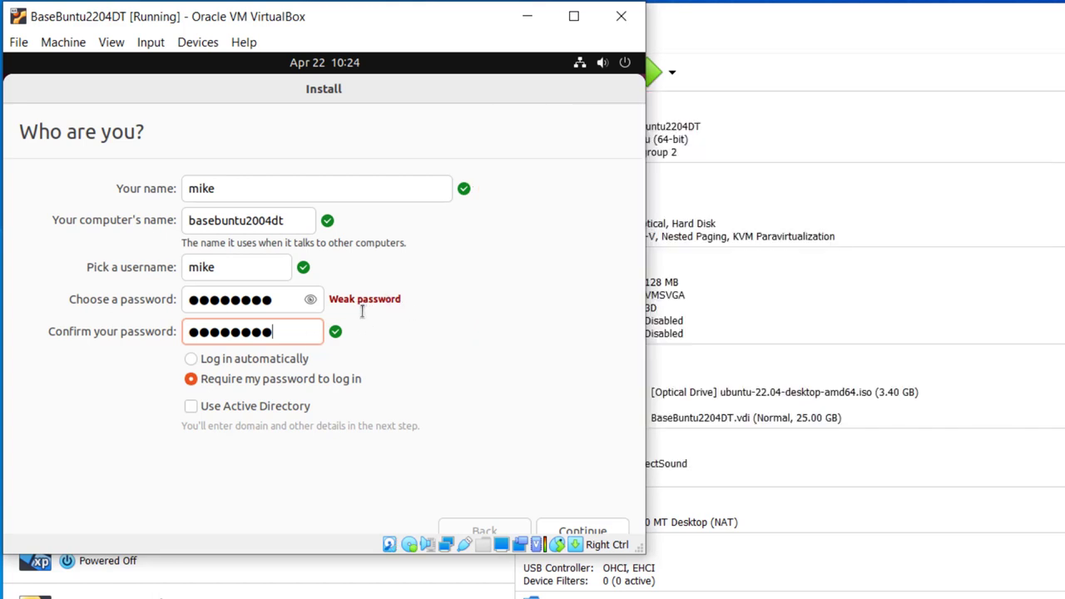
{"action": "mouse_move", "coordinate": [583, 531]}
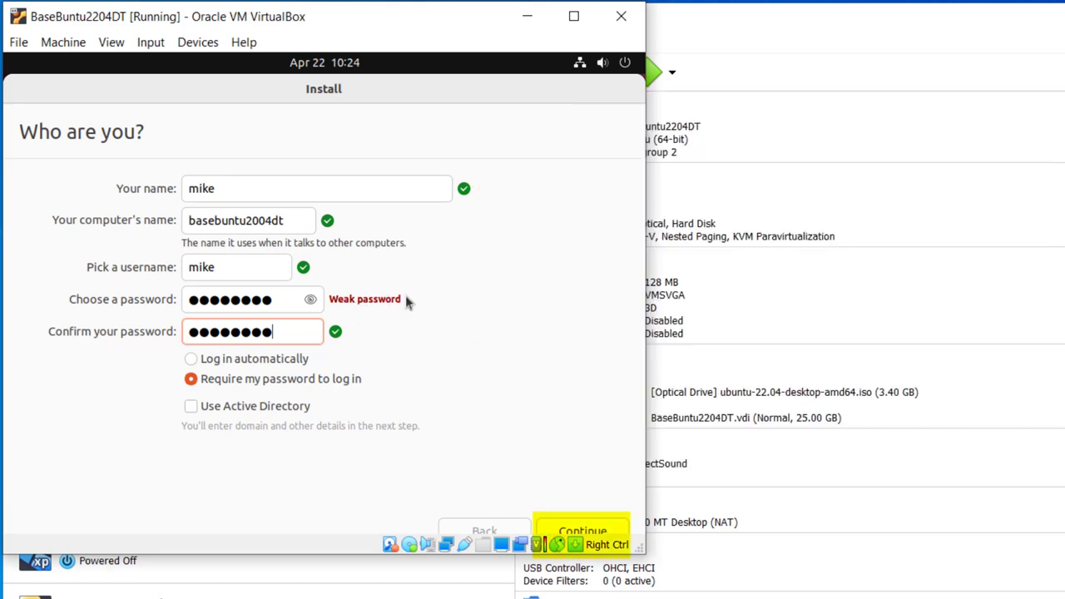
{"action": "mouse_move", "coordinate": [419, 309]}
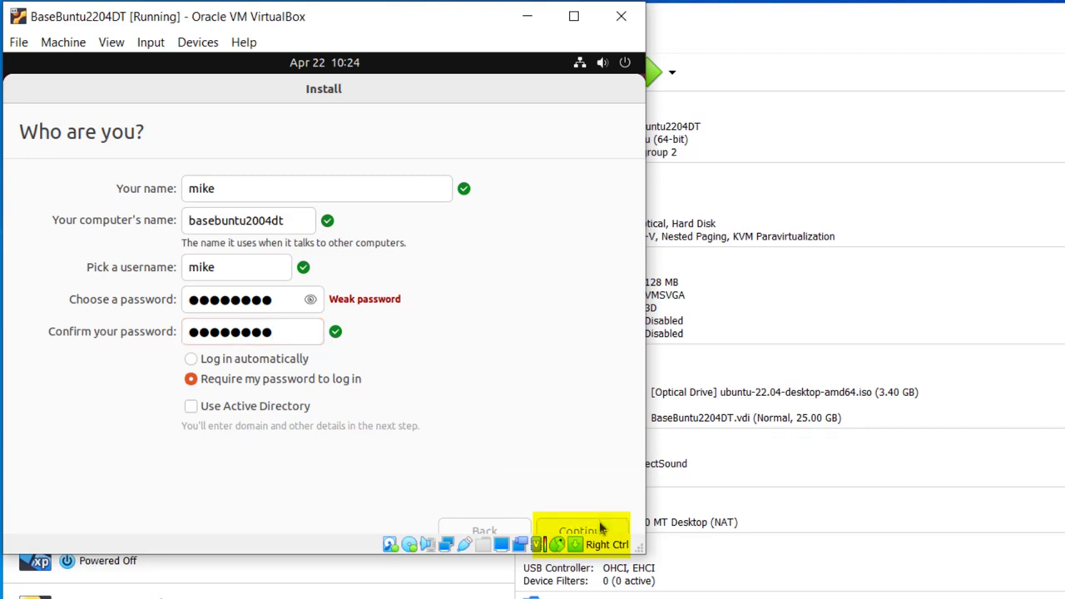
{"action": "left_click", "coordinate": [581, 531]}
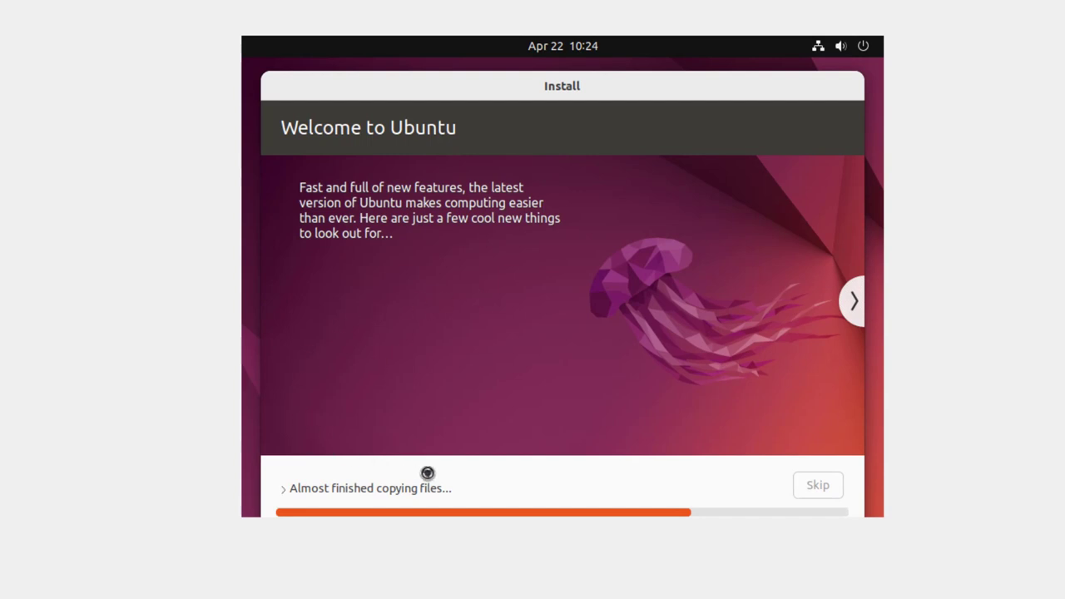
{"action": "mouse_move", "coordinate": [629, 348]}
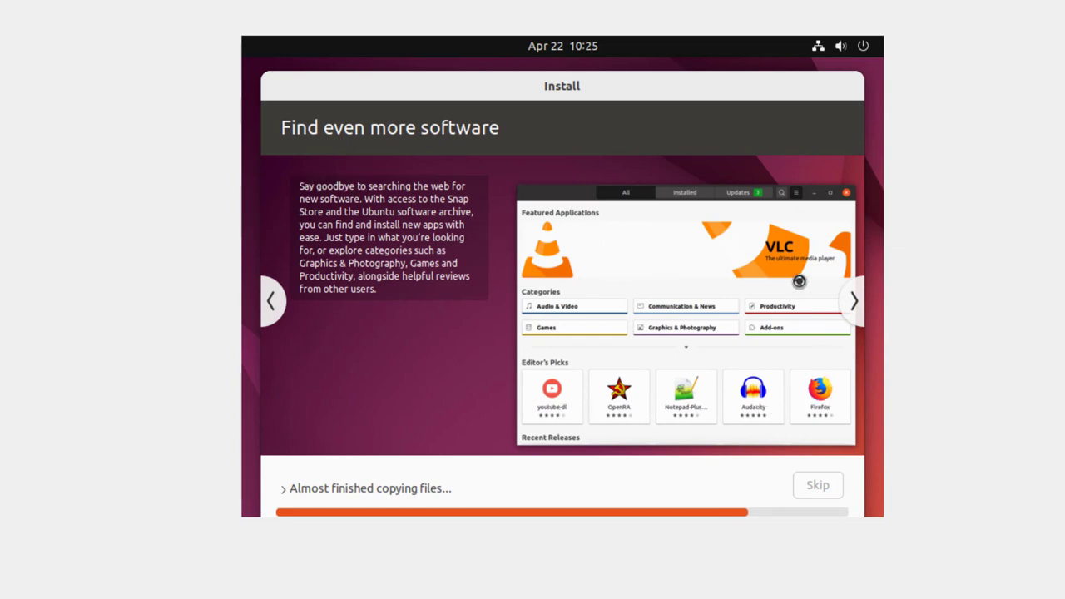
{"action": "mouse_move", "coordinate": [657, 286]}
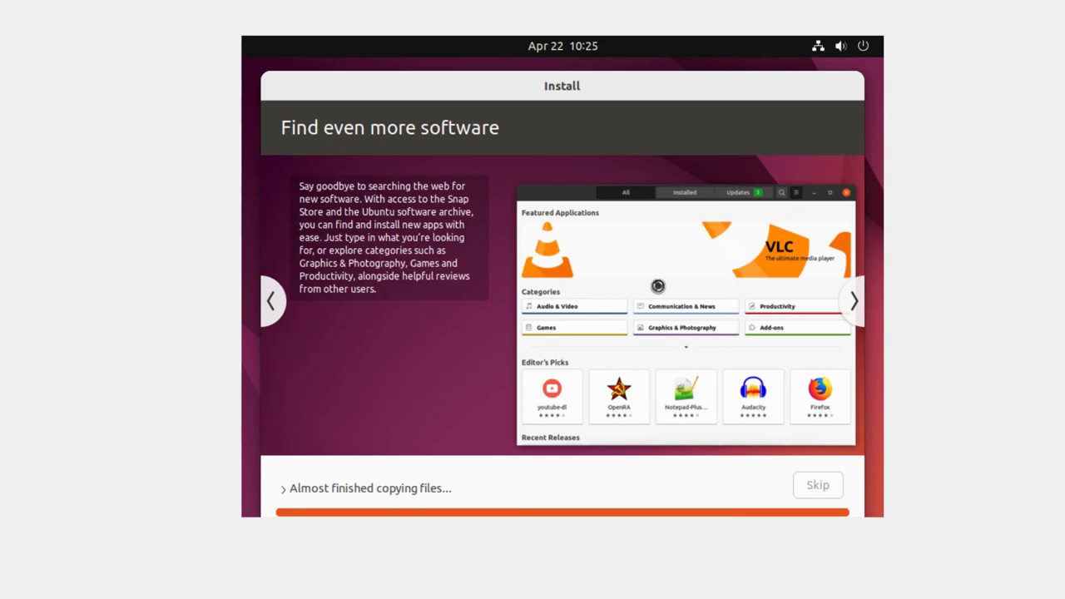
{"action": "mouse_move", "coordinate": [762, 405]}
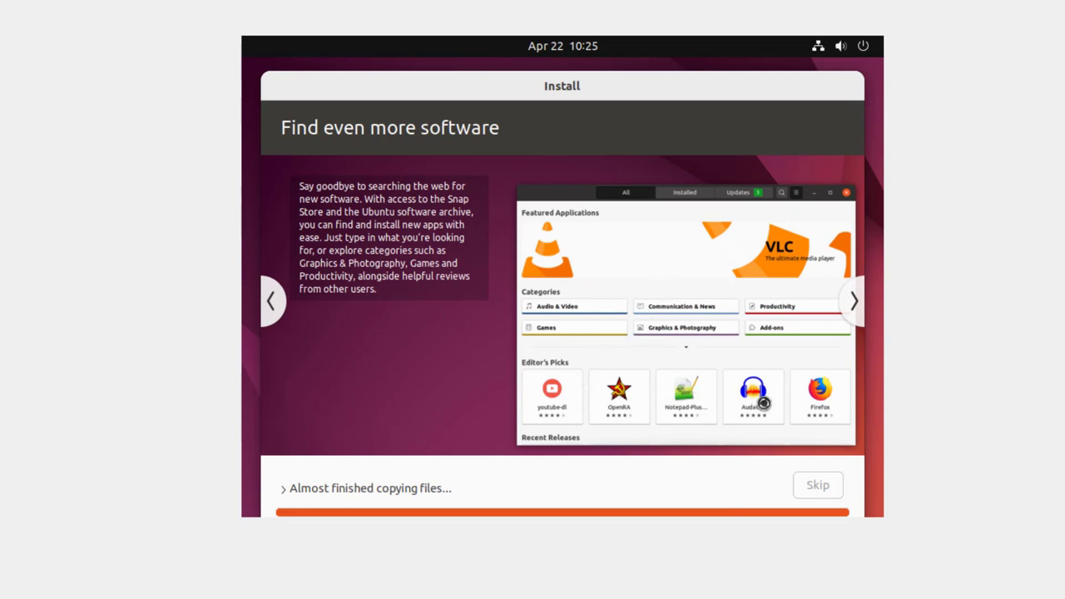
{"action": "mouse_move", "coordinate": [786, 263]}
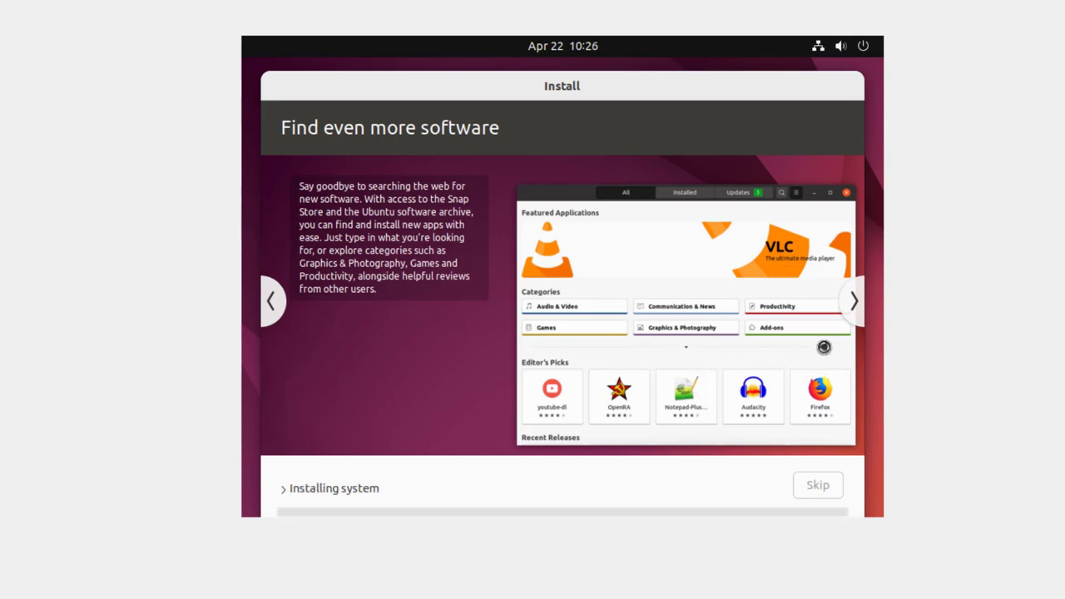
Advance through the installer's welcome slides while Ubuntu finishes installing.
{"action": "left_click", "coordinate": [854, 301]}
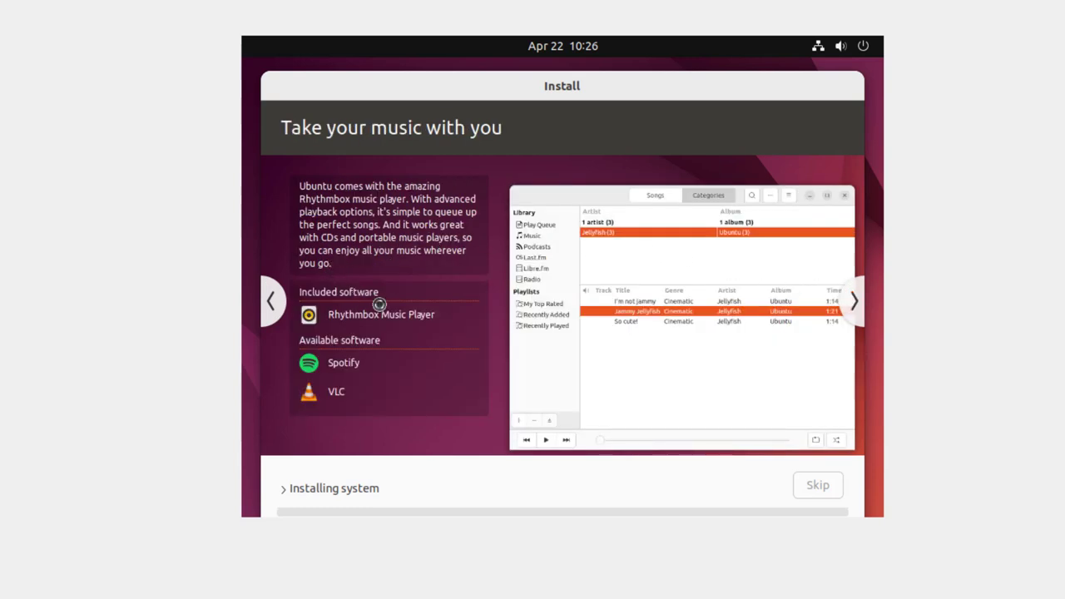
{"action": "mouse_move", "coordinate": [340, 368]}
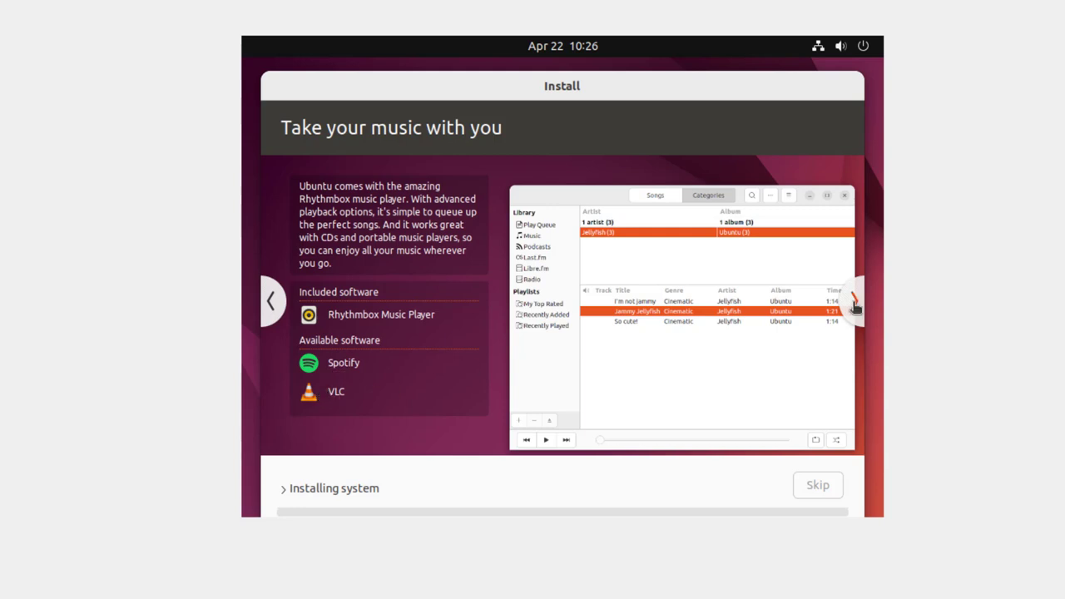
{"action": "left_click", "coordinate": [854, 299]}
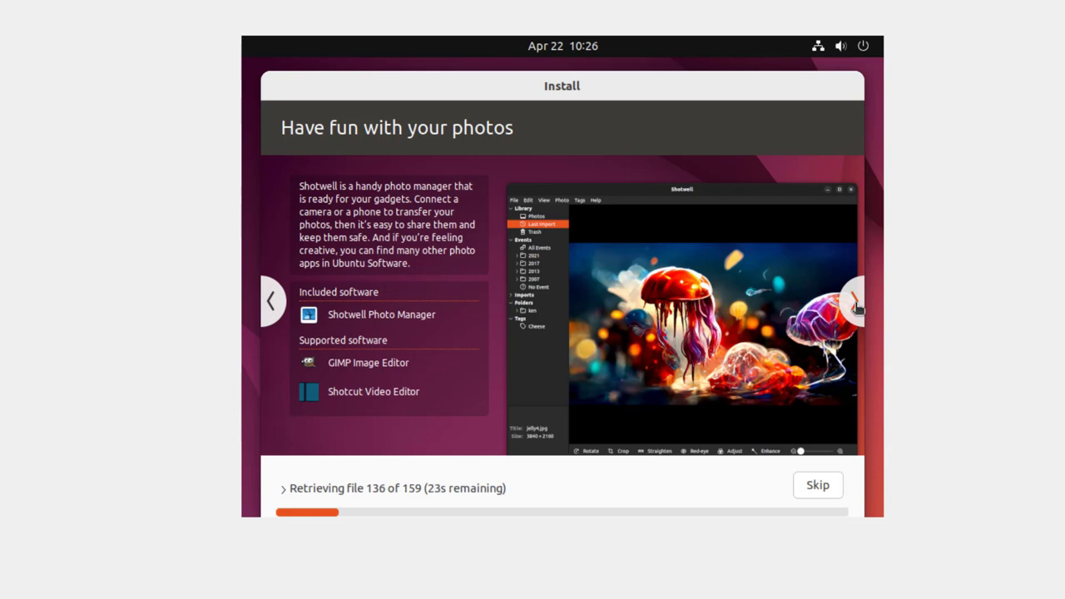
{"action": "left_click", "coordinate": [854, 302]}
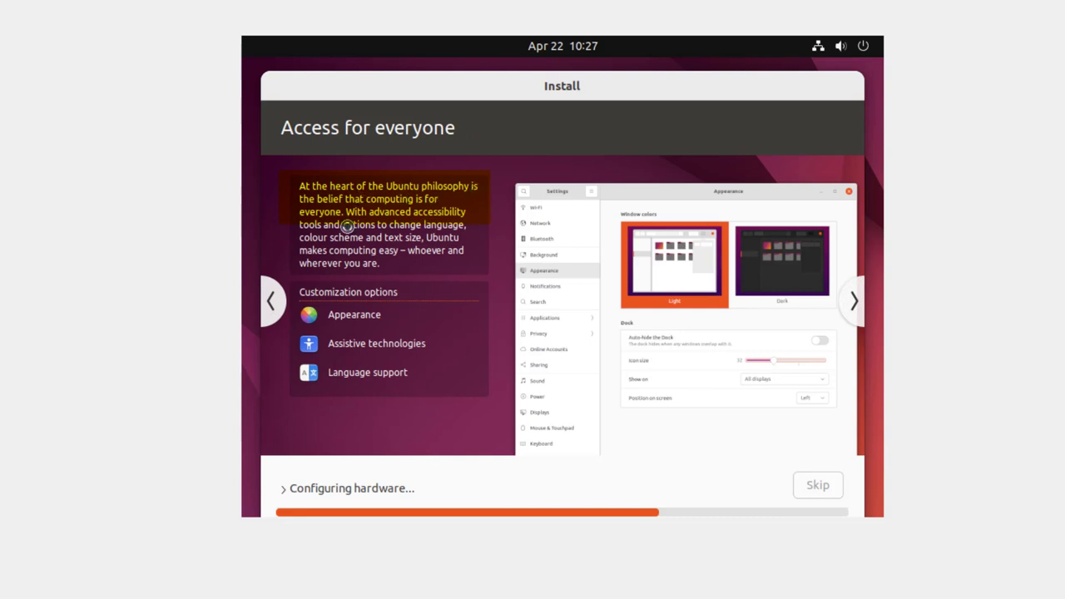
{"action": "mouse_move", "coordinate": [463, 218]}
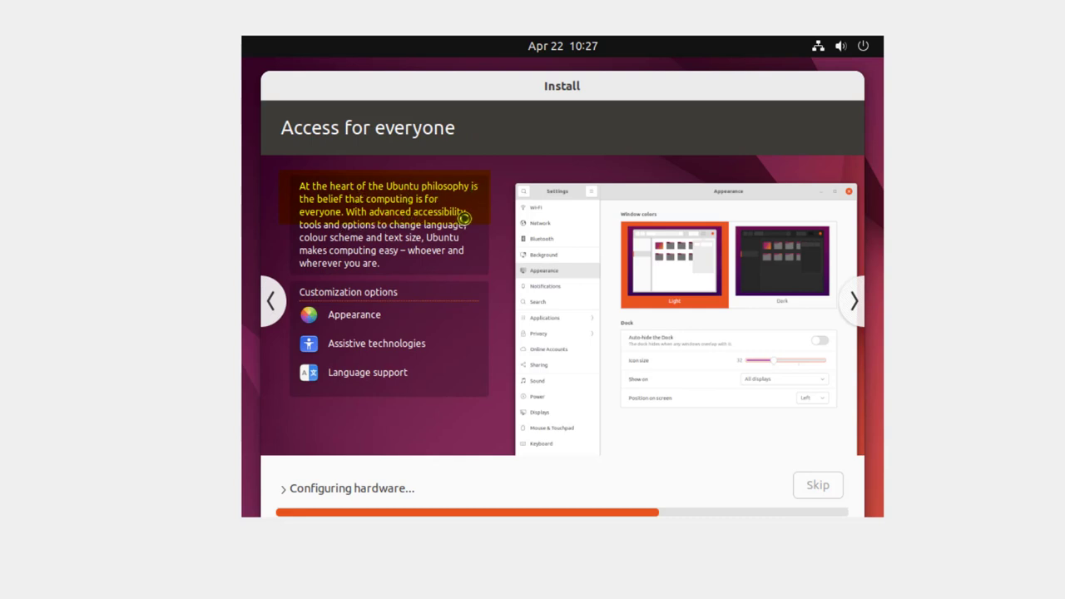
{"action": "left_click", "coordinate": [852, 299]}
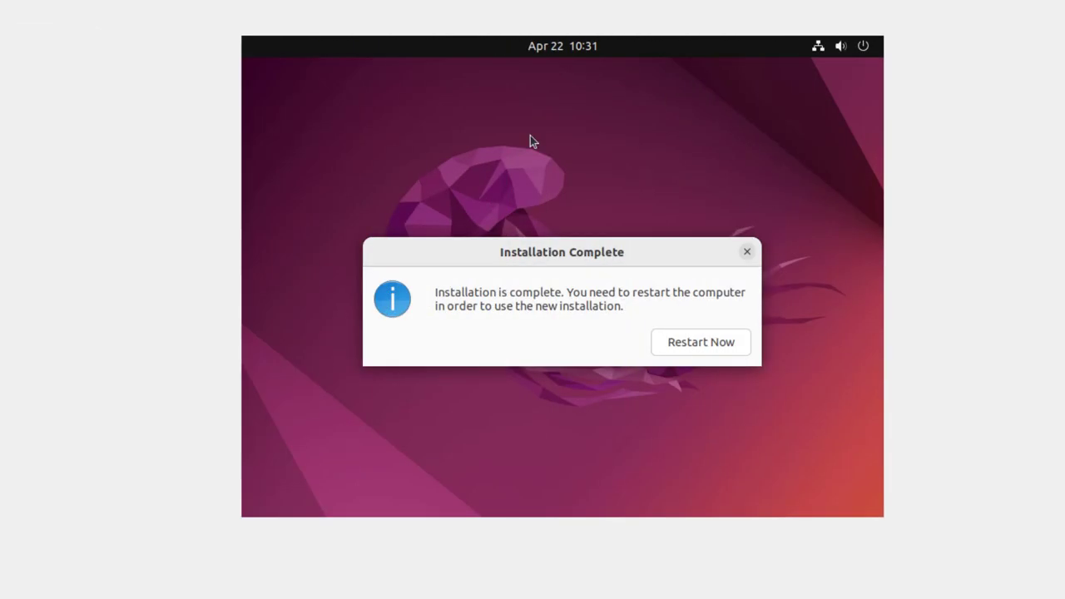
{"action": "mouse_move", "coordinate": [486, 167]}
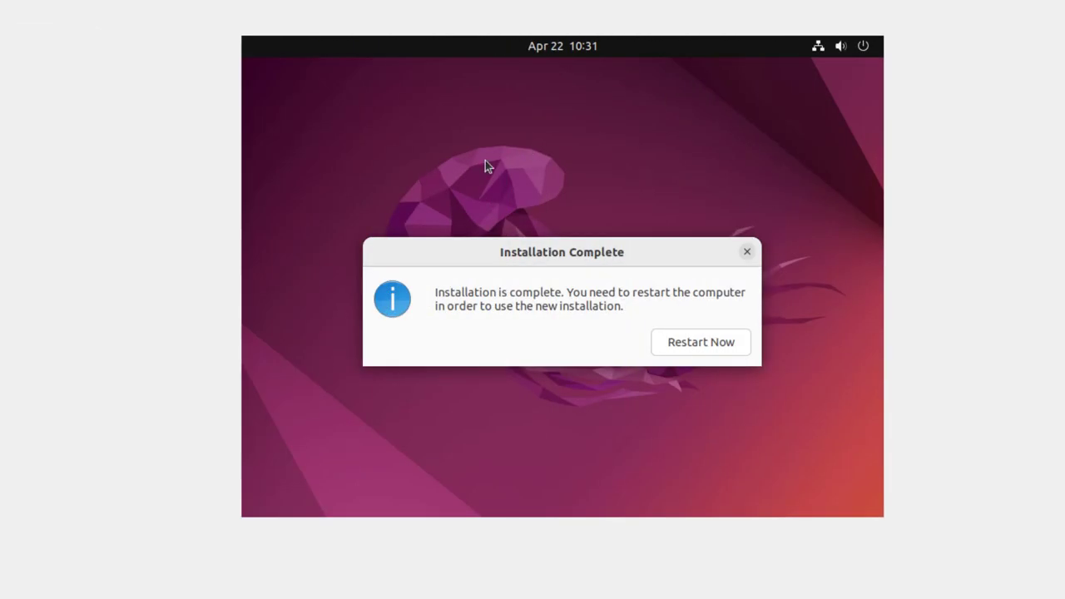
{"action": "mouse_move", "coordinate": [489, 283]}
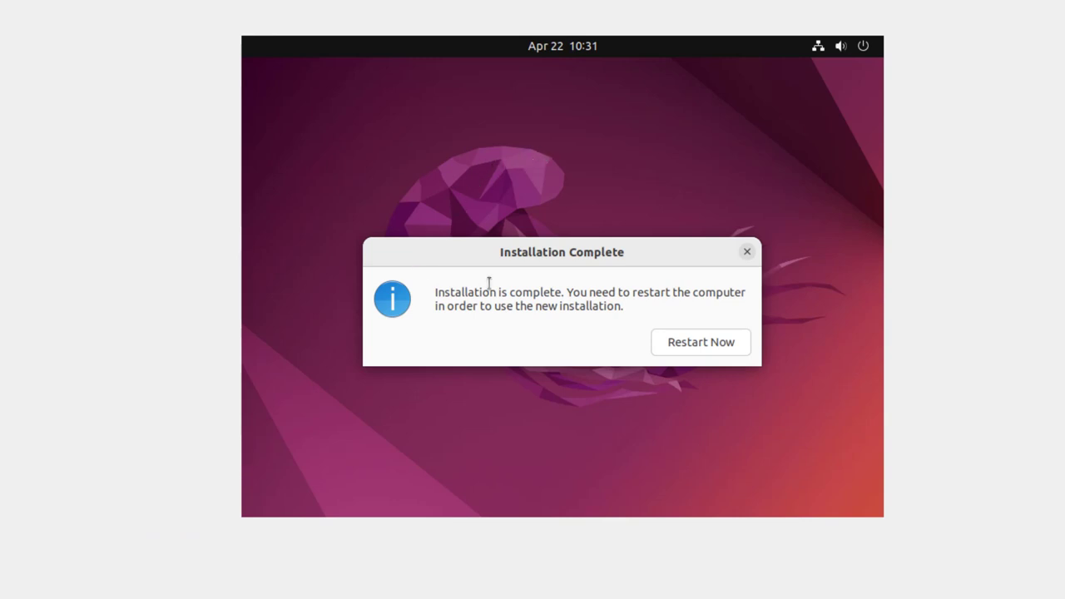
{"action": "mouse_move", "coordinate": [666, 263]}
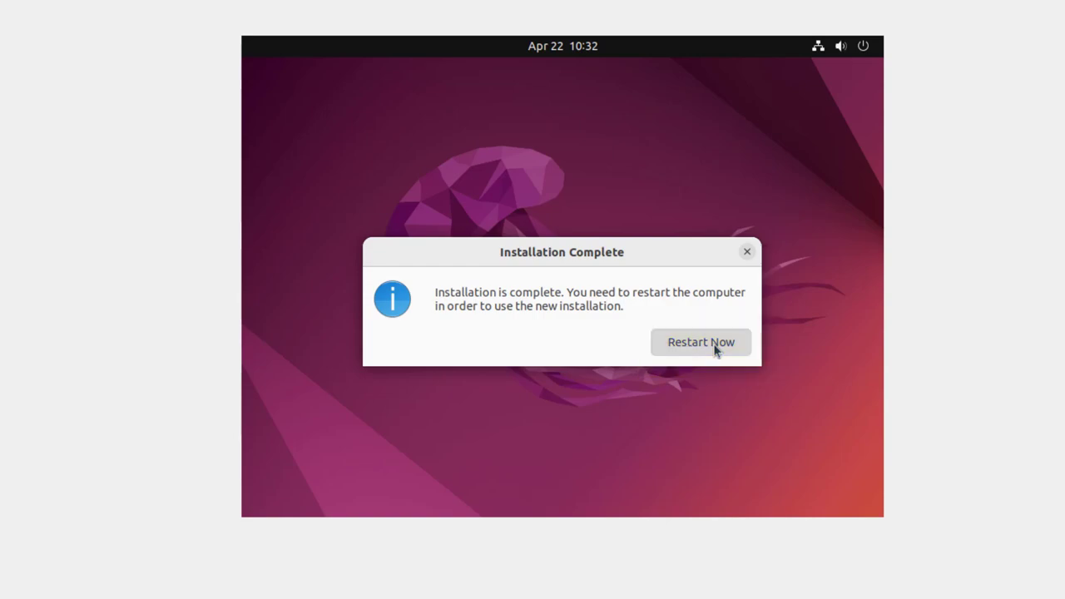
Restart now from the Installation Complete dialog into the new Ubuntu system.
{"action": "left_click", "coordinate": [701, 343]}
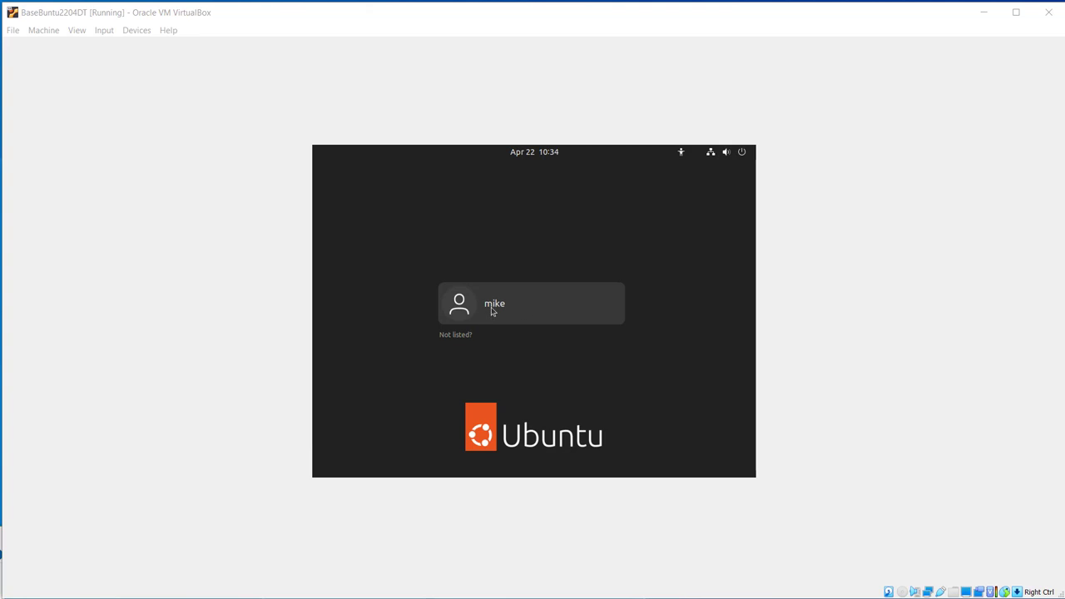
Log in as mike with the account password.
{"action": "left_click", "coordinate": [532, 303]}
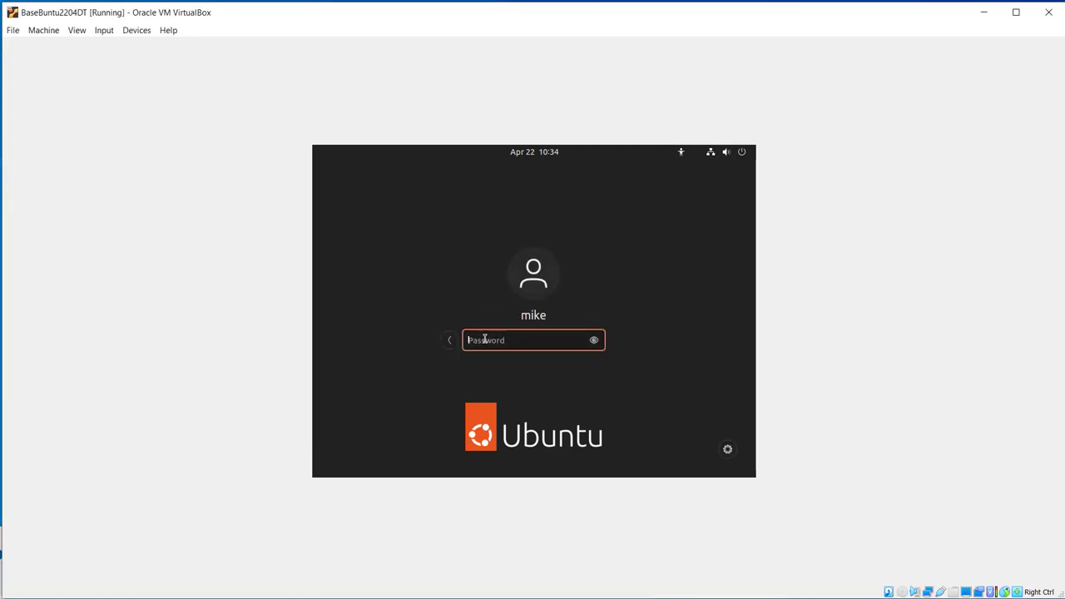
{"action": "type", "text": "password"}
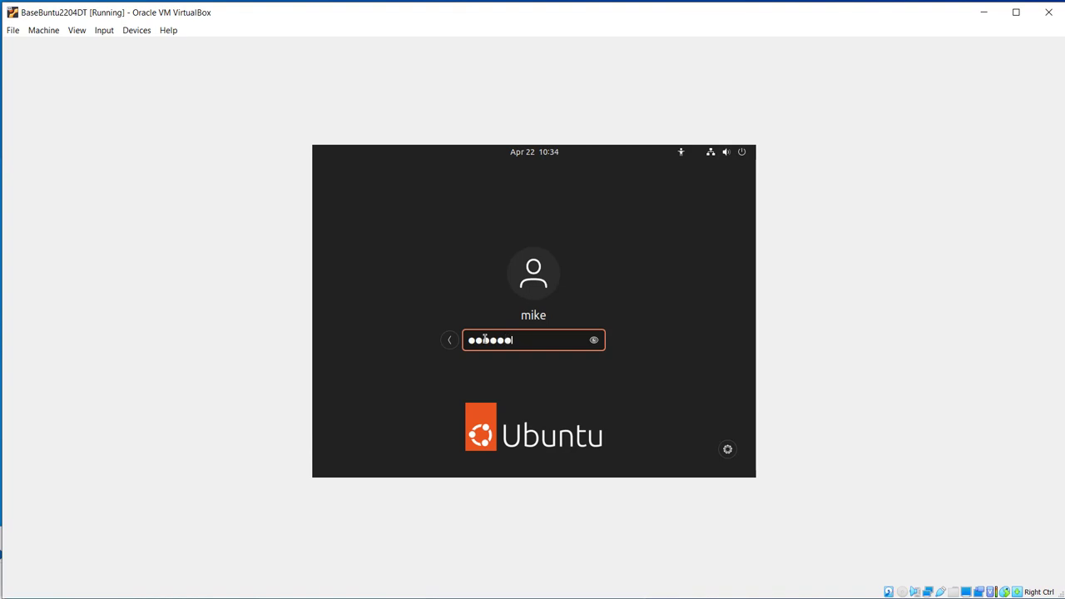
{"action": "key", "text": "Return"}
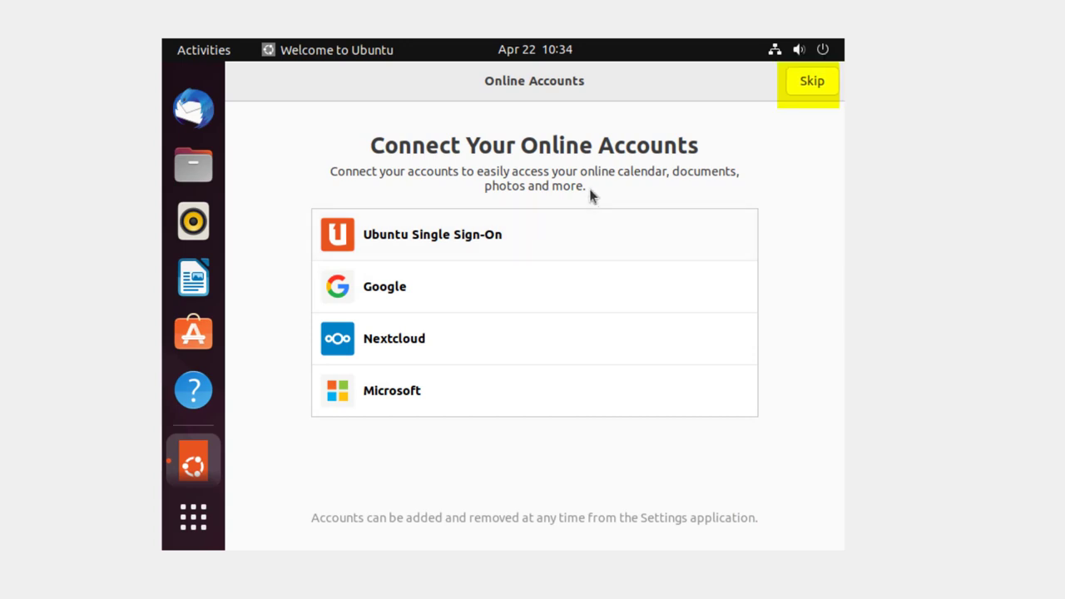
Skip Online Accounts, decline sending system info, and finish the welcome setup to the desktop.
{"action": "left_click", "coordinate": [811, 80]}
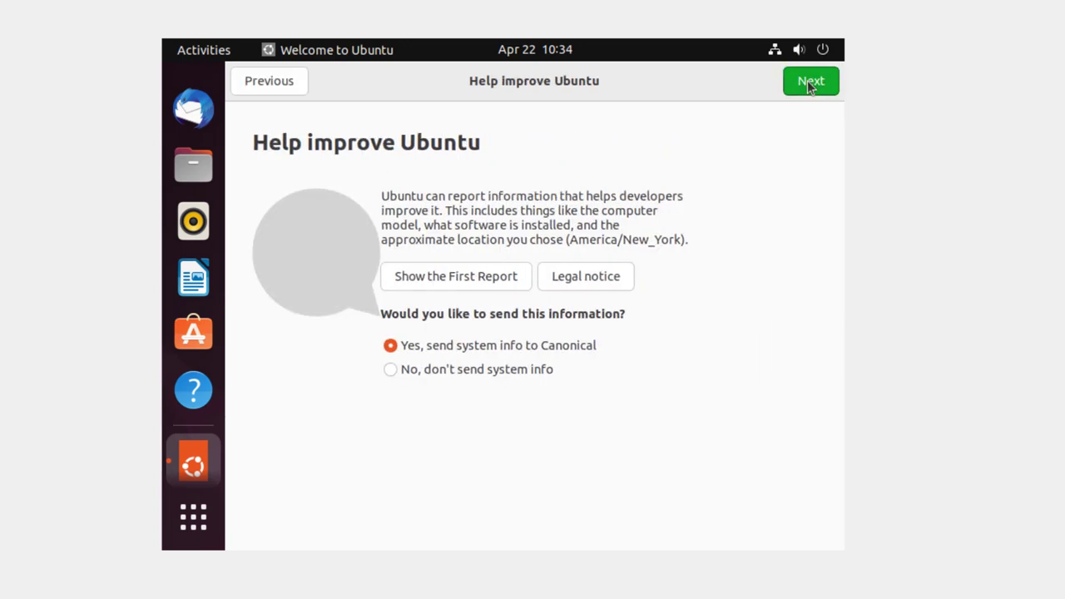
{"action": "mouse_move", "coordinate": [536, 306]}
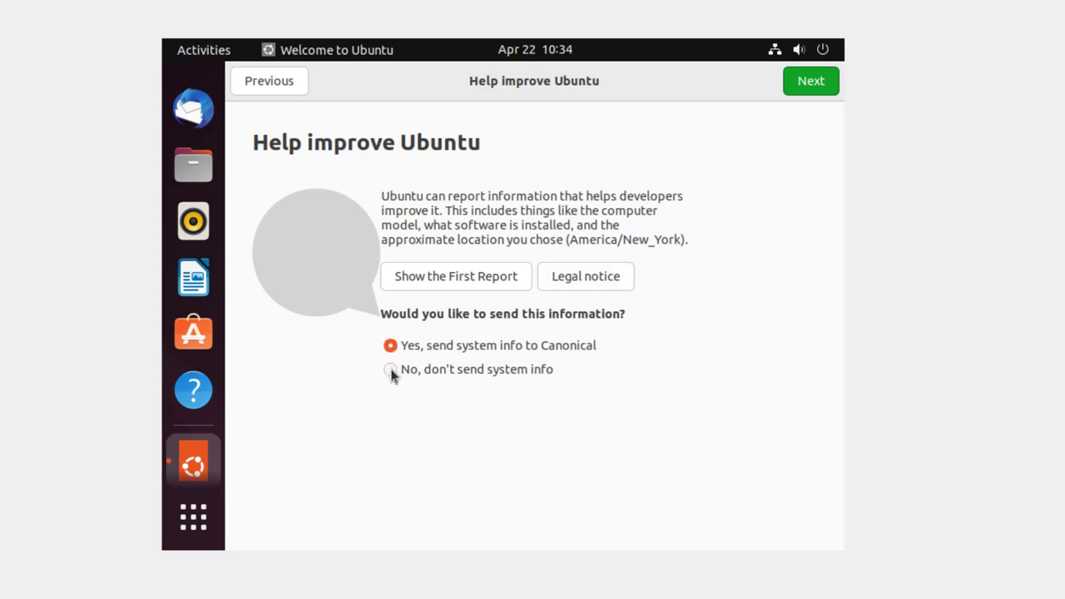
{"action": "left_click", "coordinate": [390, 369]}
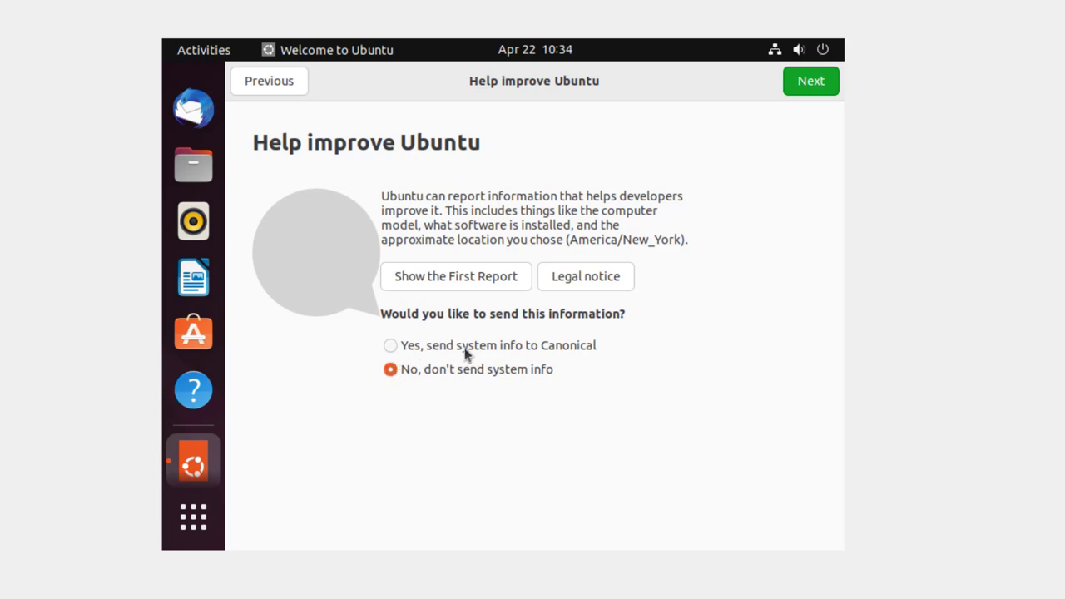
{"action": "mouse_move", "coordinate": [627, 353]}
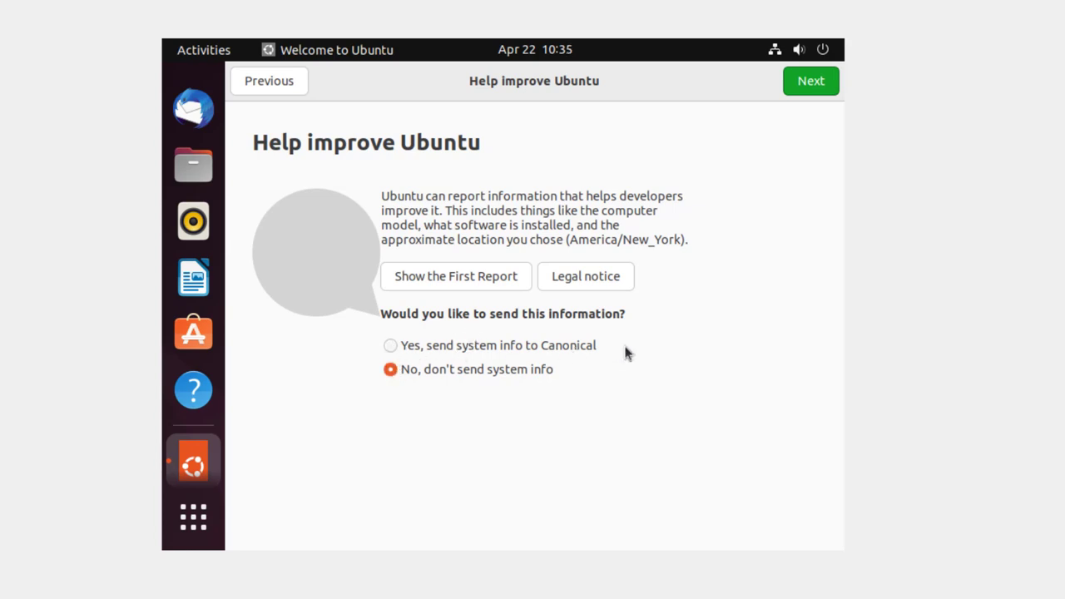
{"action": "mouse_move", "coordinate": [766, 256]}
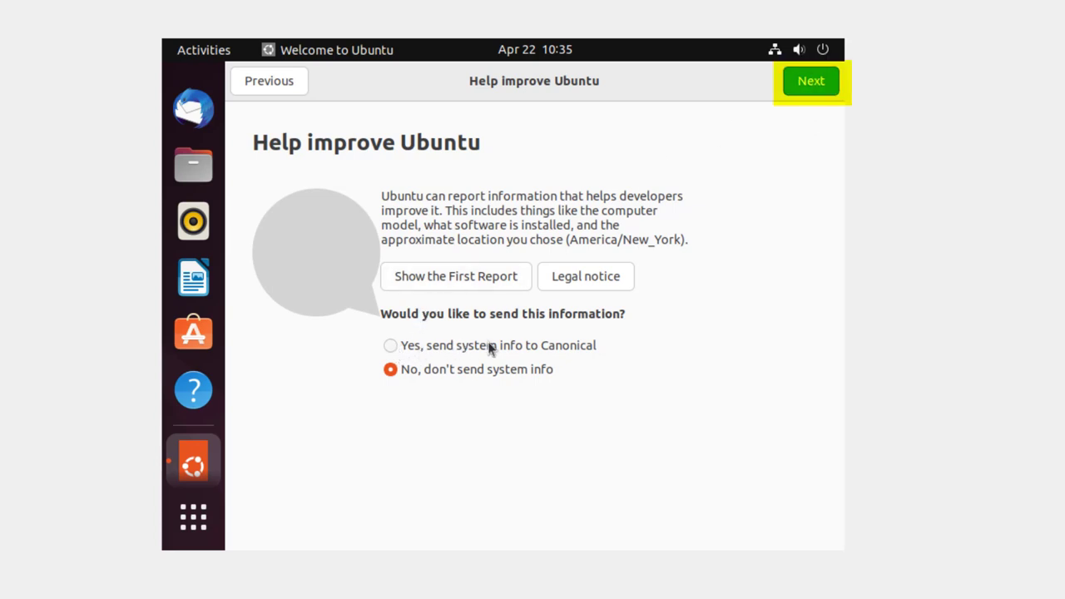
{"action": "mouse_move", "coordinate": [476, 308]}
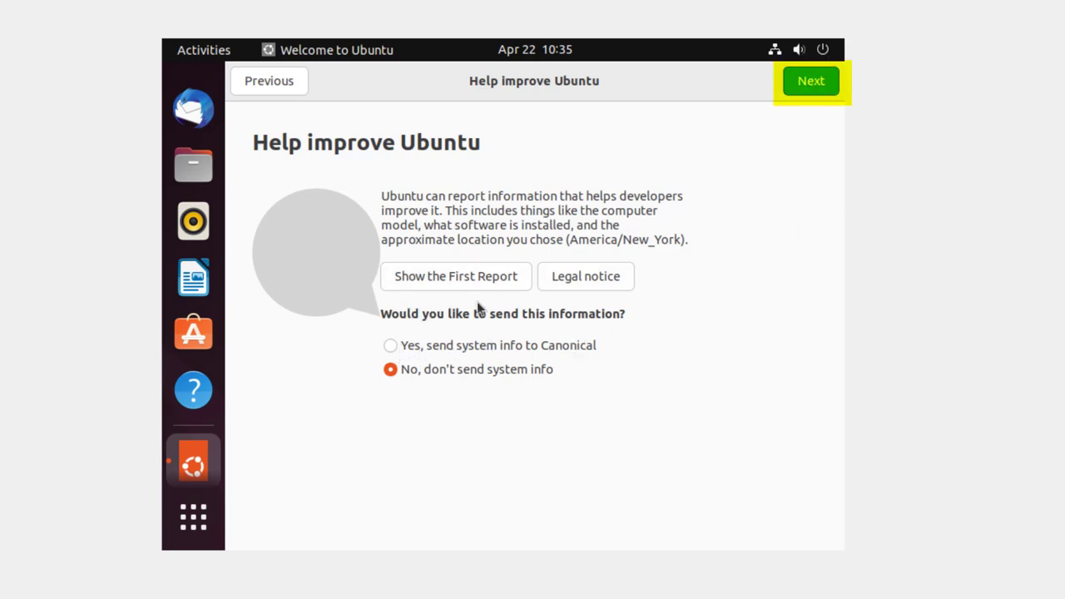
{"action": "left_click", "coordinate": [810, 80]}
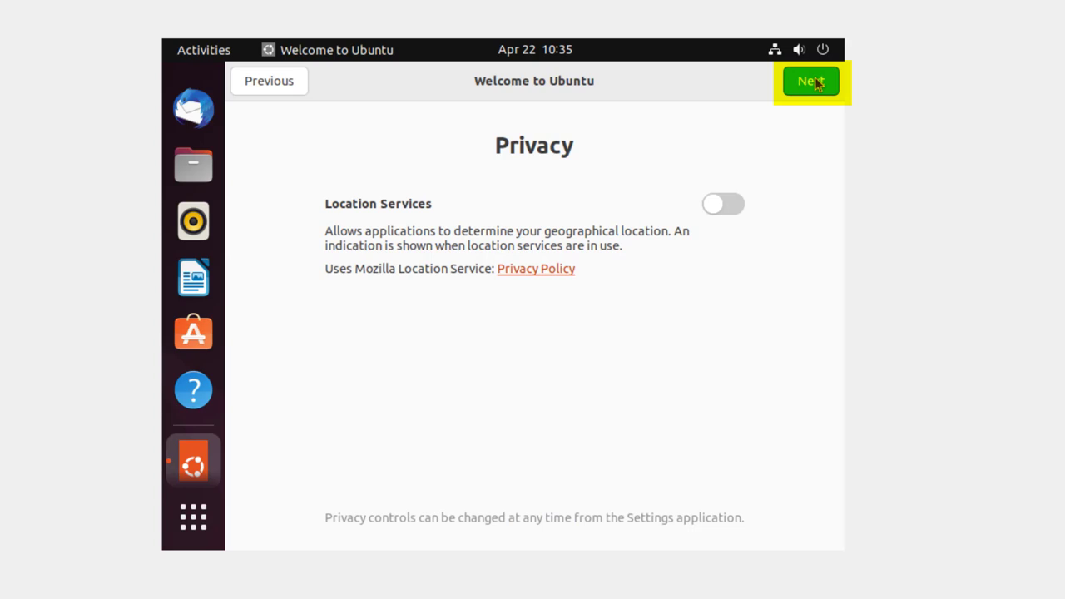
{"action": "left_click", "coordinate": [809, 80]}
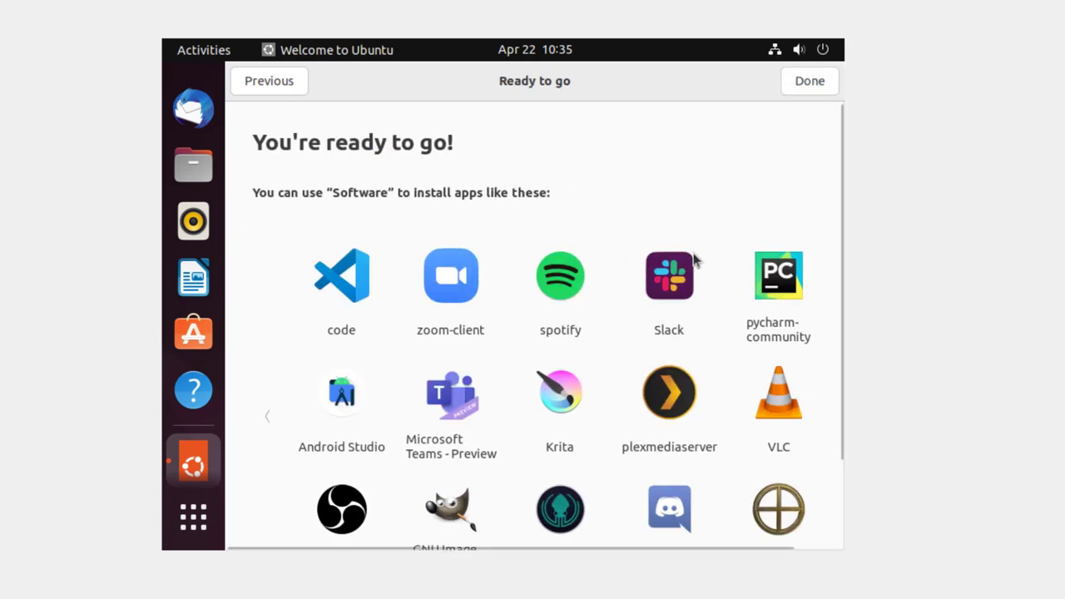
{"action": "mouse_move", "coordinate": [812, 496]}
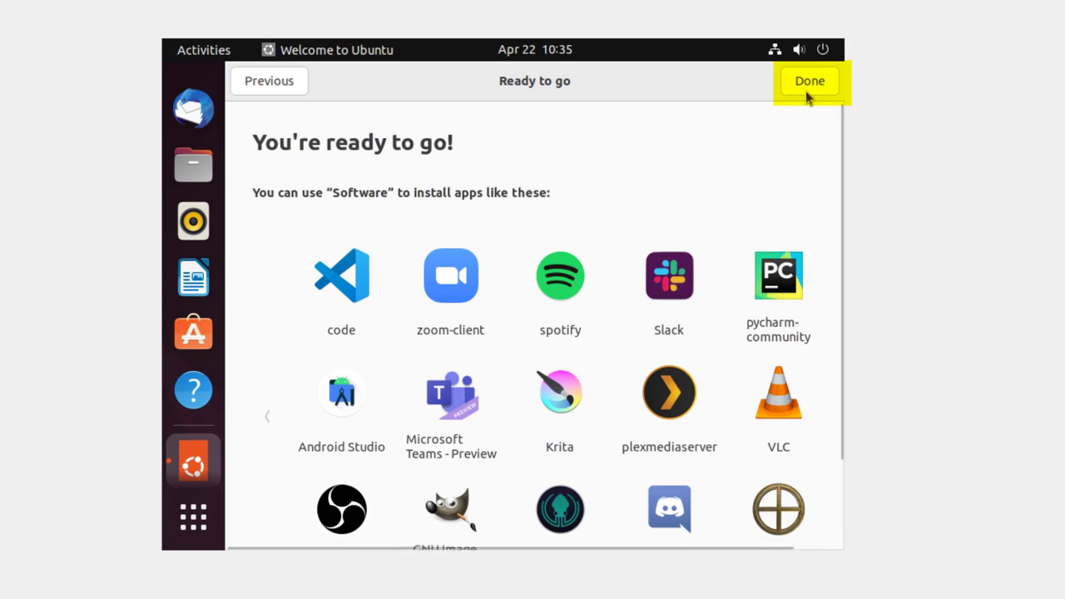
{"action": "left_click", "coordinate": [809, 80]}
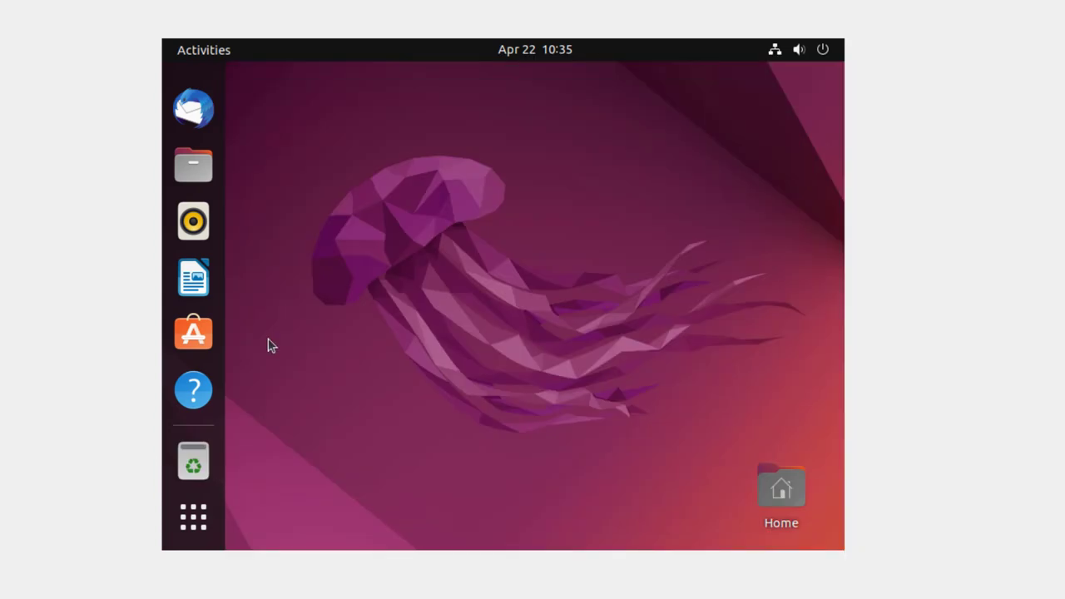
{"action": "mouse_move", "coordinate": [193, 516]}
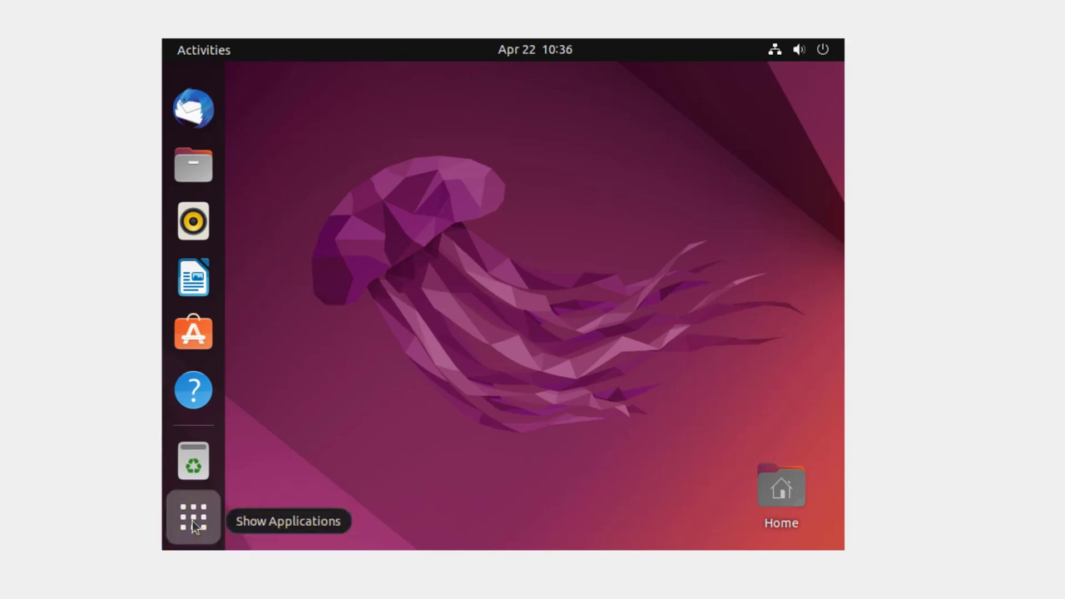
Launch Software Updater from the applications search and dismiss its up-to-date notice.
{"action": "left_click", "coordinate": [193, 516]}
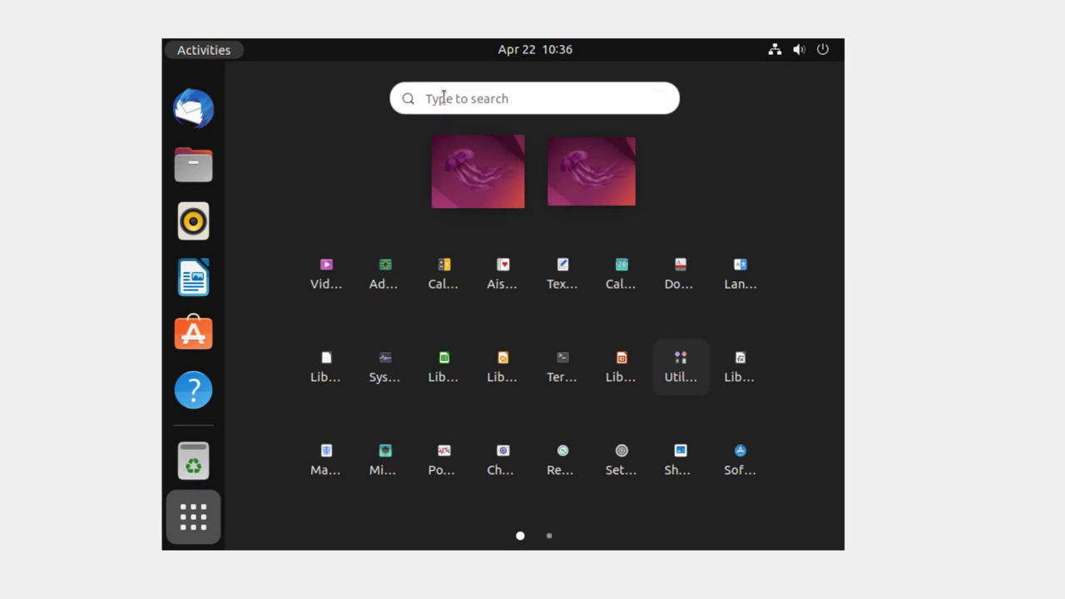
{"action": "type", "text": "sl"}
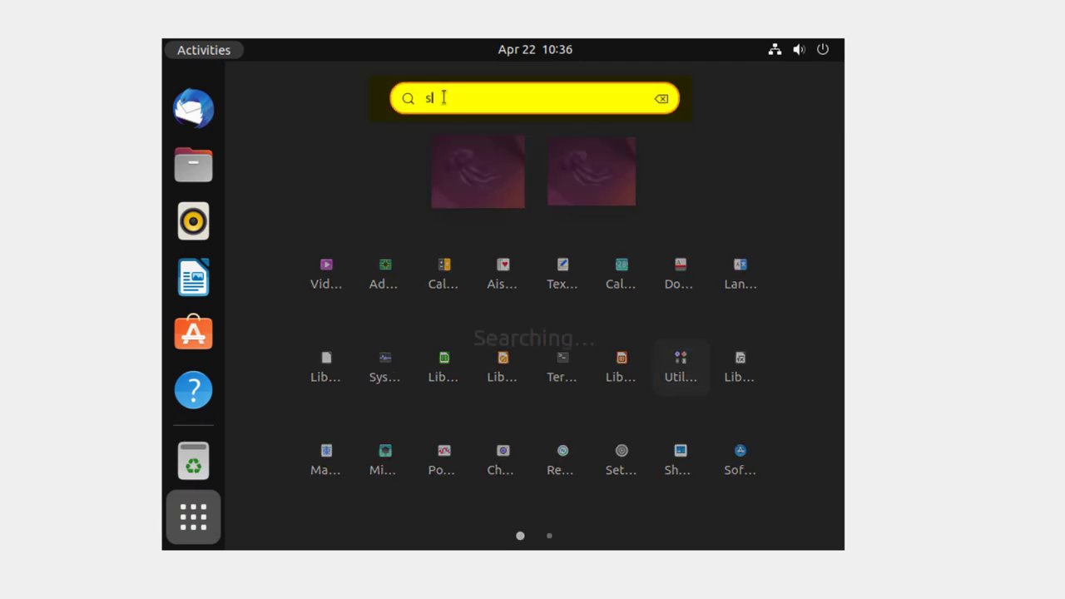
{"action": "type", "text": "oftwal"}
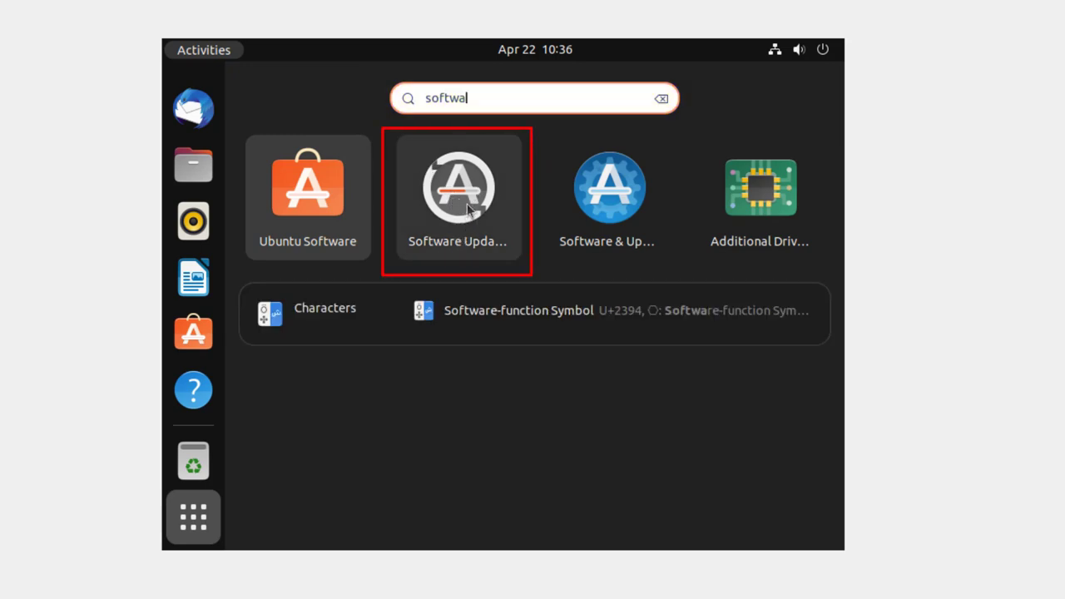
{"action": "left_click", "coordinate": [457, 186]}
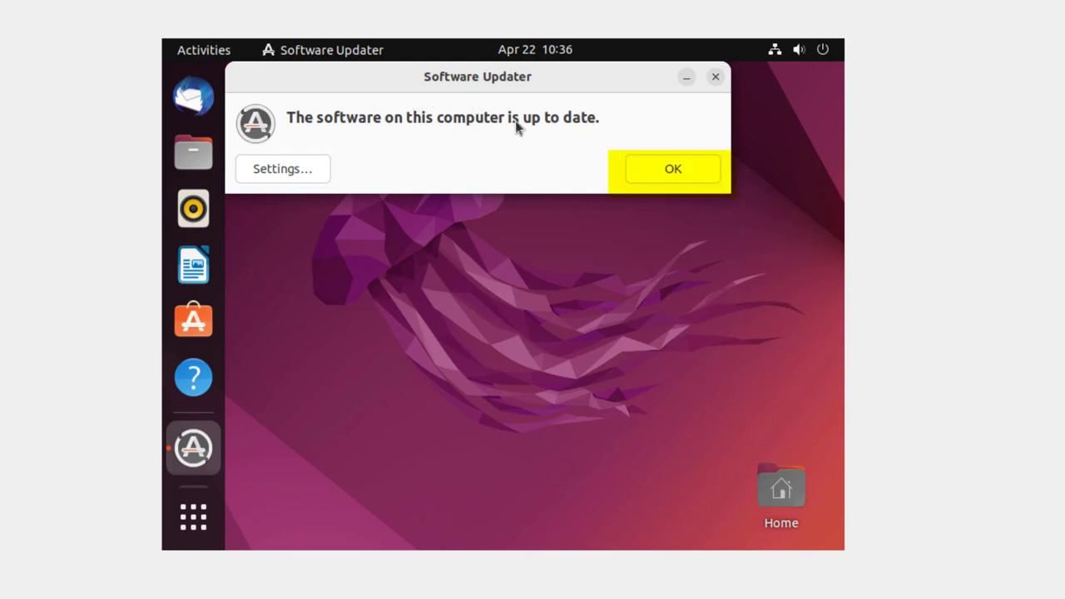
{"action": "mouse_move", "coordinate": [618, 124]}
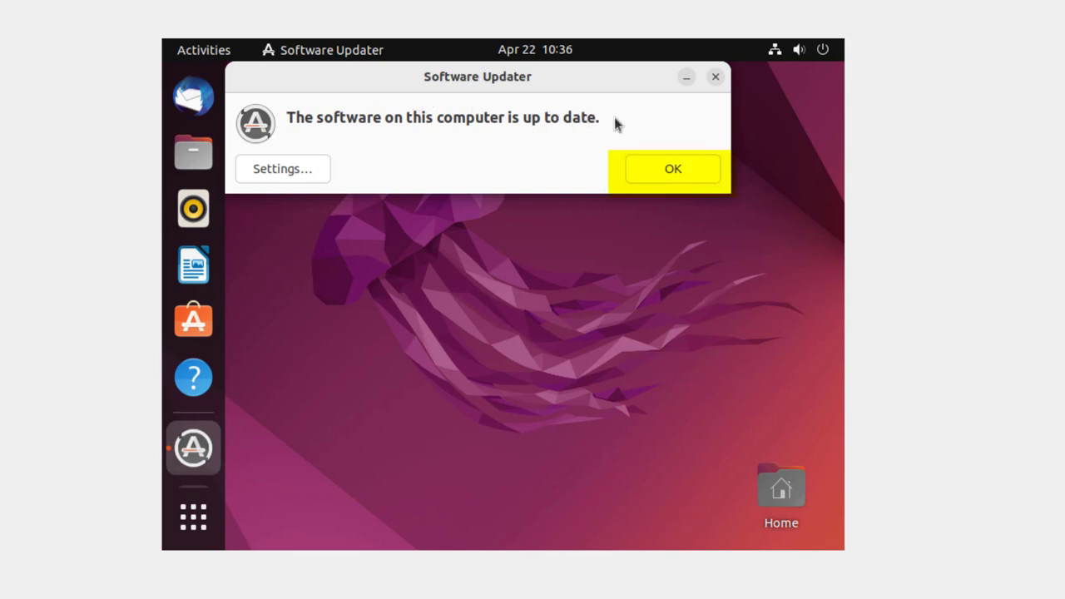
{"action": "mouse_move", "coordinate": [647, 169]}
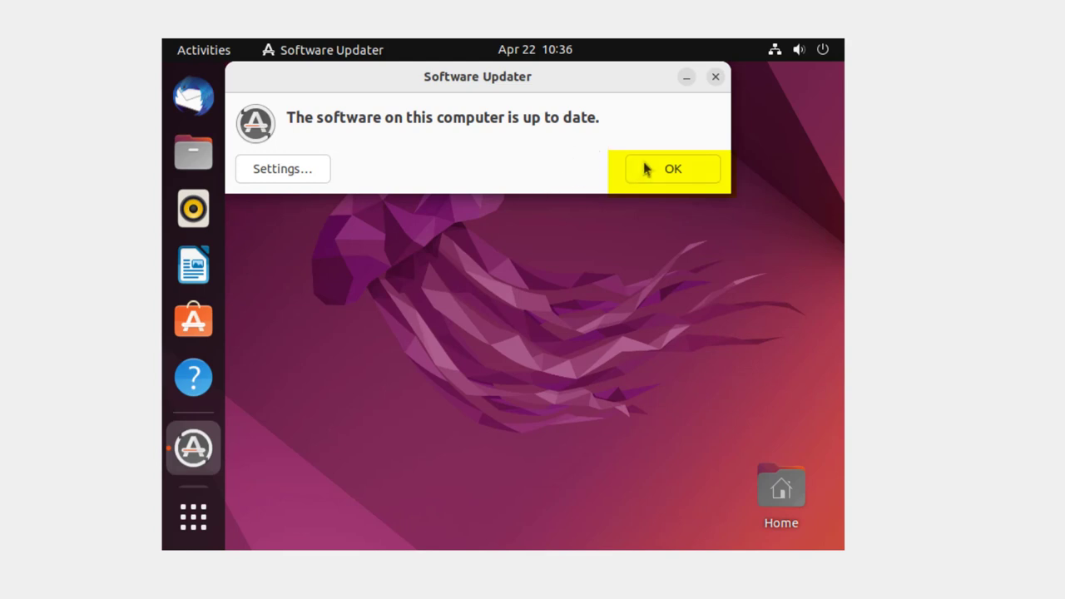
{"action": "left_click", "coordinate": [672, 170]}
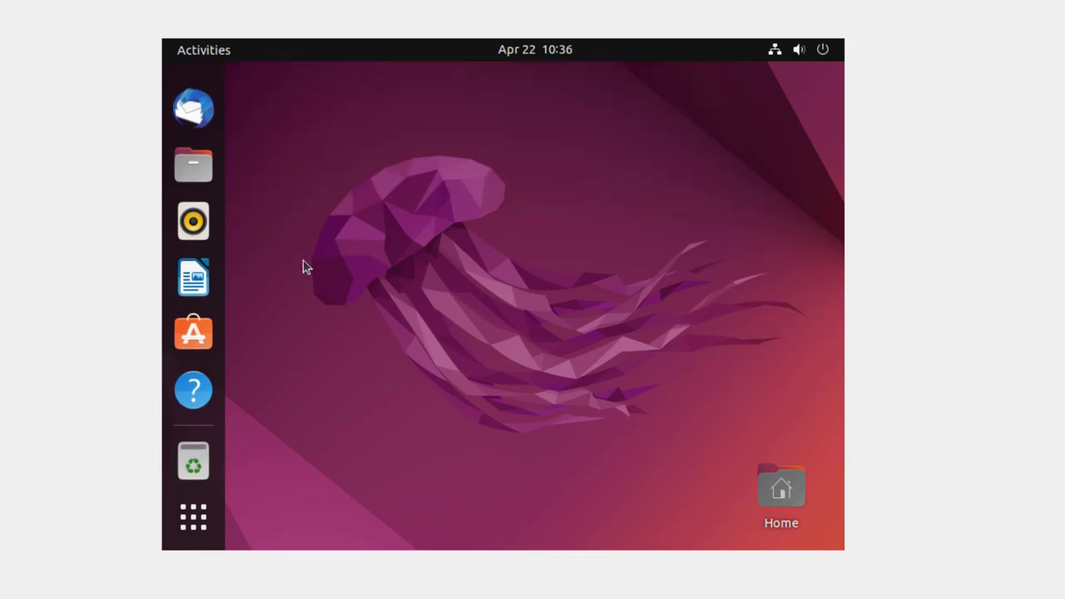
{"action": "mouse_move", "coordinate": [822, 67]}
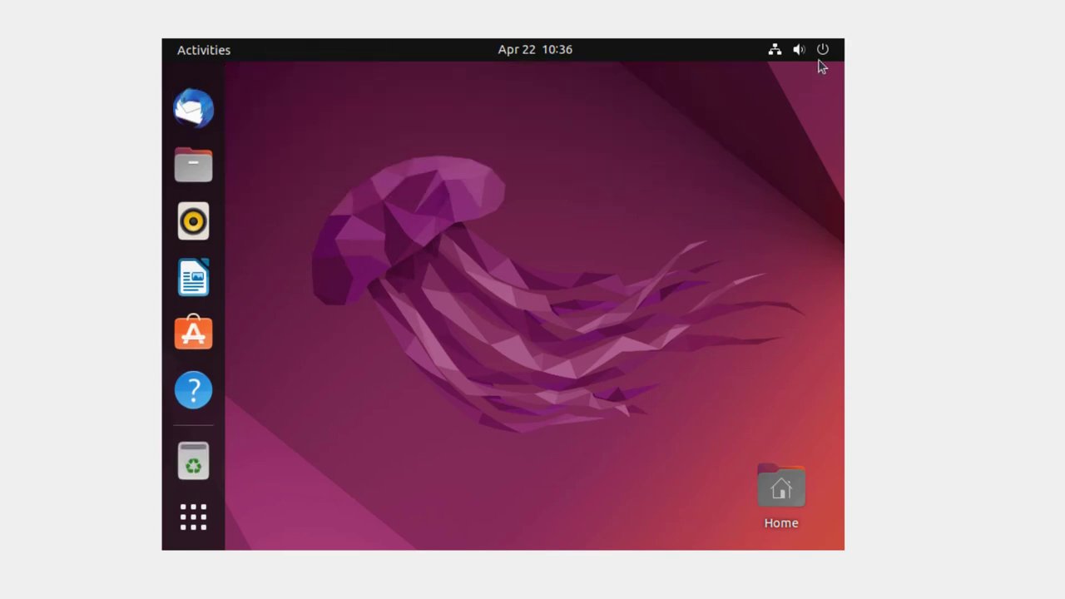
{"action": "mouse_move", "coordinate": [636, 126]}
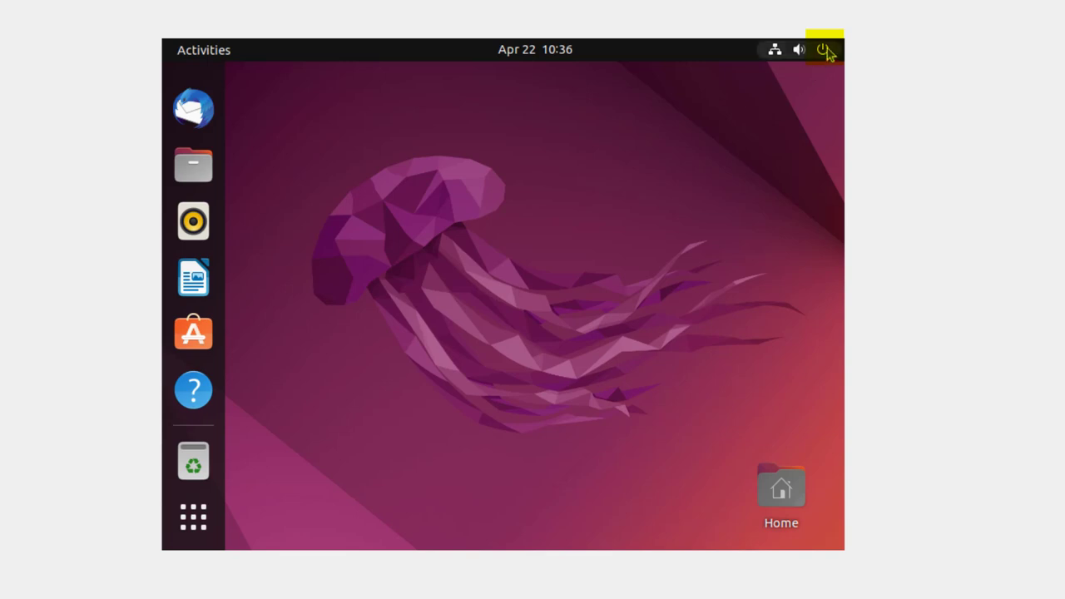
Choose Power Off / Log Out from the system menu to end mike's Ubuntu session.
{"action": "left_click", "coordinate": [826, 50]}
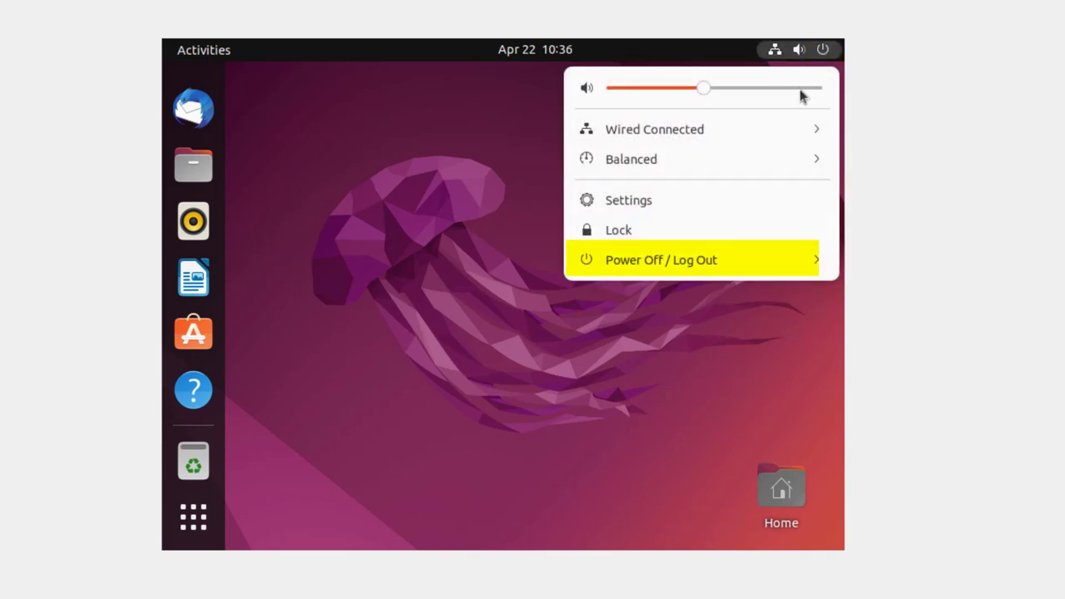
{"action": "left_click", "coordinate": [661, 259]}
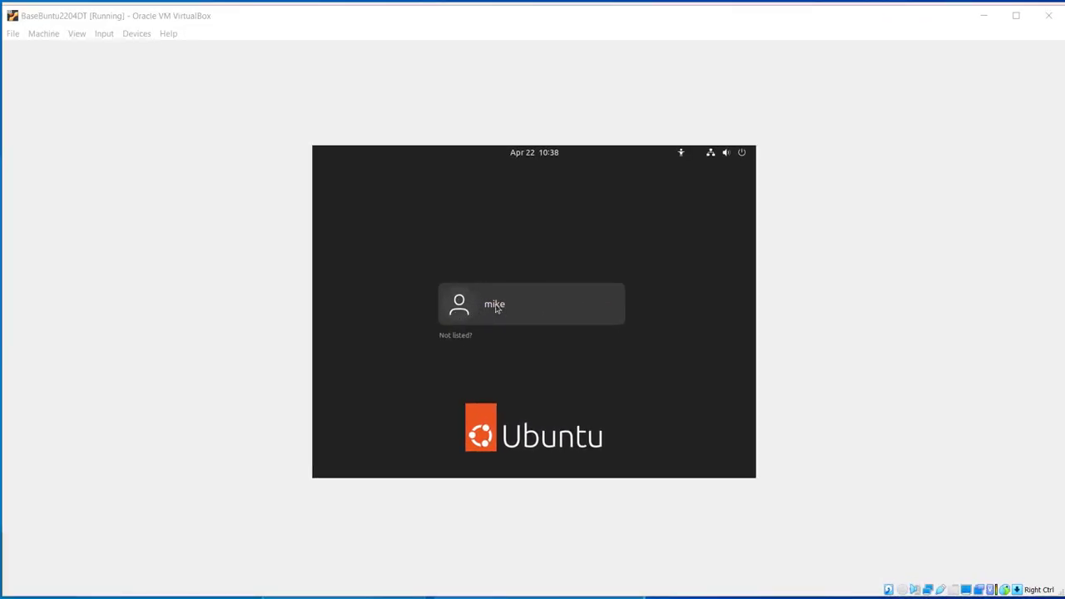
{"action": "mouse_move", "coordinate": [498, 308]}
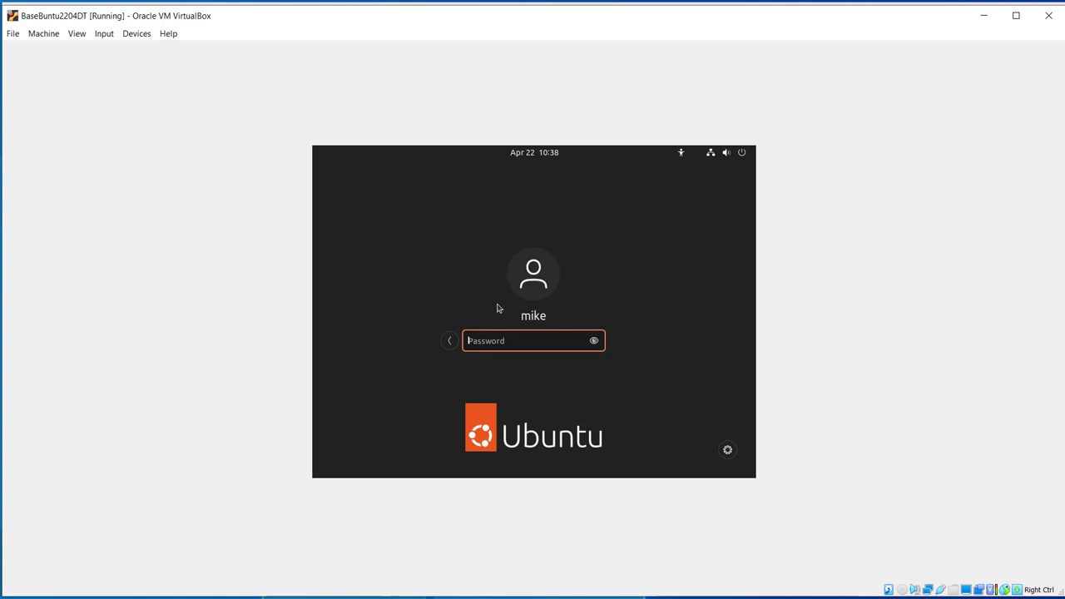
Enter mike's password at the login screen and return to the Ubuntu desktop.
{"action": "type", "text": "password"}
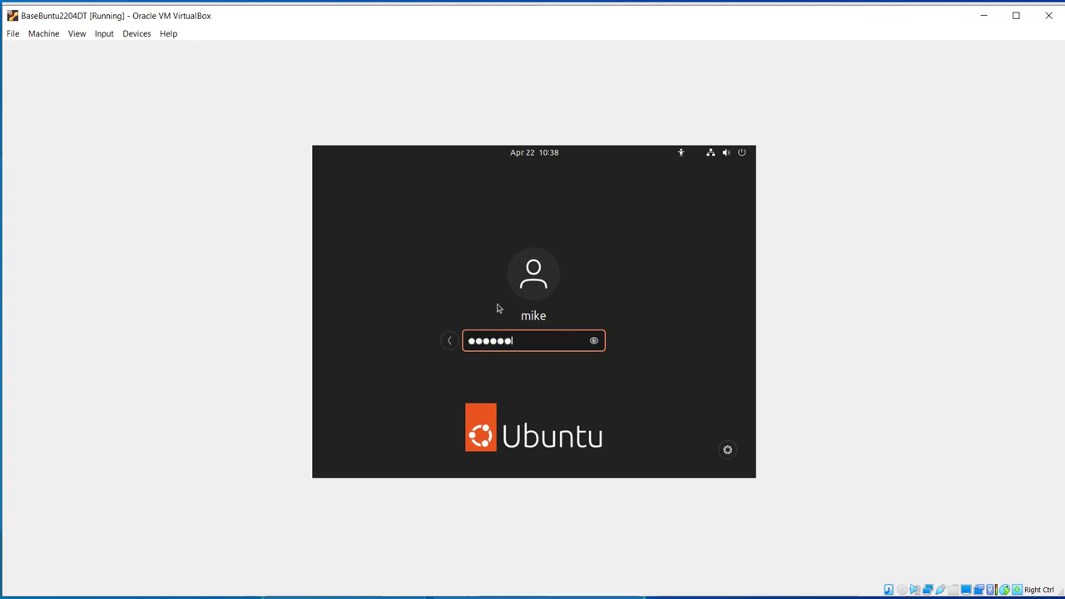
{"action": "key", "text": "Return"}
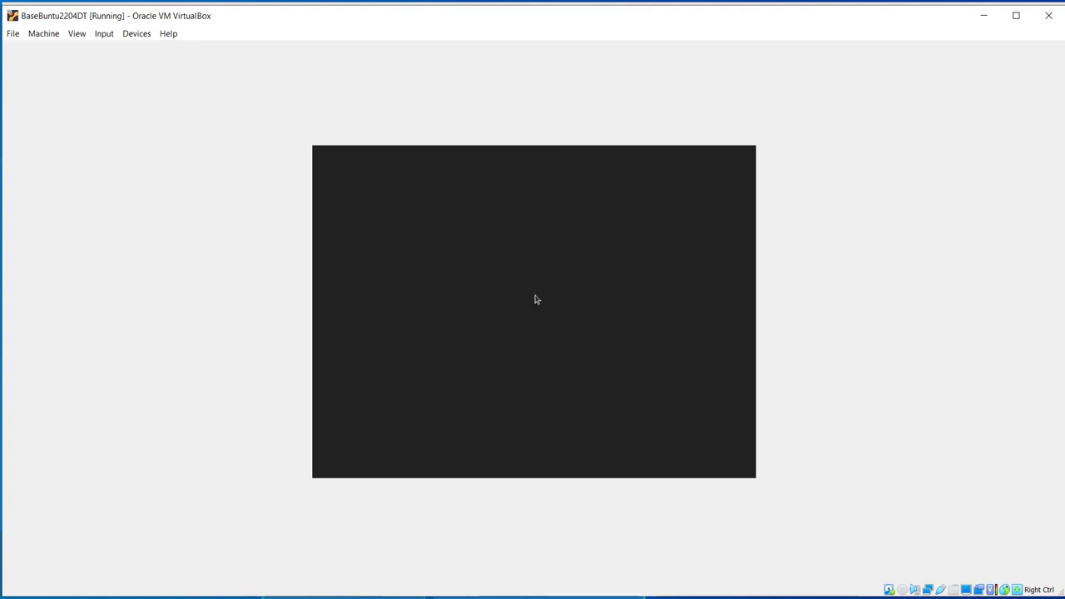
{"action": "mouse_move", "coordinate": [553, 299]}
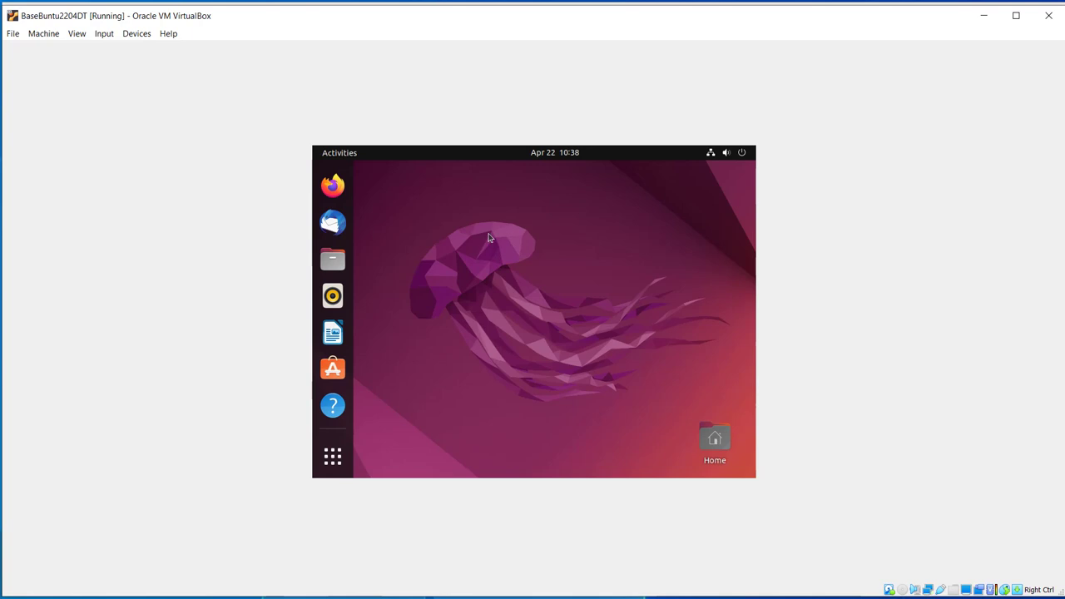
{"action": "key", "text": "ctrl+alt+t"}
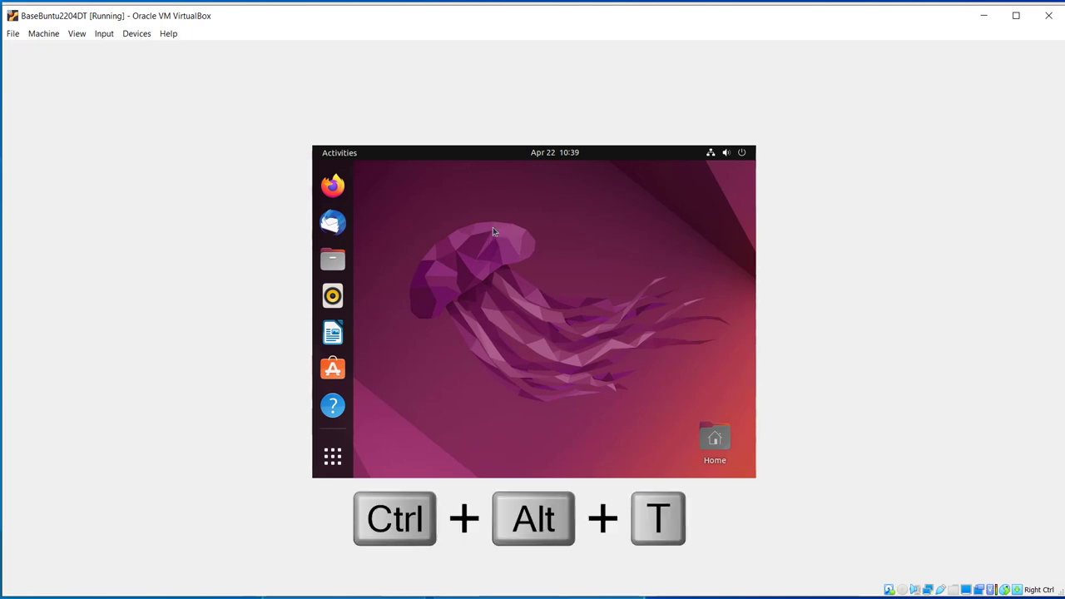
Run 'sudo apt install gcc perl make -y' in a new terminal and give the administrator password.
{"action": "key", "text": "ctrl+alt+t"}
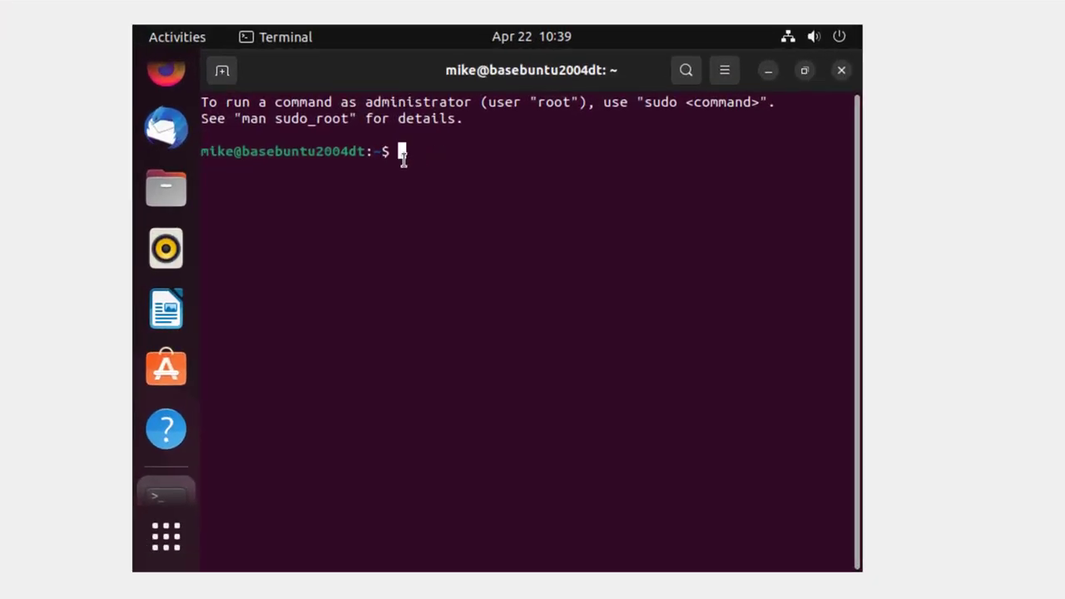
{"action": "type", "text": "sudo a"}
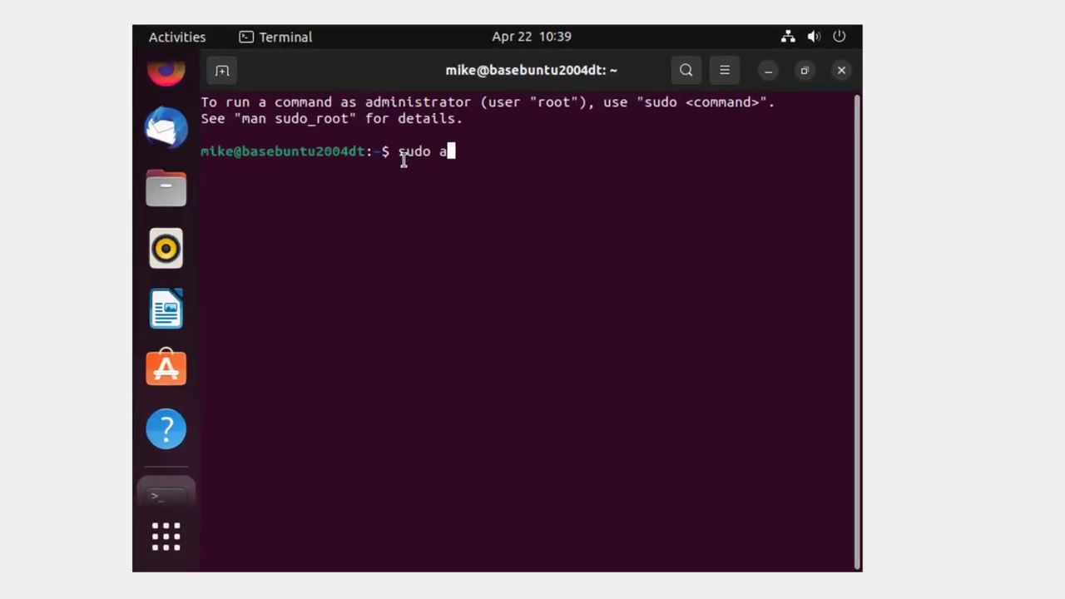
{"action": "type", "text": "pt"}
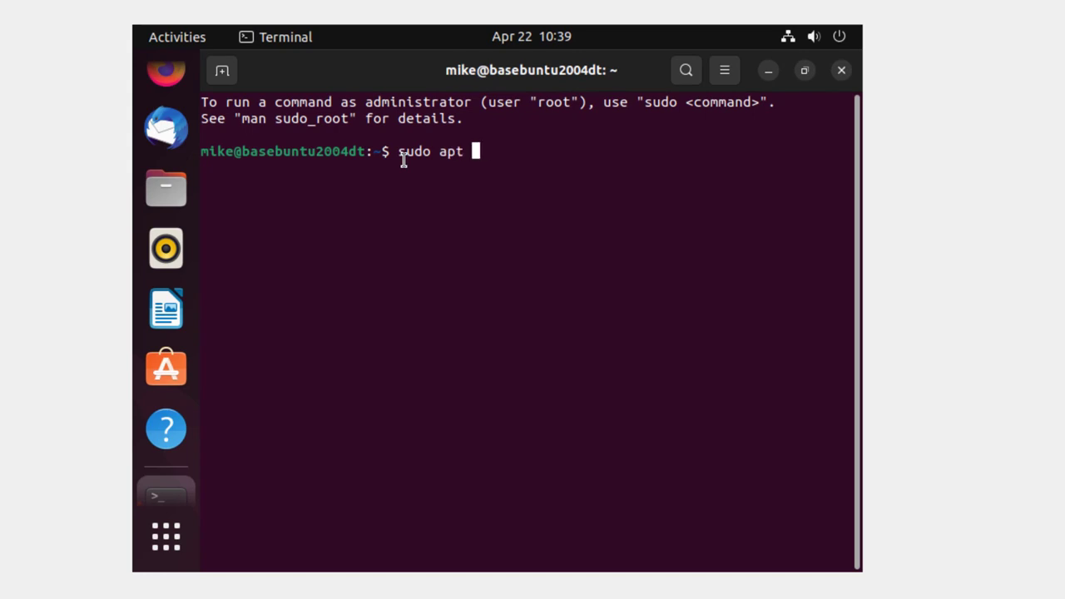
{"action": "type", "text": "install"}
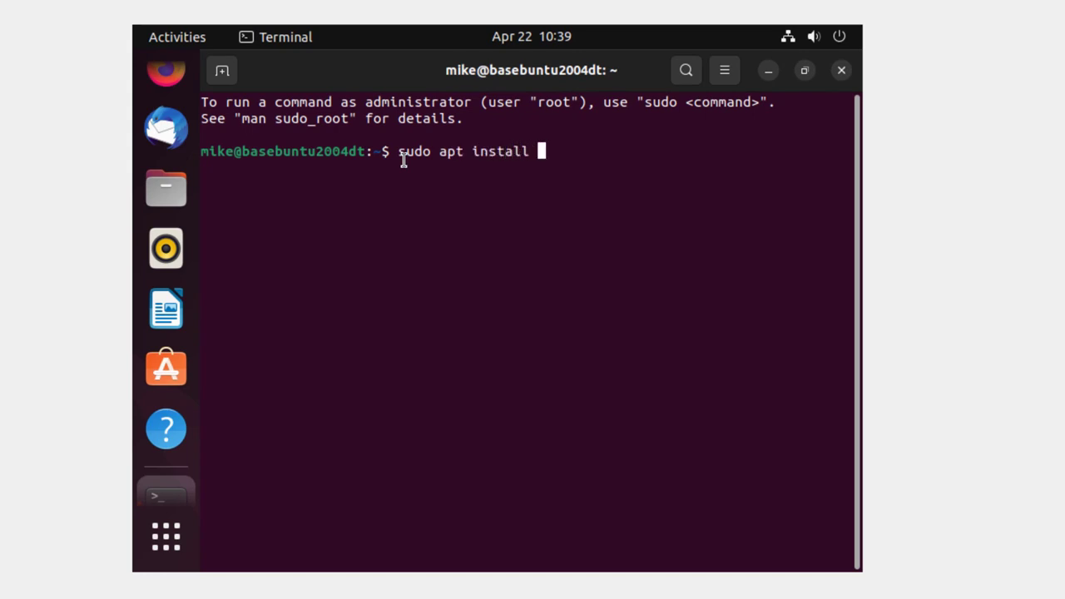
{"action": "type", "text": "gcc perl make"}
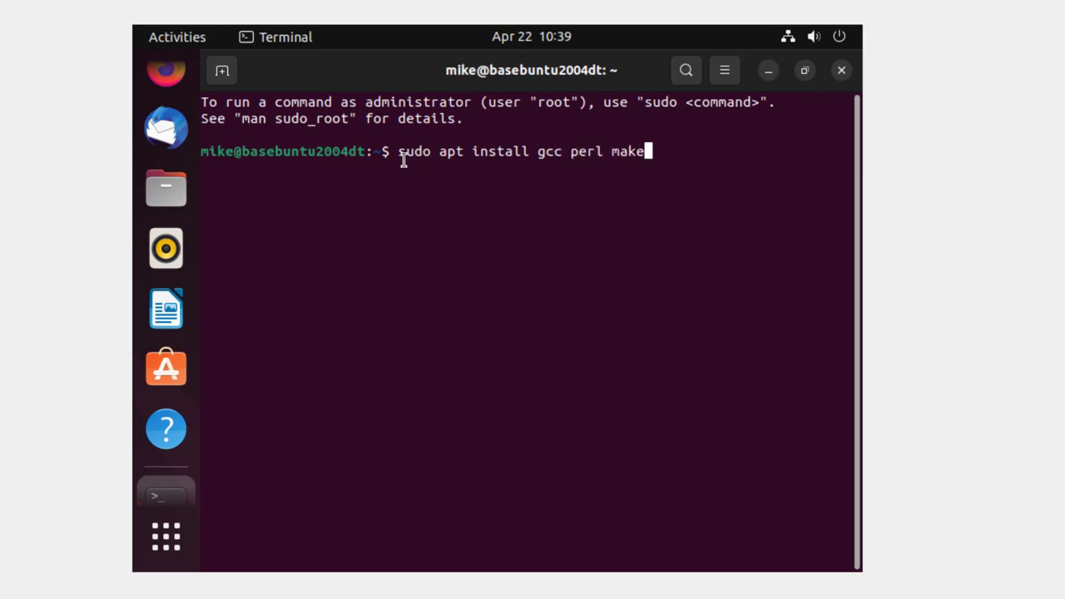
{"action": "type", "text": "-y"}
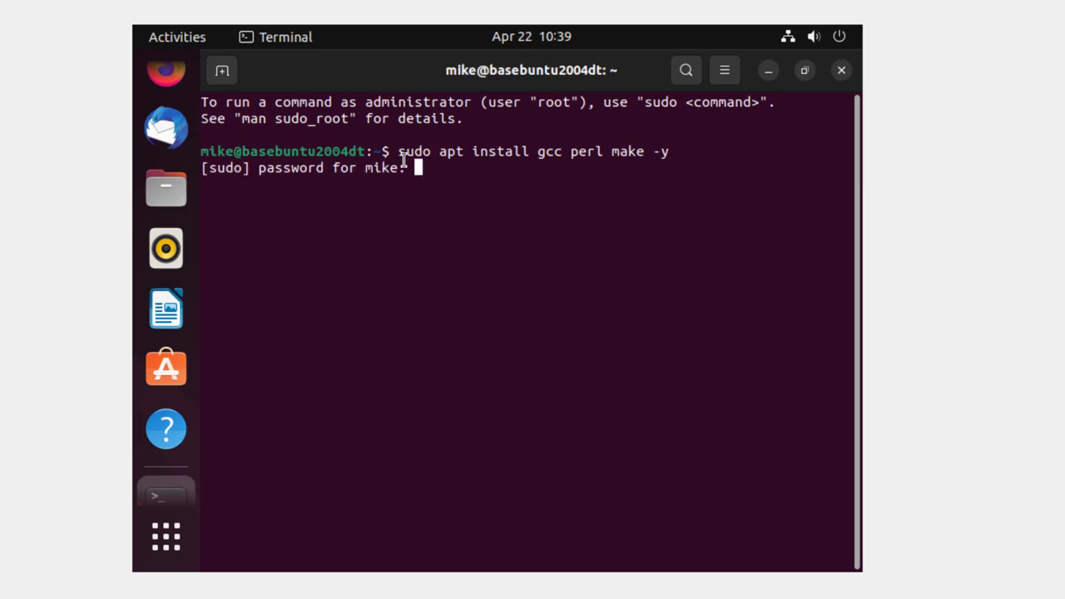
{"action": "key", "text": "Return"}
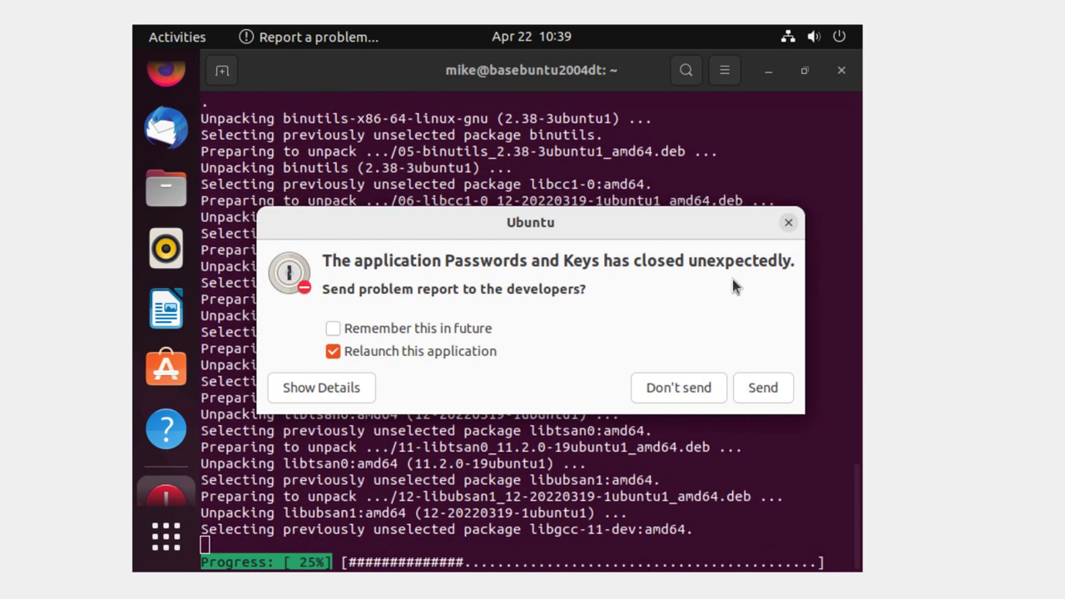
{"action": "mouse_move", "coordinate": [541, 302]}
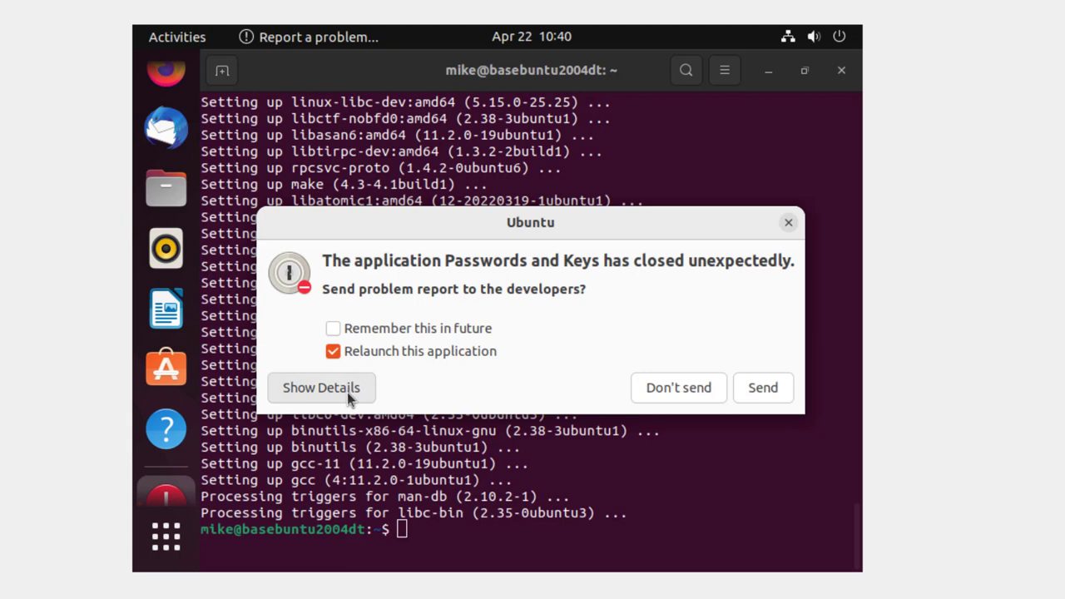
View the Passwords and Keys crash report details, then dismiss it with Don't send.
{"action": "left_click", "coordinate": [320, 387]}
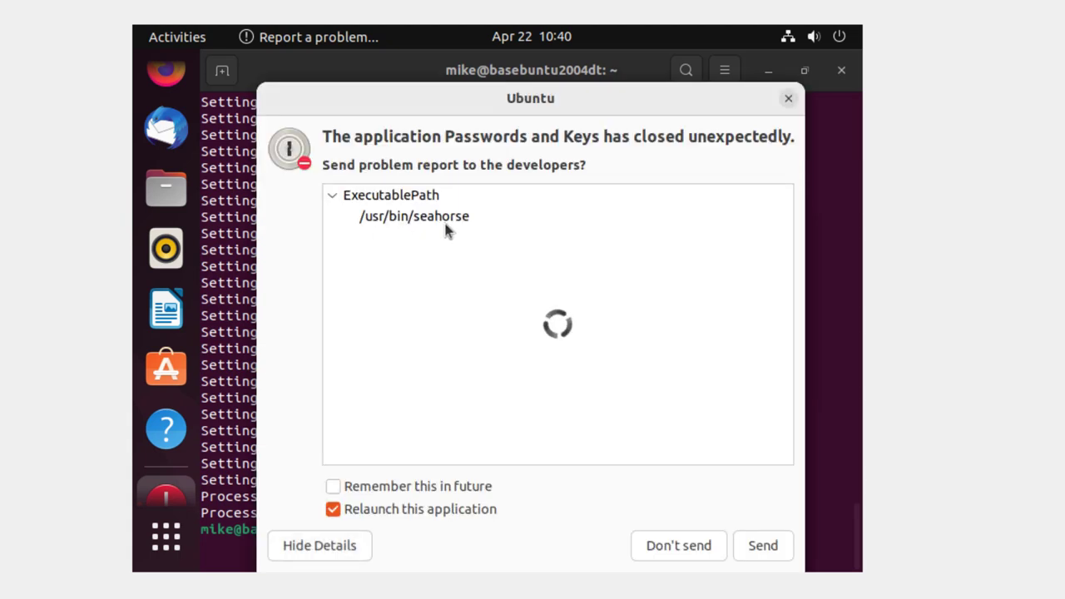
{"action": "mouse_move", "coordinate": [439, 231]}
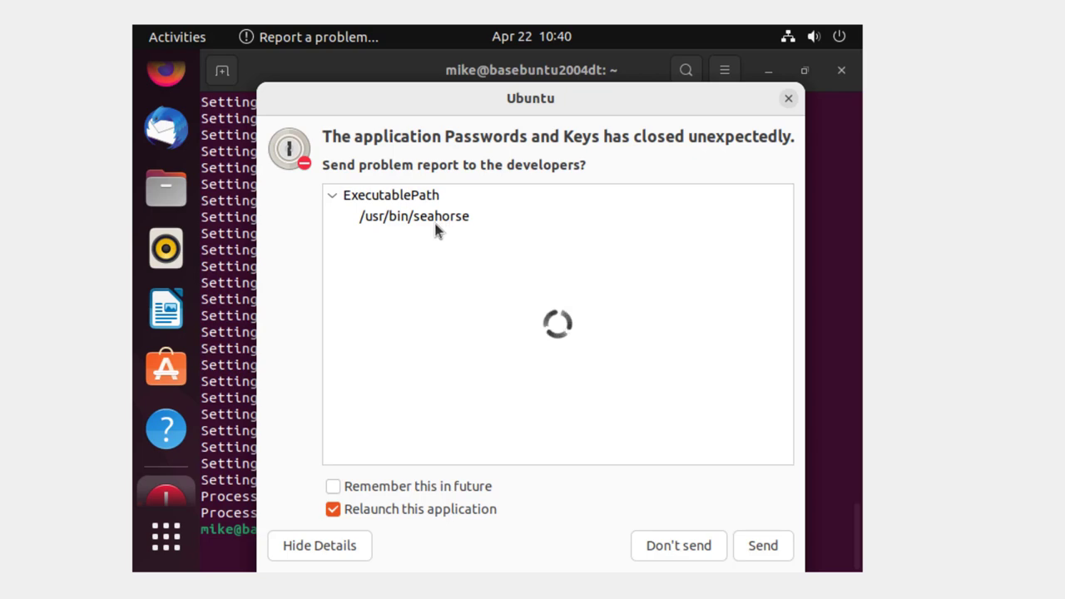
{"action": "mouse_move", "coordinate": [456, 468]}
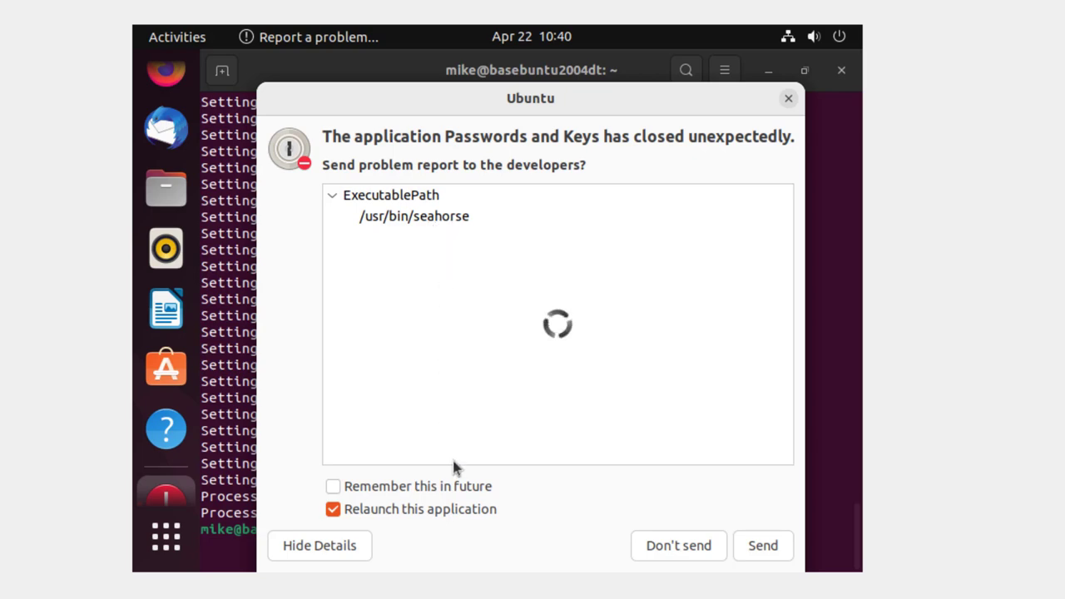
{"action": "left_click", "coordinate": [679, 546]}
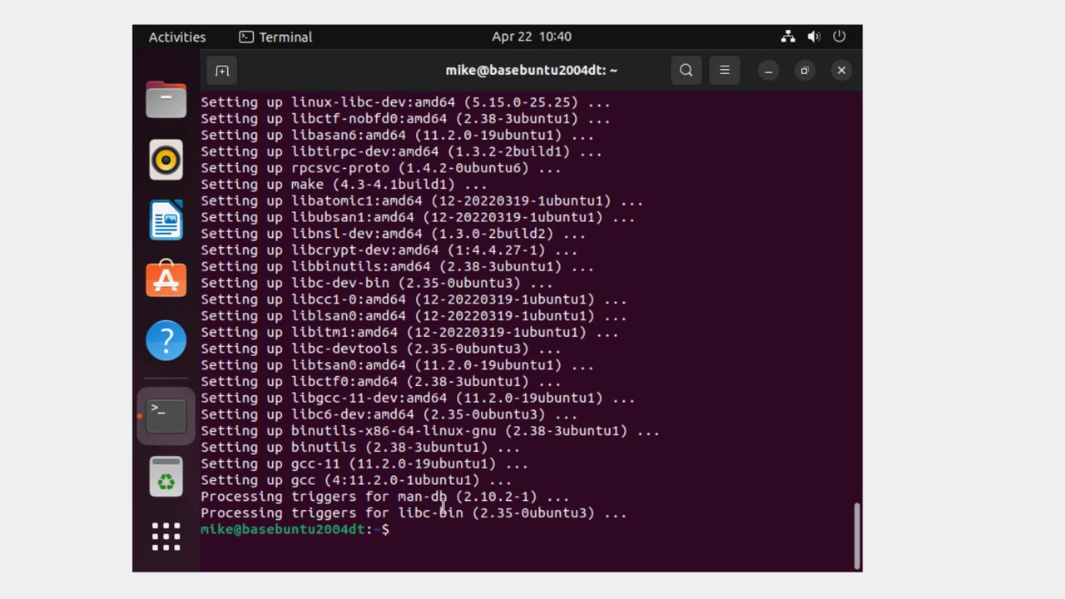
{"action": "mouse_move", "coordinate": [442, 308]}
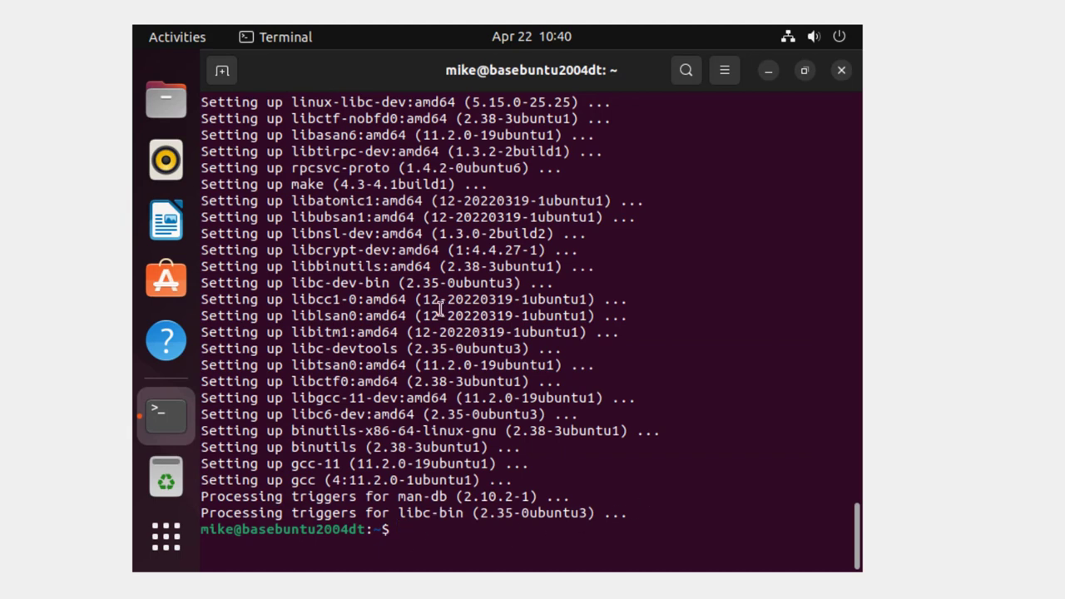
{"action": "mouse_move", "coordinate": [413, 529]}
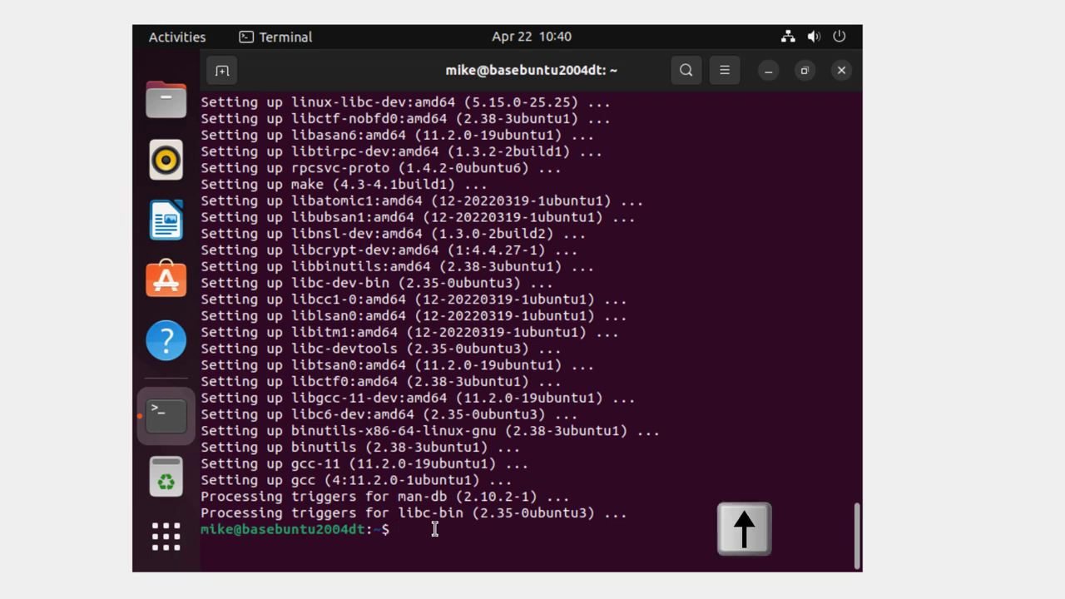
Rerun the apt install to confirm gcc, perl and make are newest, and pin Terminal to favourites.
{"action": "type", "text": "sudo apt install gcc perl make -y"}
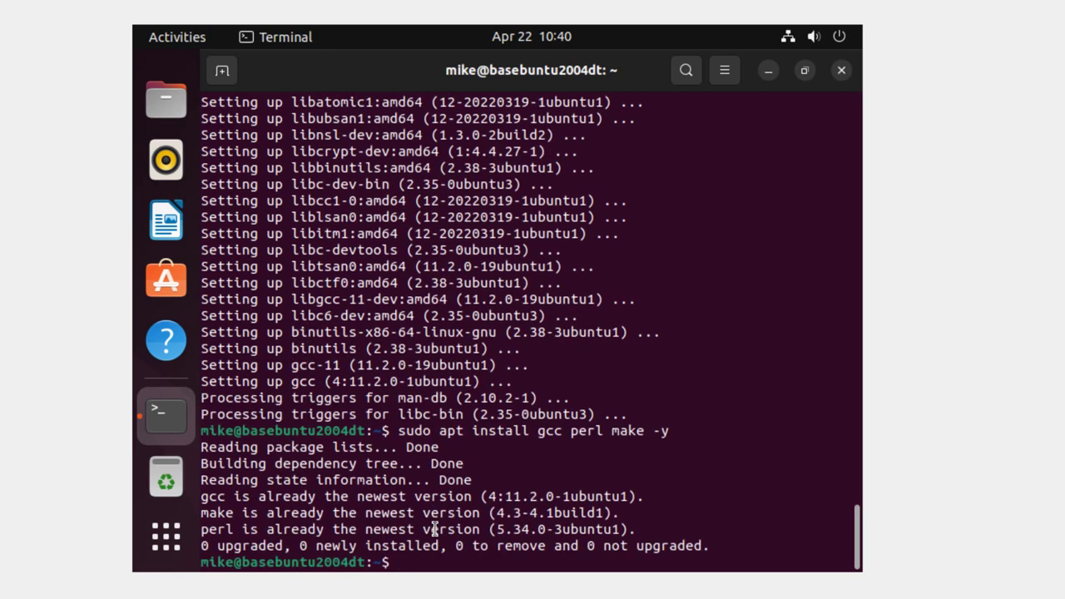
{"action": "mouse_move", "coordinate": [167, 416]}
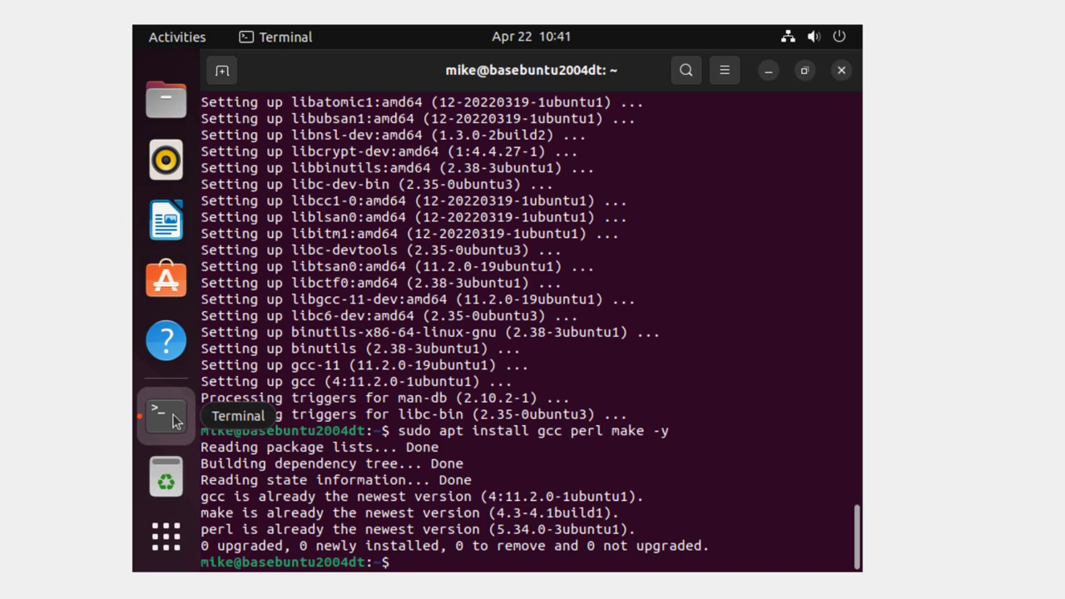
{"action": "right_click", "coordinate": [167, 416]}
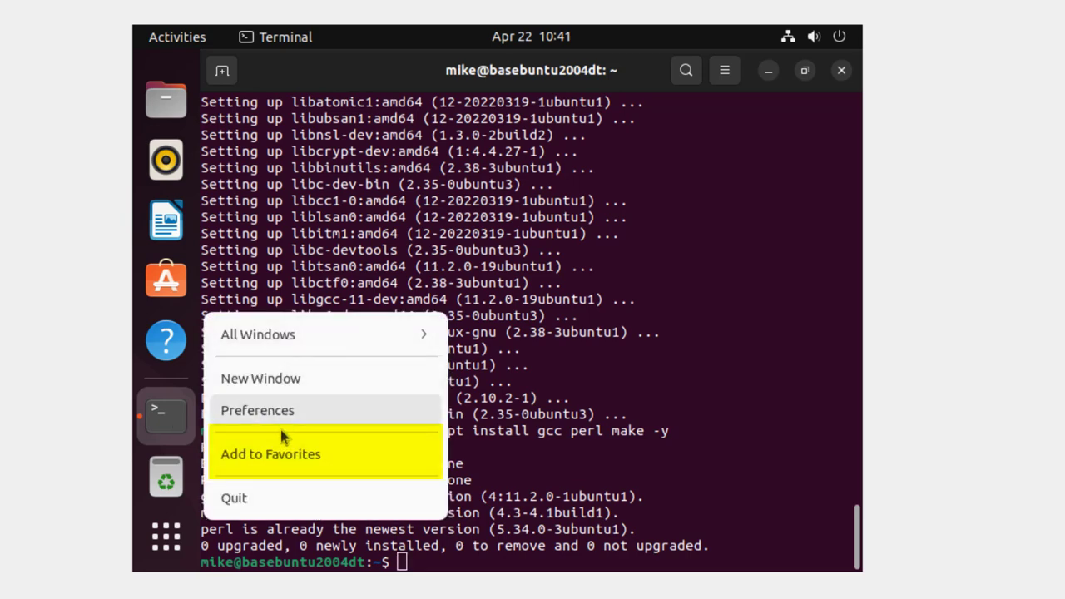
{"action": "left_click", "coordinate": [270, 453]}
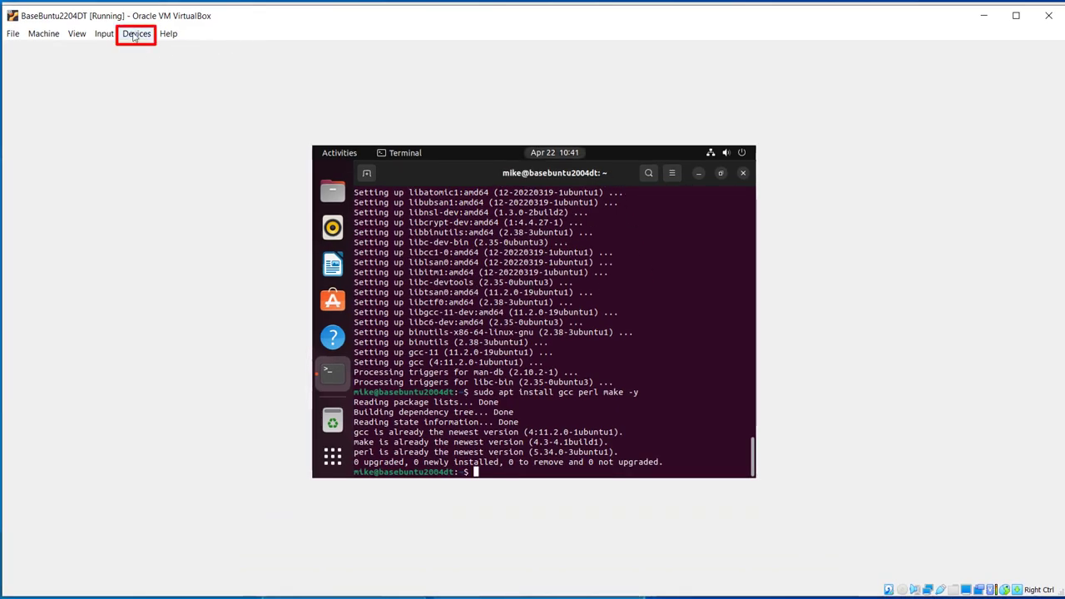
Insert the Guest Additions CD image into BaseBuntu2204DT from the Devices menu.
{"action": "left_click", "coordinate": [137, 33]}
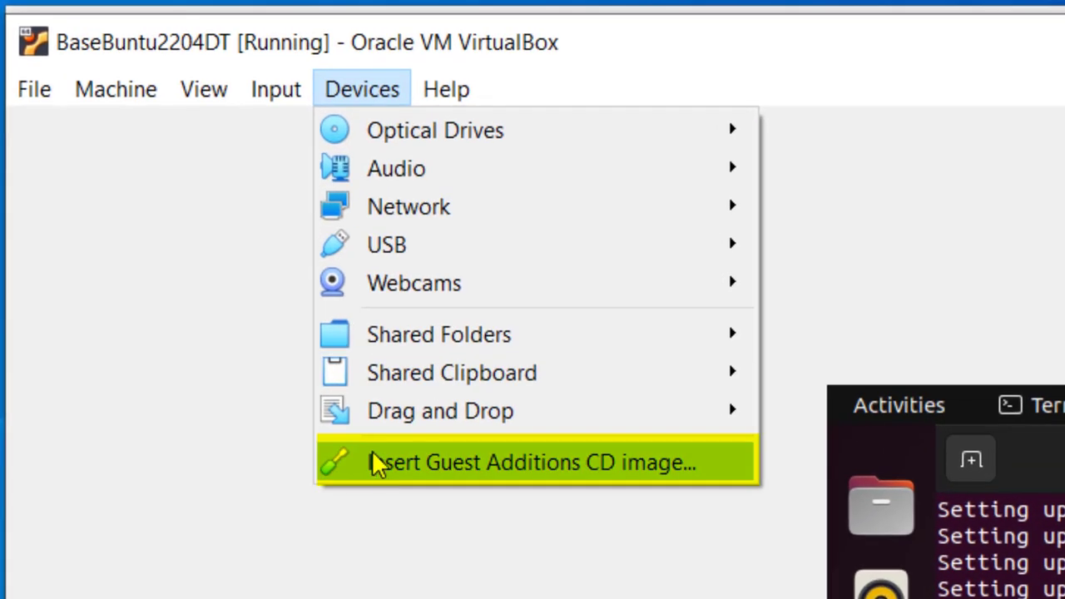
{"action": "left_click", "coordinate": [533, 463]}
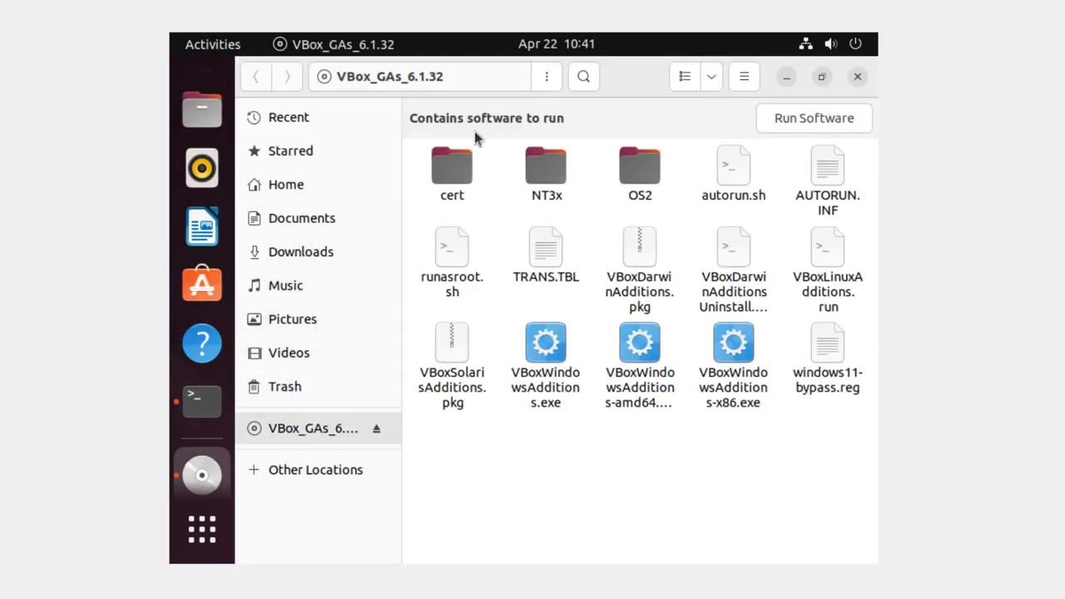
Run autorun.sh from the VBox_GAs folder as a program and authenticate as super user.
{"action": "left_click", "coordinate": [732, 169]}
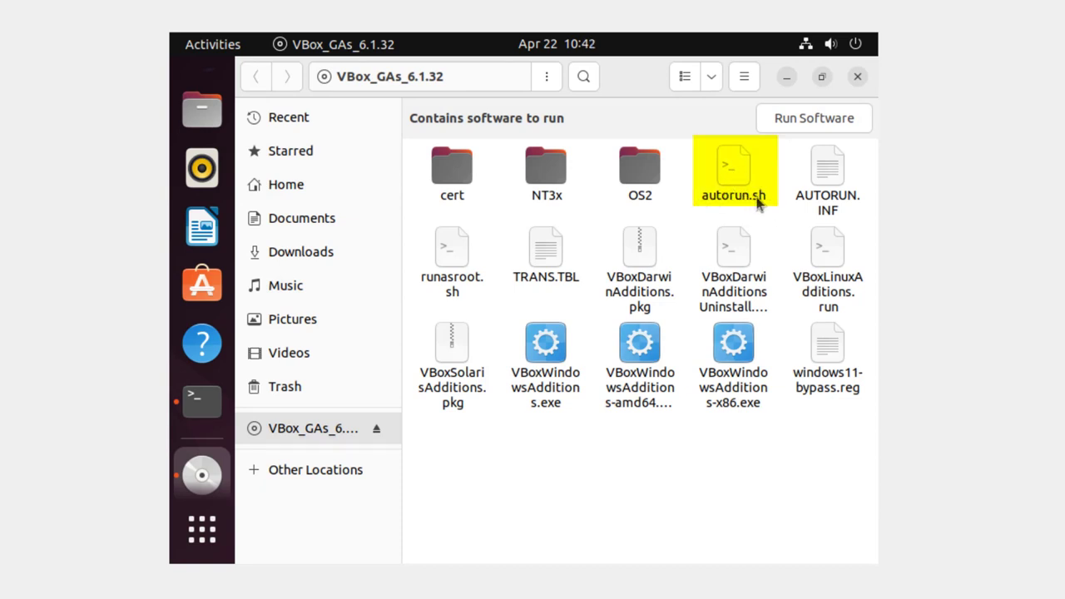
{"action": "mouse_move", "coordinate": [731, 201]}
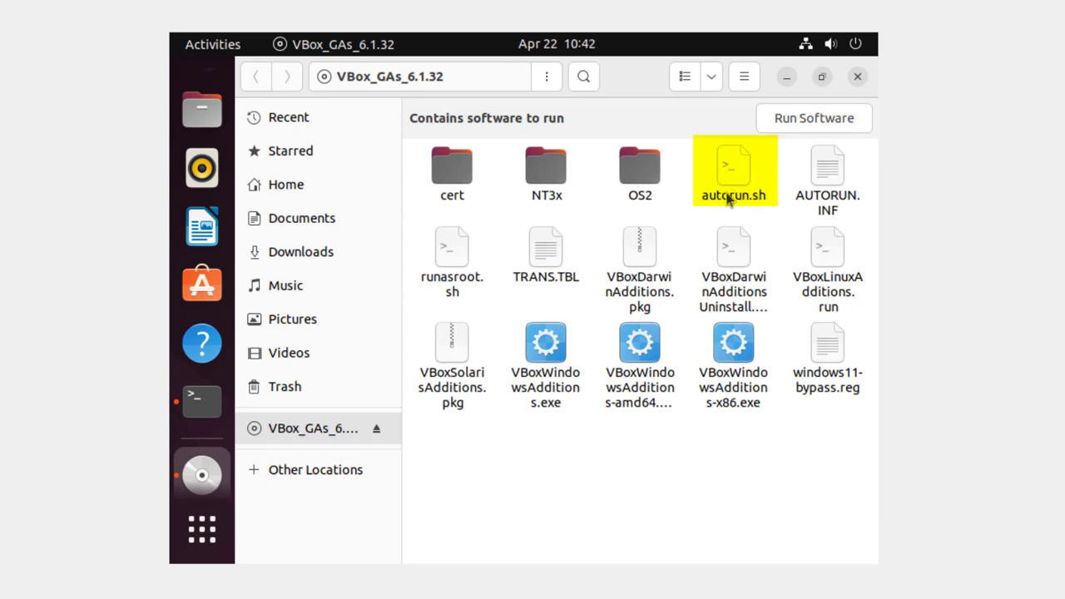
{"action": "mouse_move", "coordinate": [766, 203]}
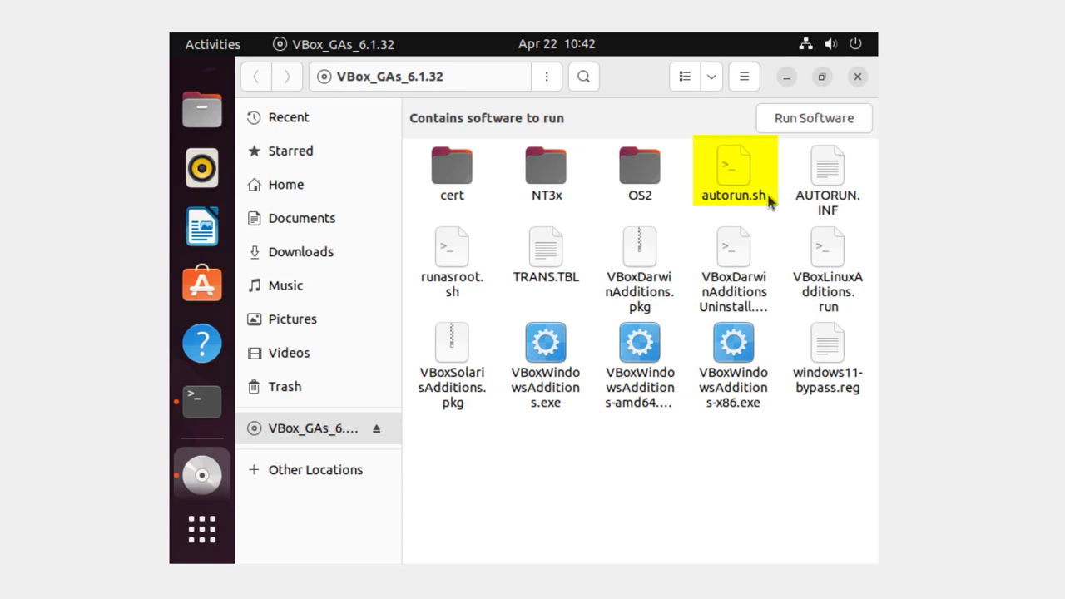
{"action": "mouse_move", "coordinate": [779, 200]}
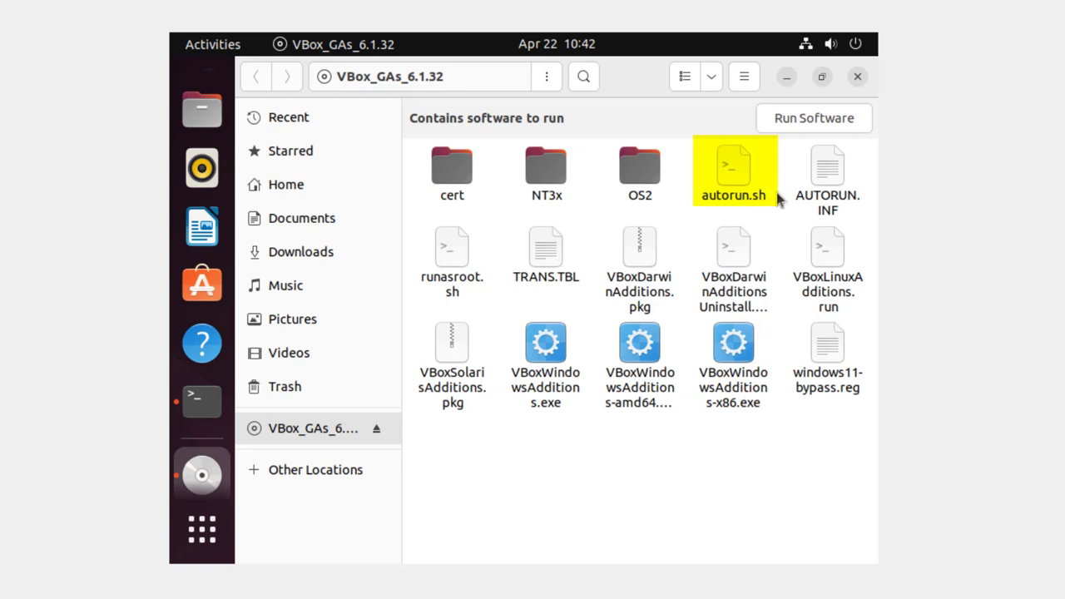
{"action": "right_click", "coordinate": [732, 170]}
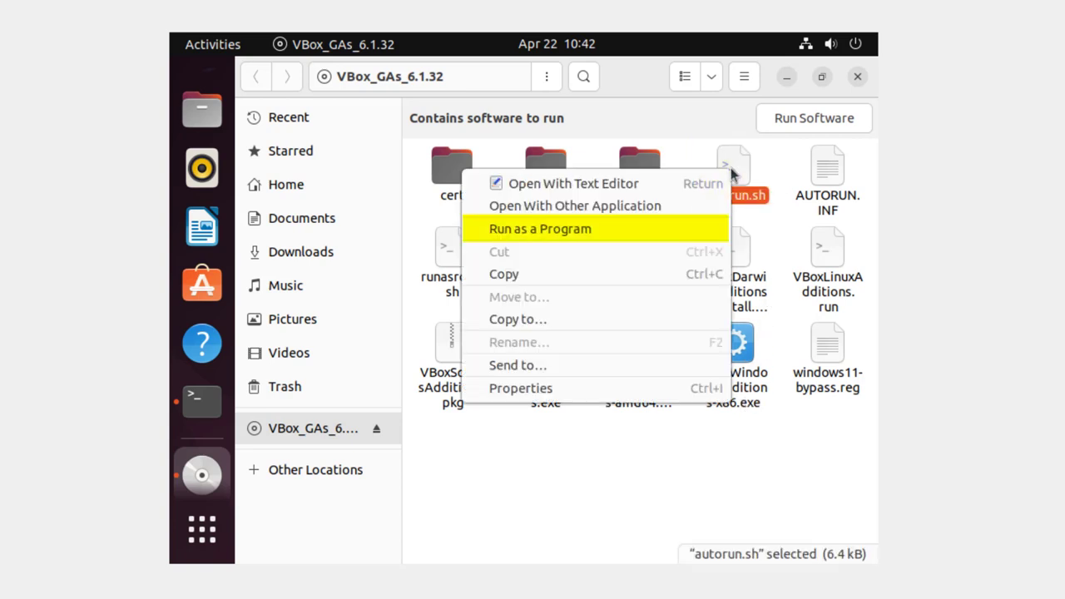
{"action": "mouse_move", "coordinate": [566, 233]}
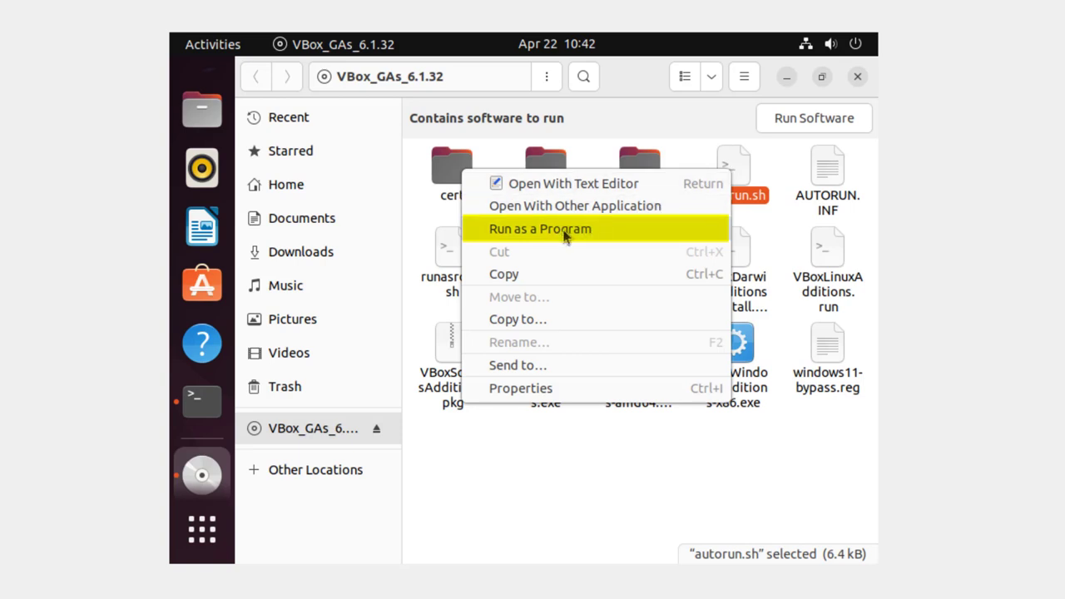
{"action": "left_click", "coordinate": [540, 230]}
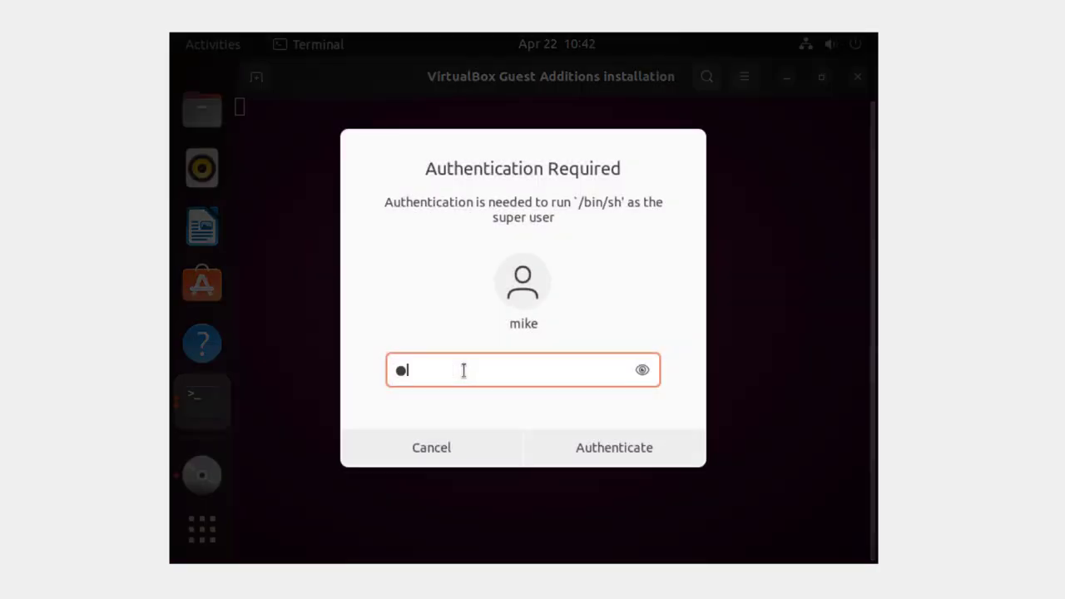
{"action": "left_click", "coordinate": [615, 448]}
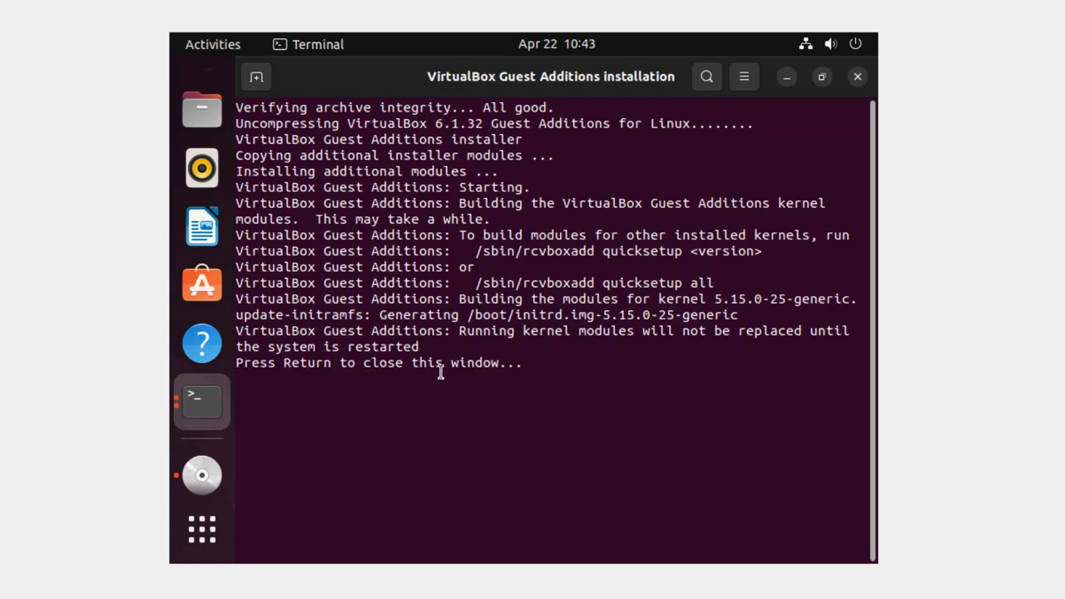
{"action": "mouse_move", "coordinate": [554, 373]}
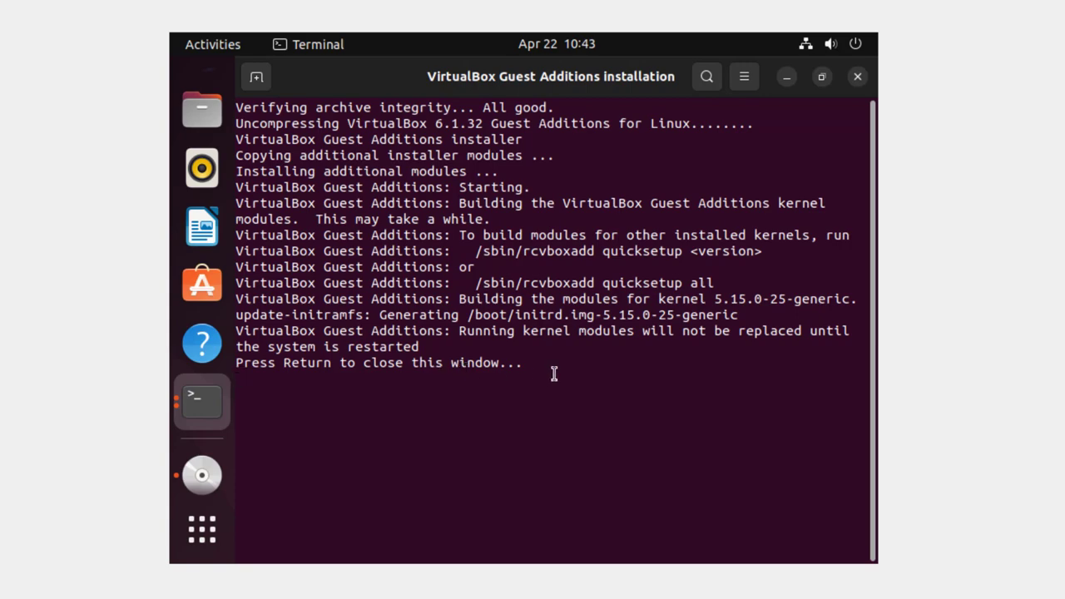
Dismiss the finished Guest Additions installer and restart Ubuntu from the system menu.
{"action": "left_click", "coordinate": [858, 76]}
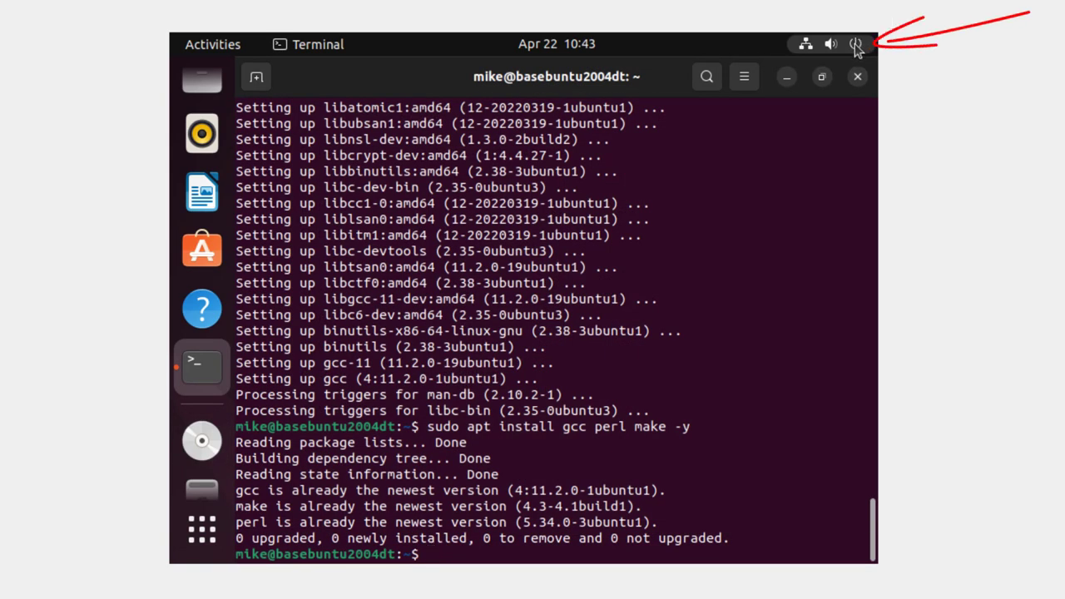
{"action": "left_click", "coordinate": [856, 43]}
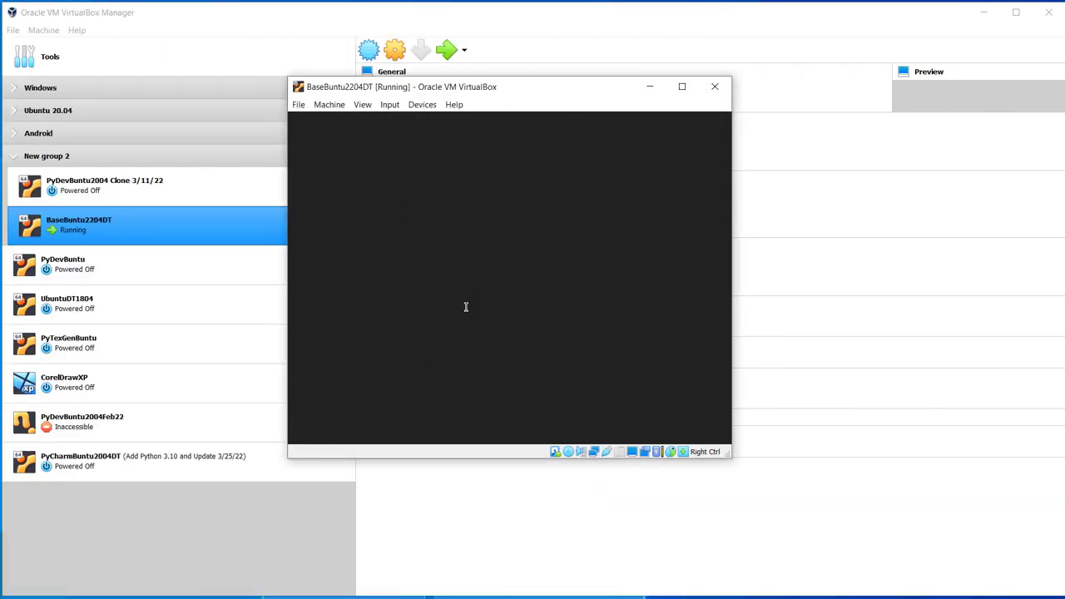
{"action": "mouse_move", "coordinate": [443, 383]}
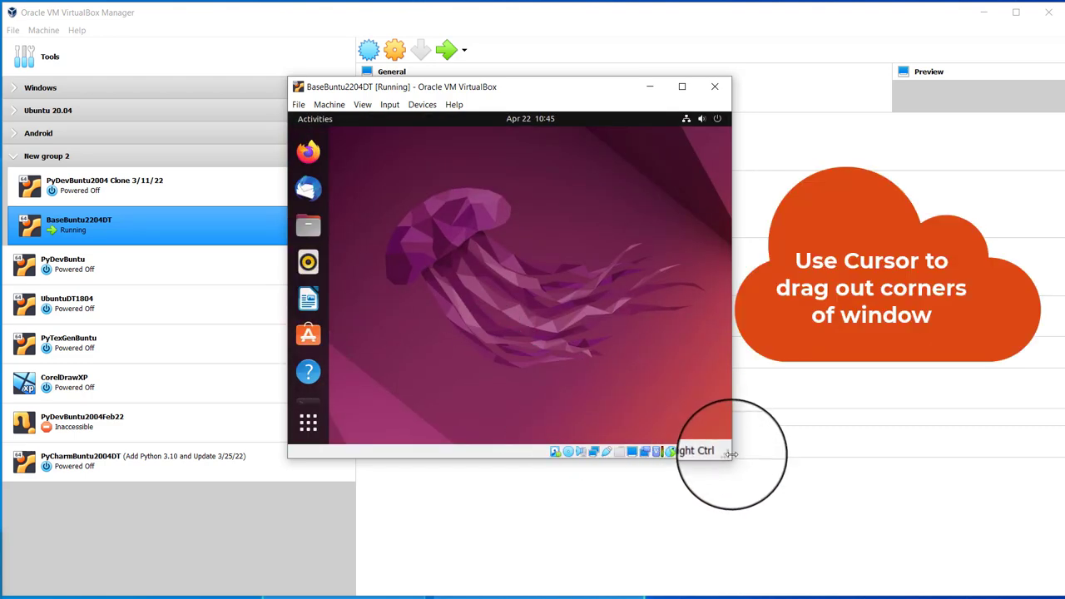
Drag the BaseBuntu2204DT window corners outward until the Ubuntu desktop is full size.
{"action": "left_click_drag", "start_coordinate": [731, 453], "coordinate": [779, 486]}
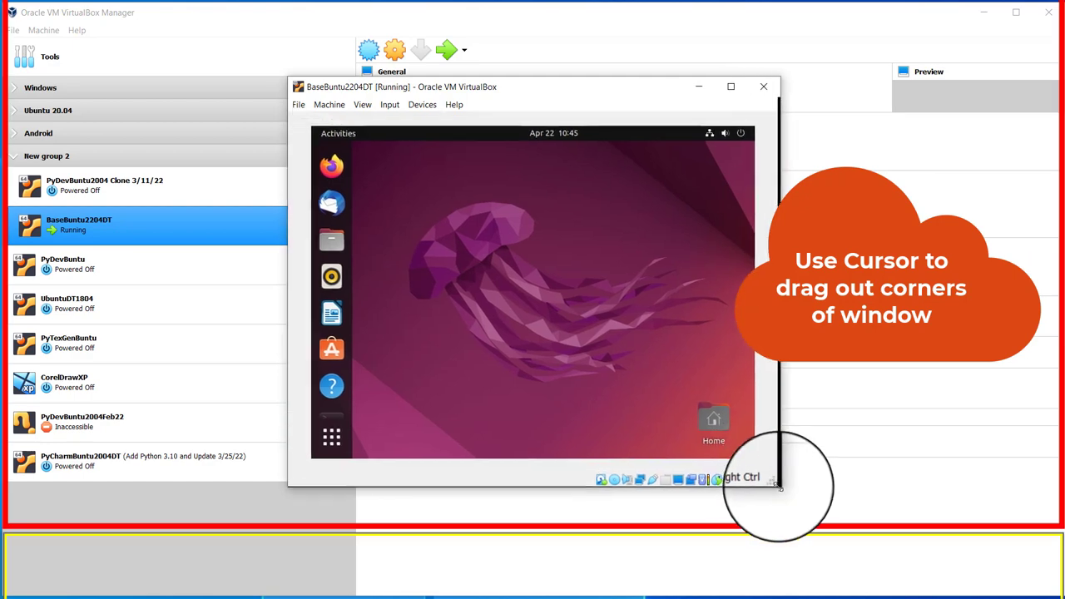
{"action": "left_click_drag", "start_coordinate": [779, 486], "coordinate": [979, 516]}
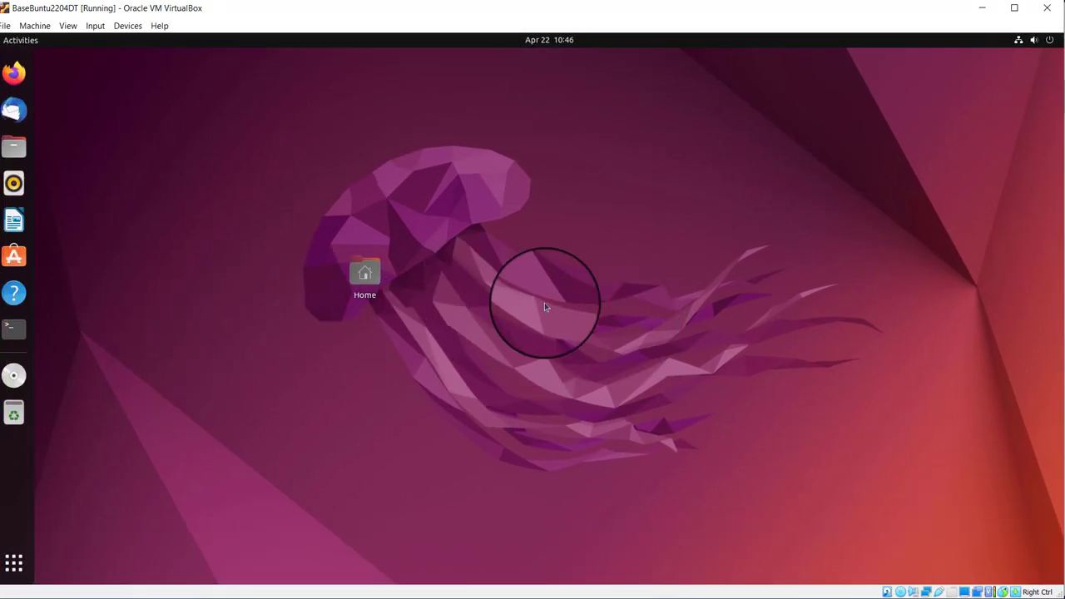
{"action": "mouse_move", "coordinate": [514, 182]}
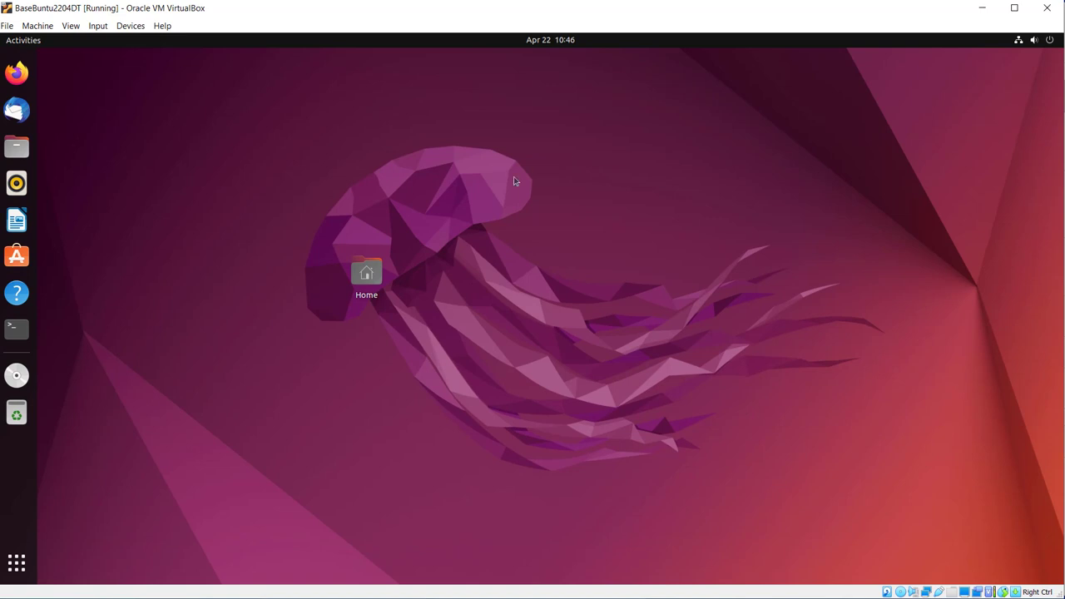
{"action": "mouse_move", "coordinate": [673, 174]}
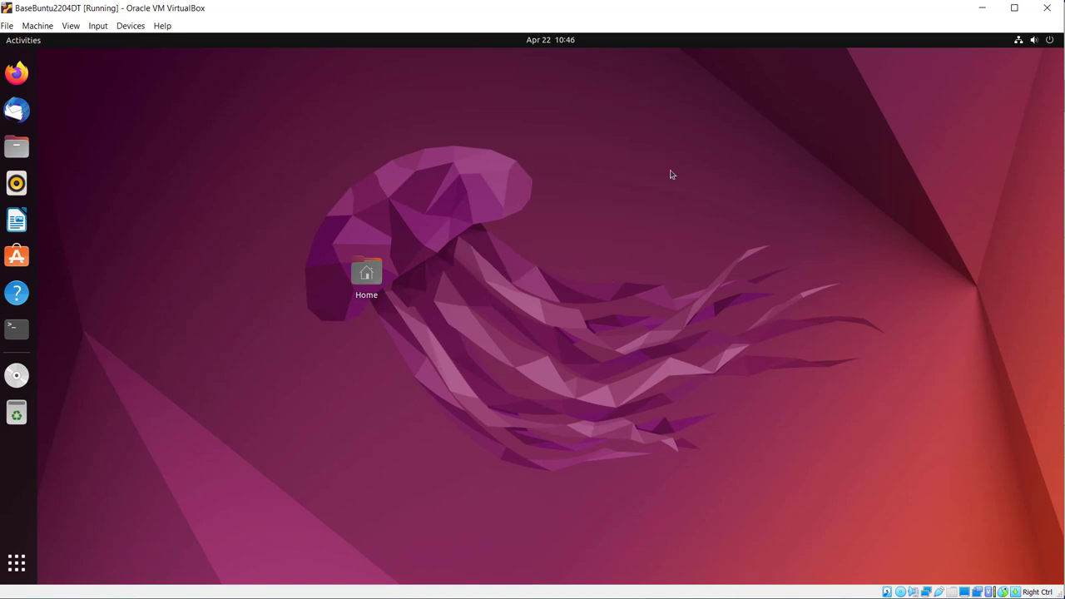
{"action": "left_click", "coordinate": [70, 26]}
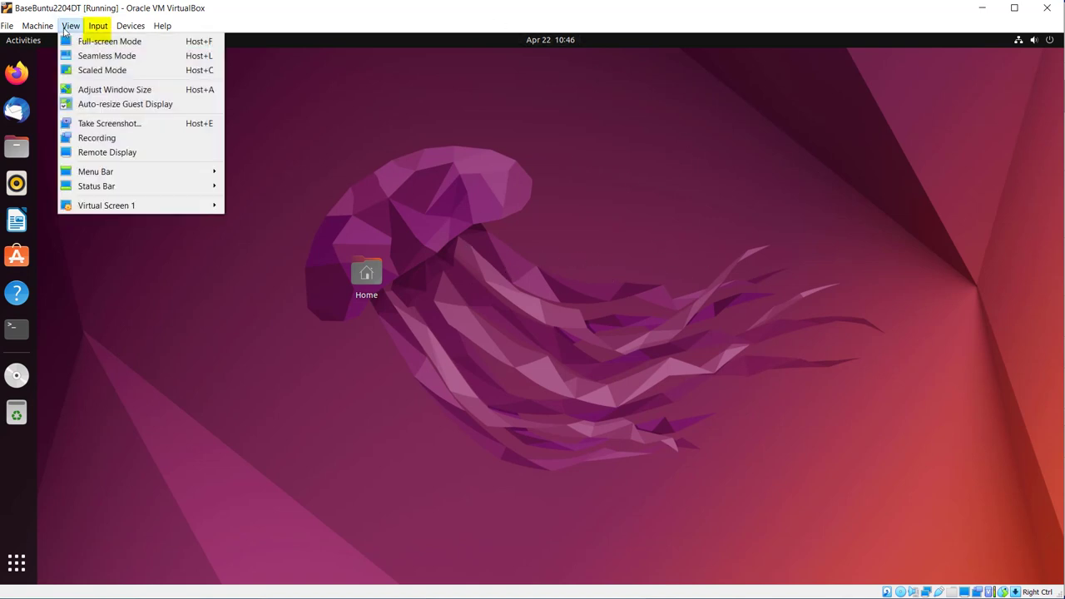
{"action": "mouse_move", "coordinate": [113, 89]}
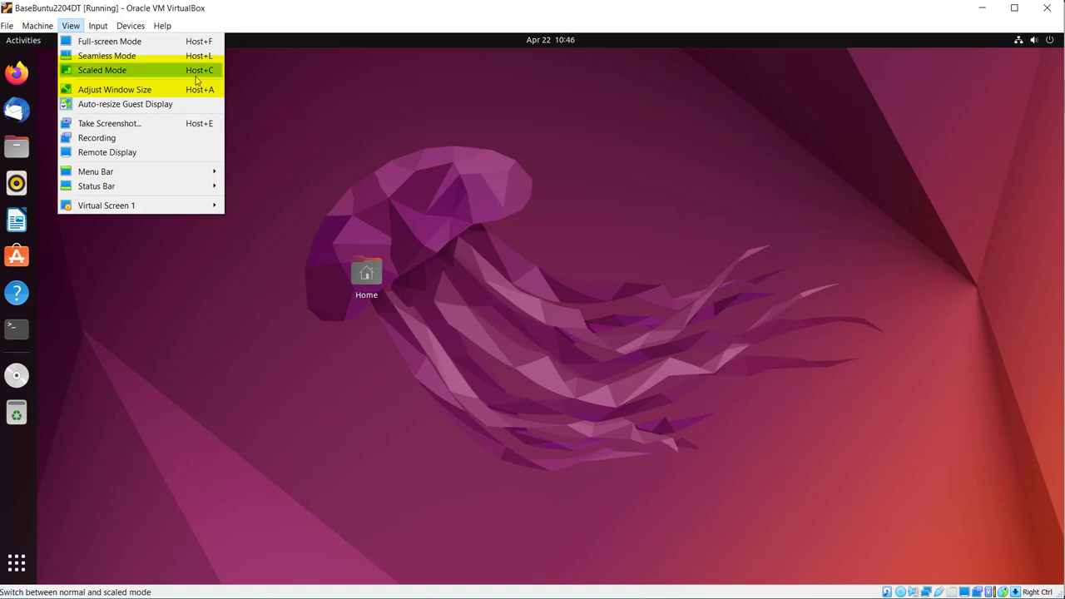
{"action": "mouse_move", "coordinate": [206, 75]}
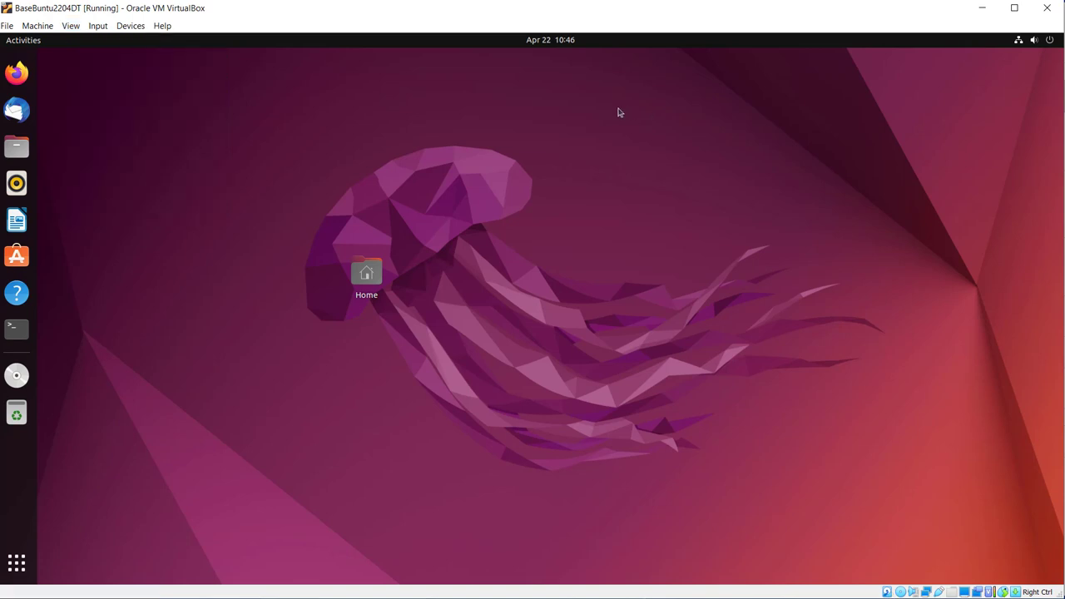
{"action": "mouse_move", "coordinate": [510, 140]}
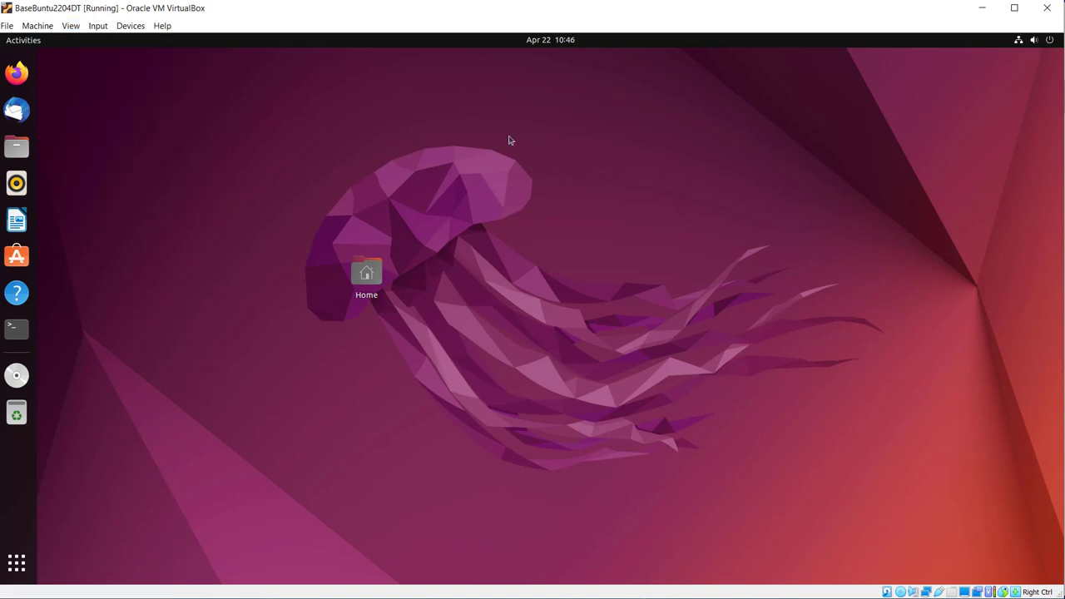
{"action": "mouse_move", "coordinate": [125, 219]}
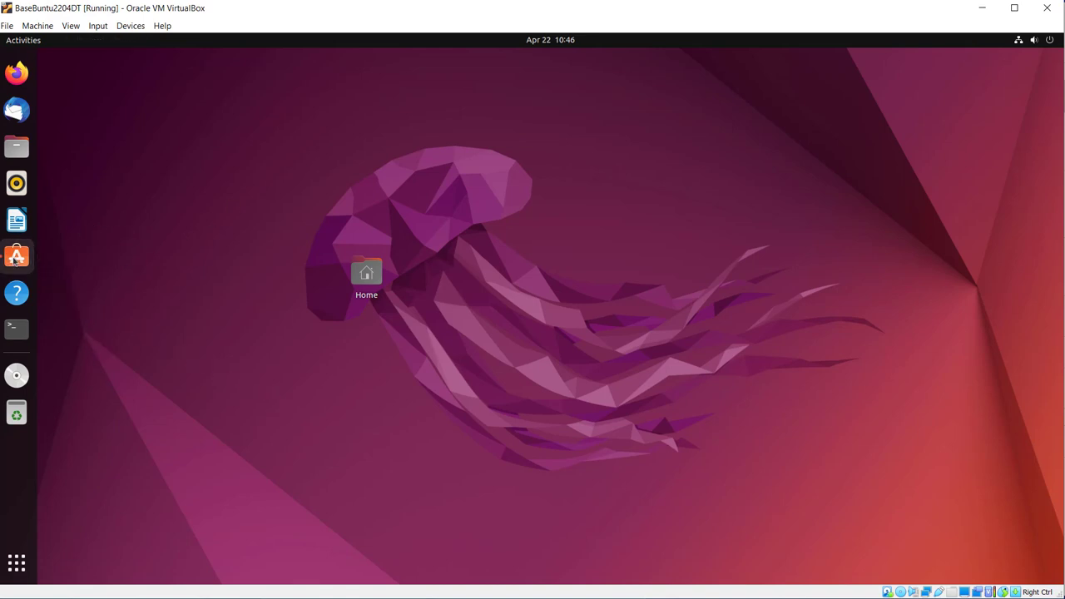
Launch Ubuntu Software from the dock and scroll through the Explore page categories.
{"action": "left_click", "coordinate": [16, 256]}
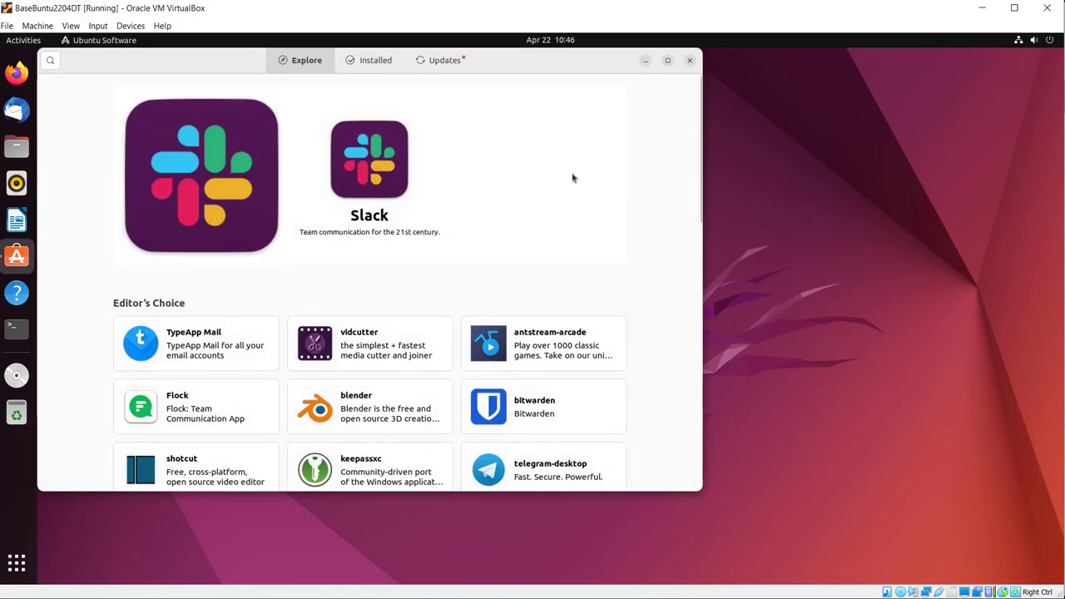
{"action": "scroll", "scroll_direction": "down", "scroll_amount": 3}
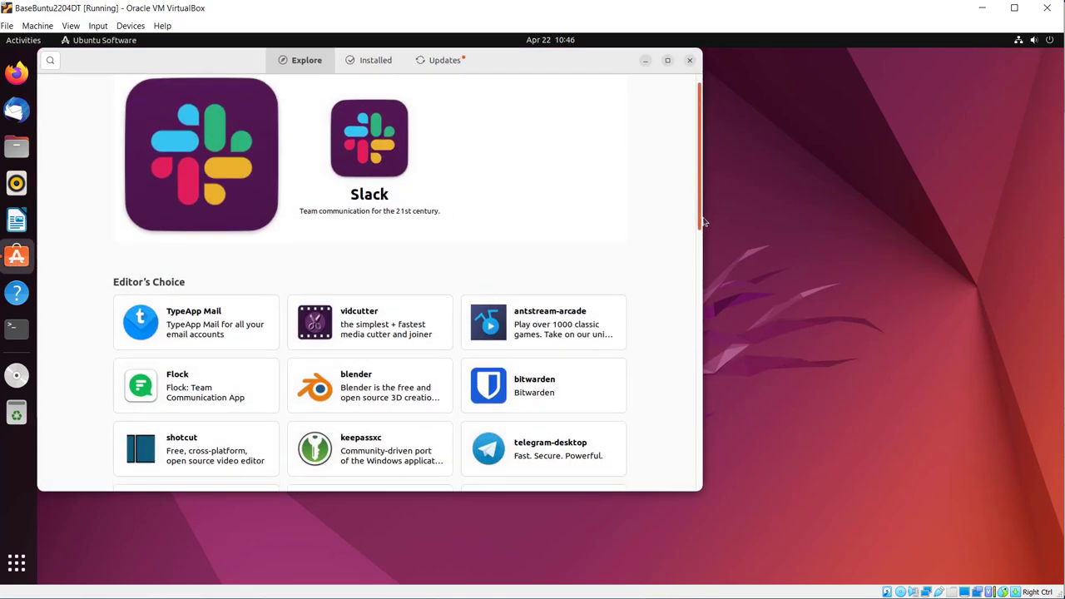
{"action": "scroll", "scroll_direction": "down", "scroll_amount": 3}
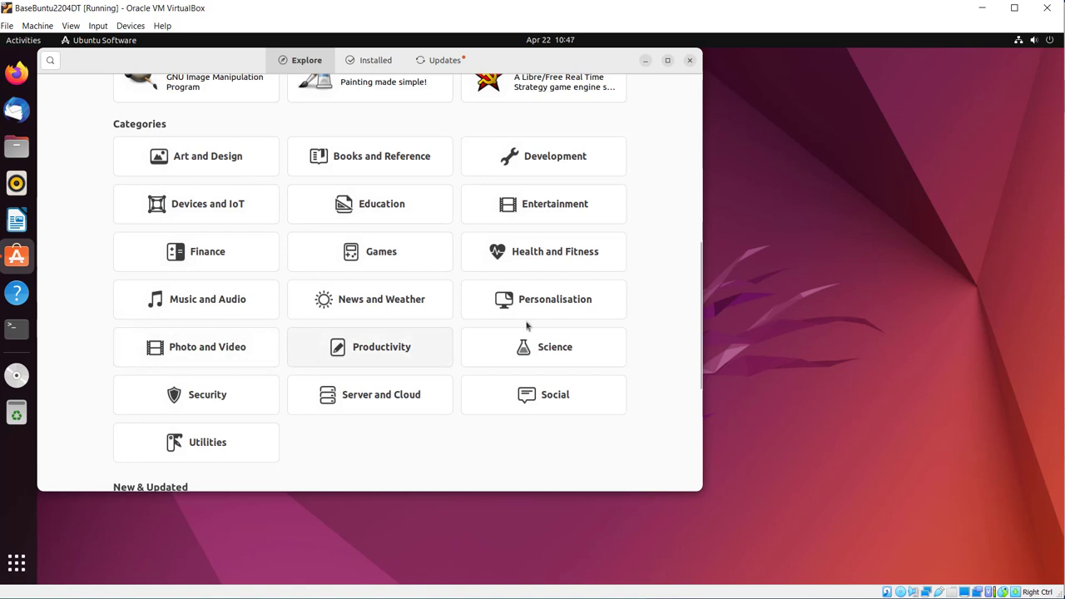
{"action": "mouse_move", "coordinate": [543, 156]}
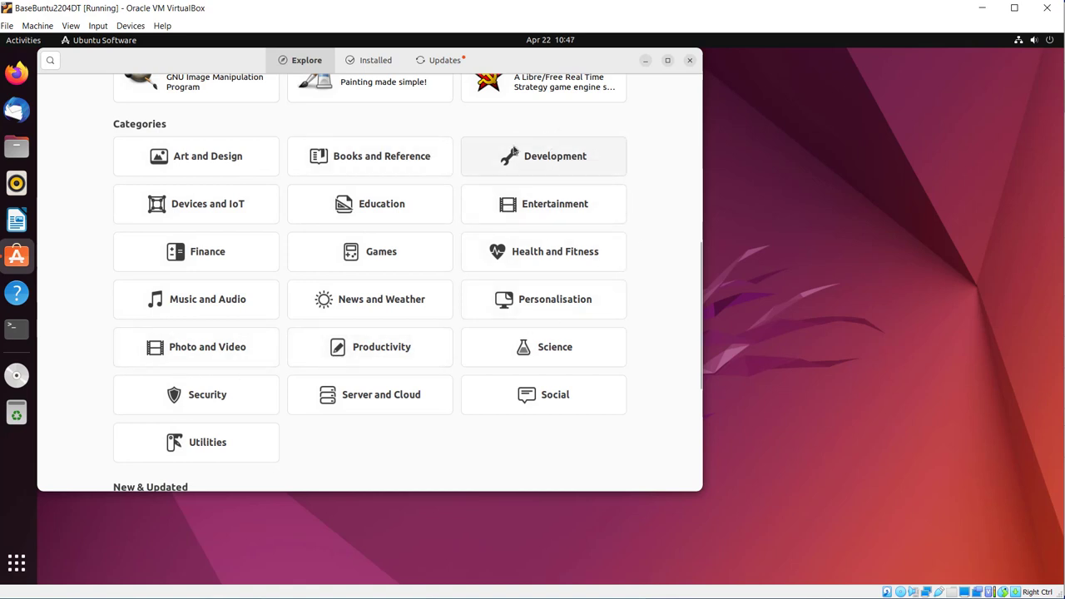
{"action": "mouse_move", "coordinate": [519, 274]}
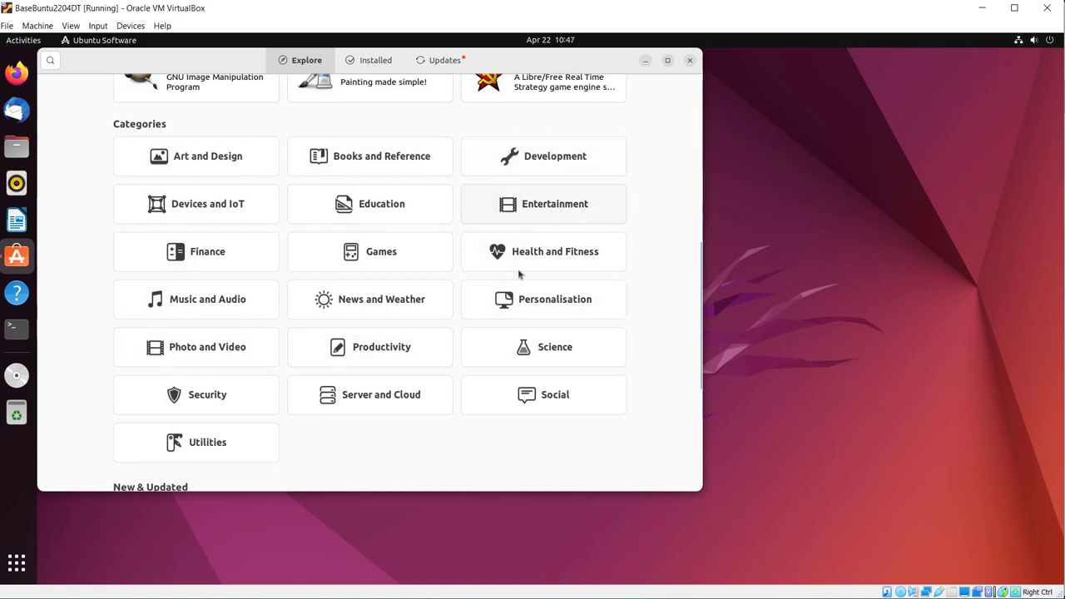
{"action": "mouse_move", "coordinate": [286, 165]}
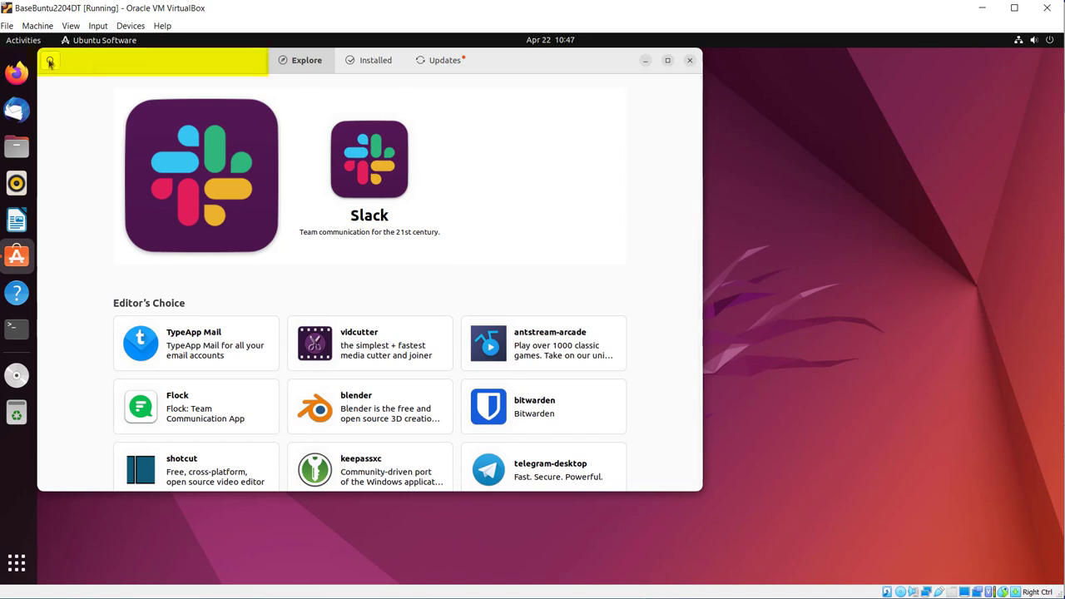
Search Ubuntu Software for 'py' to list pycharm-community, pycharm-professional, dataspell and PyCharm EDU.
{"action": "left_click", "coordinate": [50, 63]}
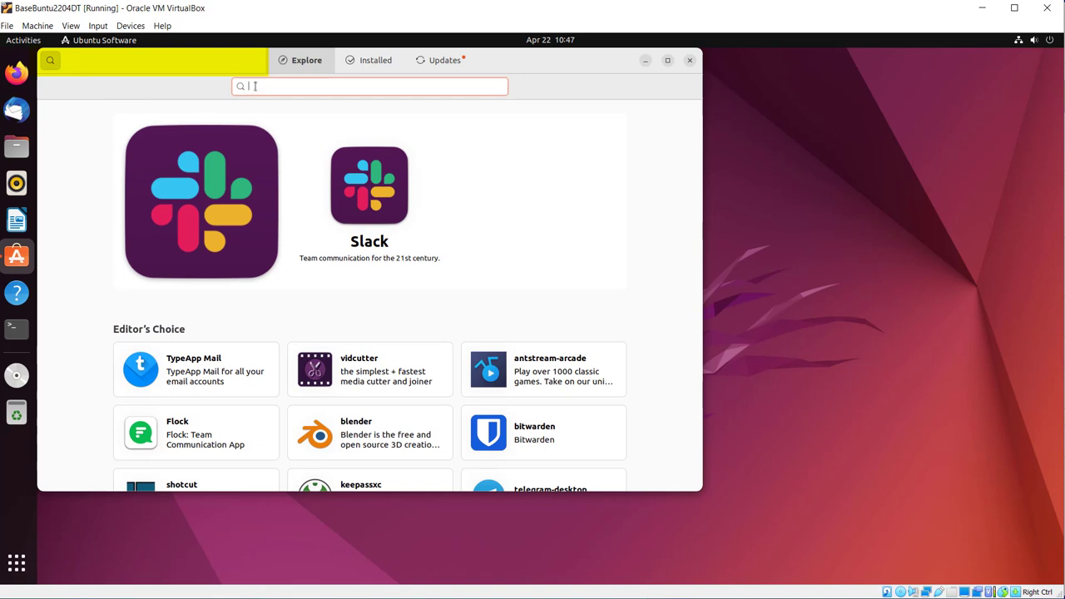
{"action": "type", "text": "pycharm"}
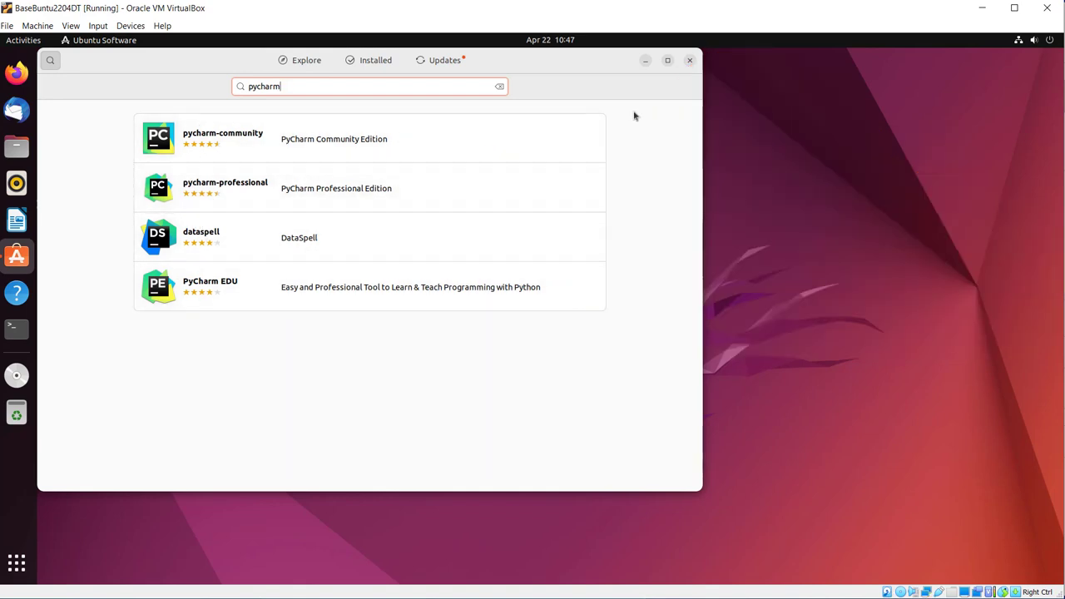
{"action": "mouse_move", "coordinate": [653, 116]}
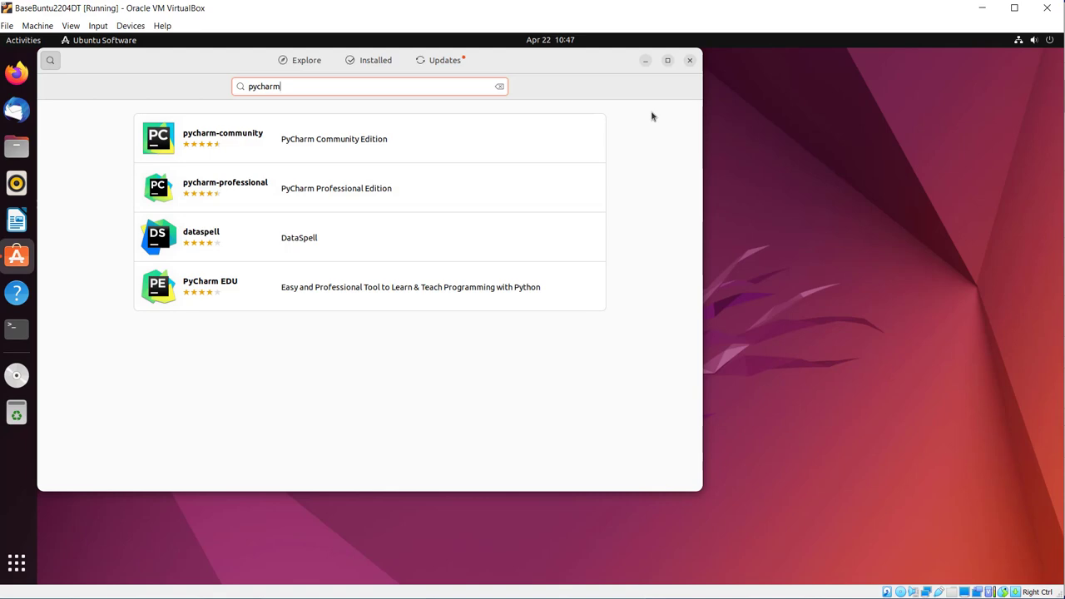